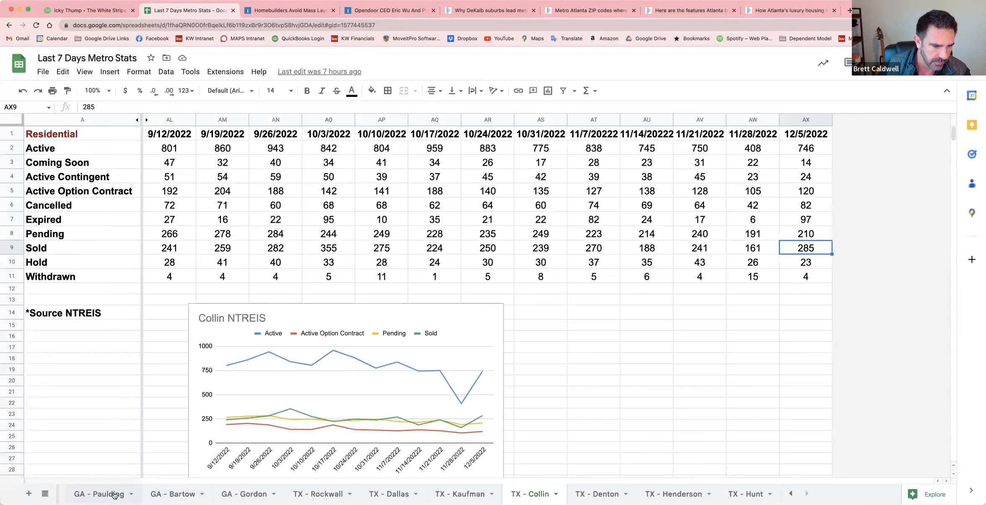
Step: Switch to the GA - Fulton sheet and check its Active counts for 11/28 and 12/5/2022
left_click(90, 494)
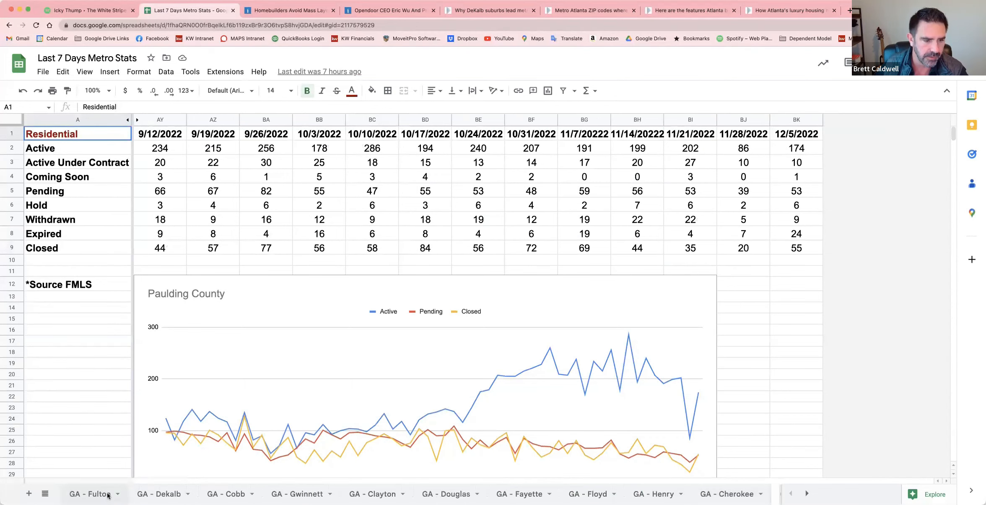
left_click(91, 494)
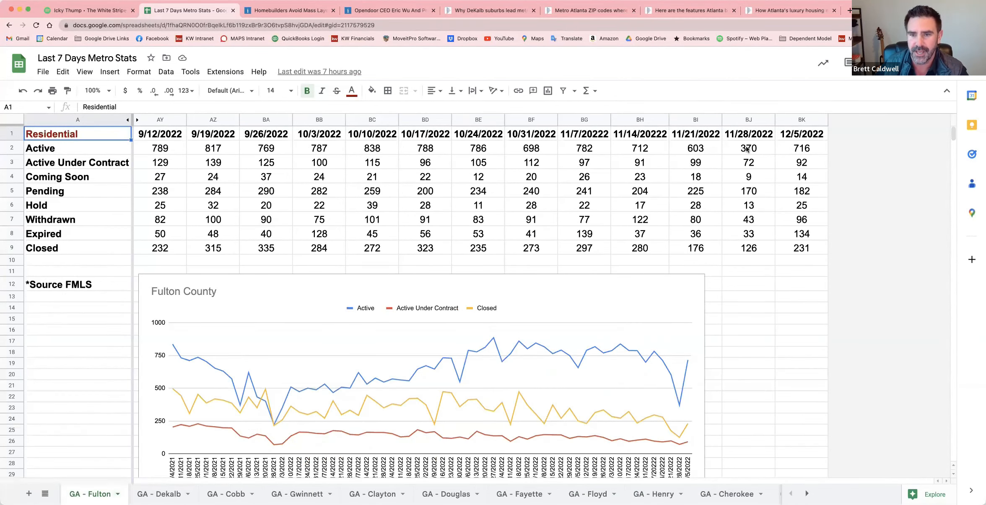
left_click(748, 147)
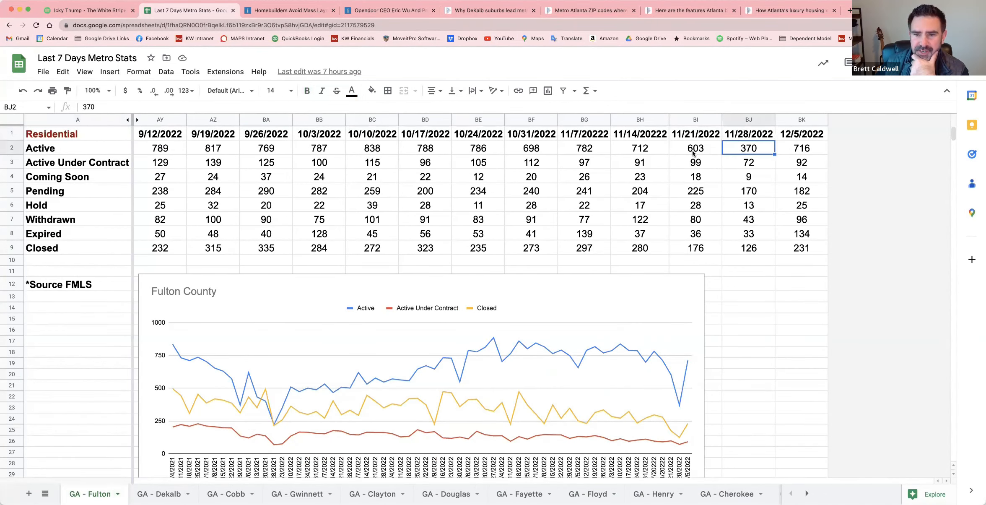
mouse_move(700, 151)
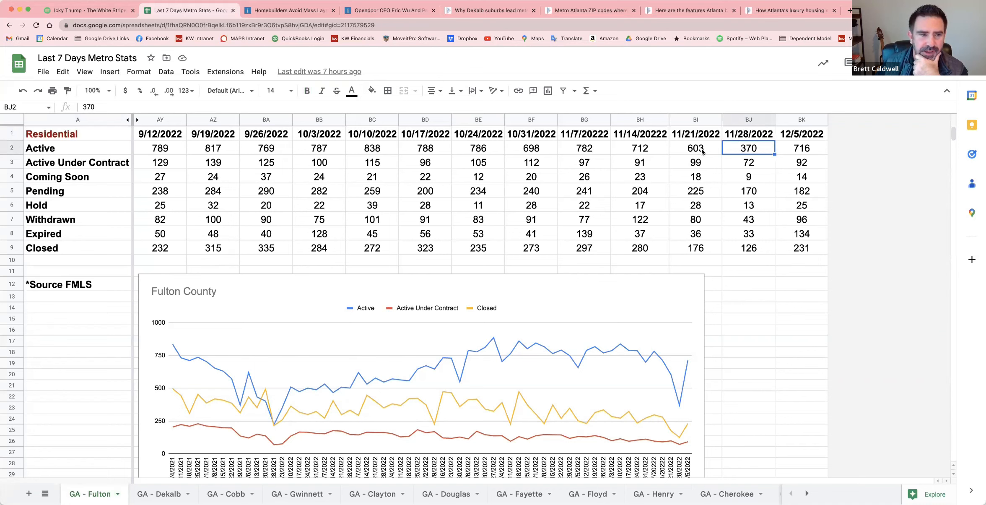
left_click(801, 147)
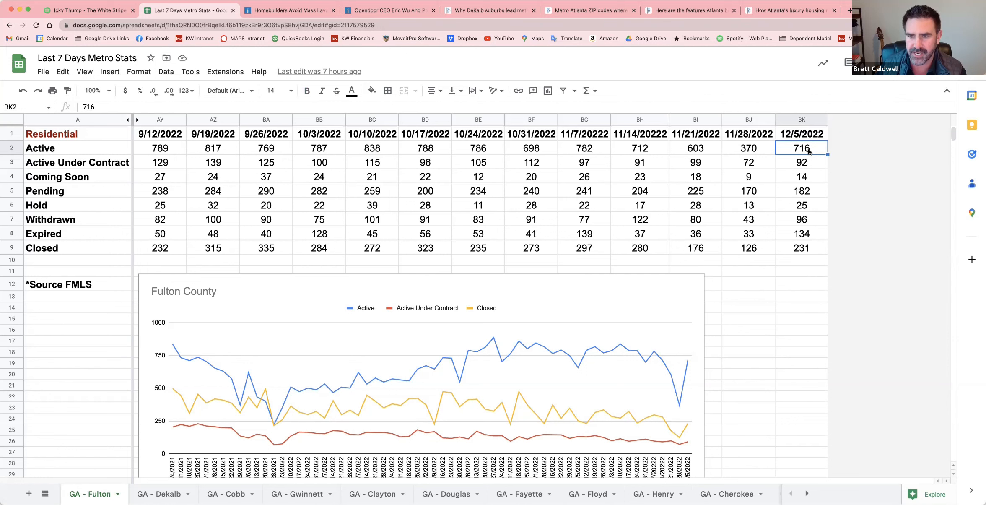
mouse_move(696, 151)
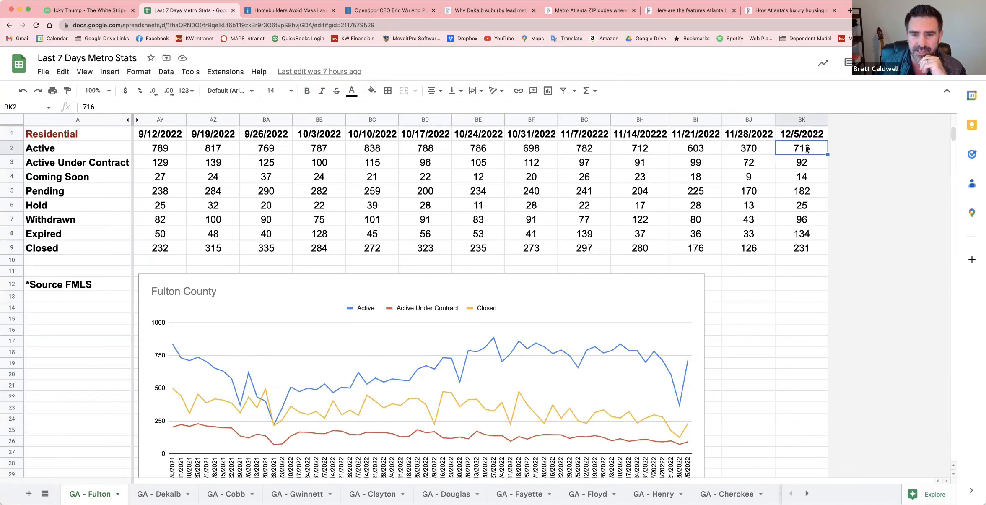
Step: Review Fulton's newest Active Under Contract, Pending and Expired figures for 12/5/2022
left_click(802, 162)
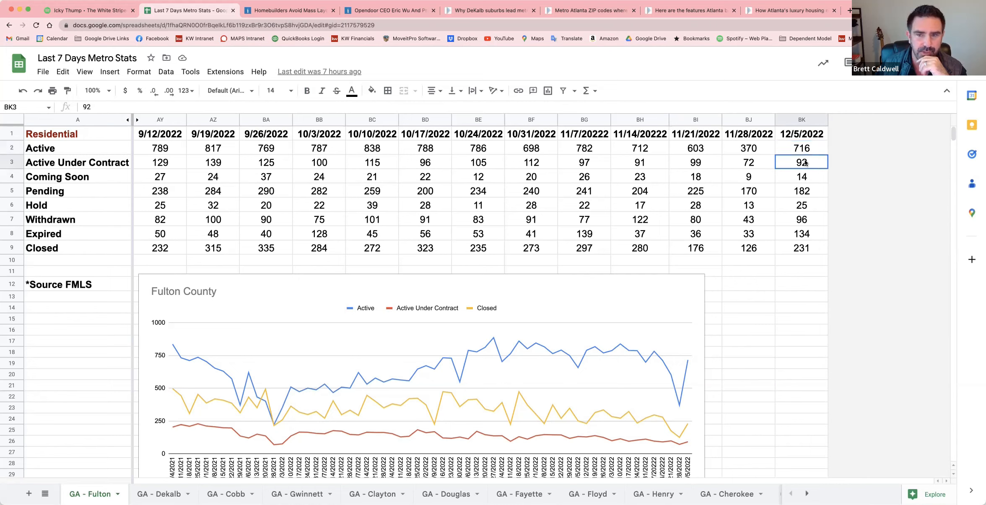
left_click(801, 190)
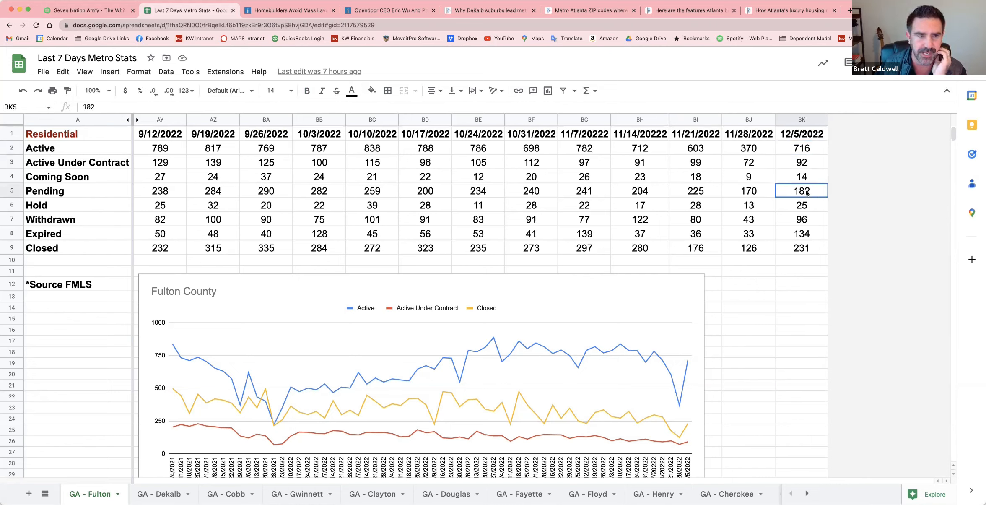
left_click(801, 233)
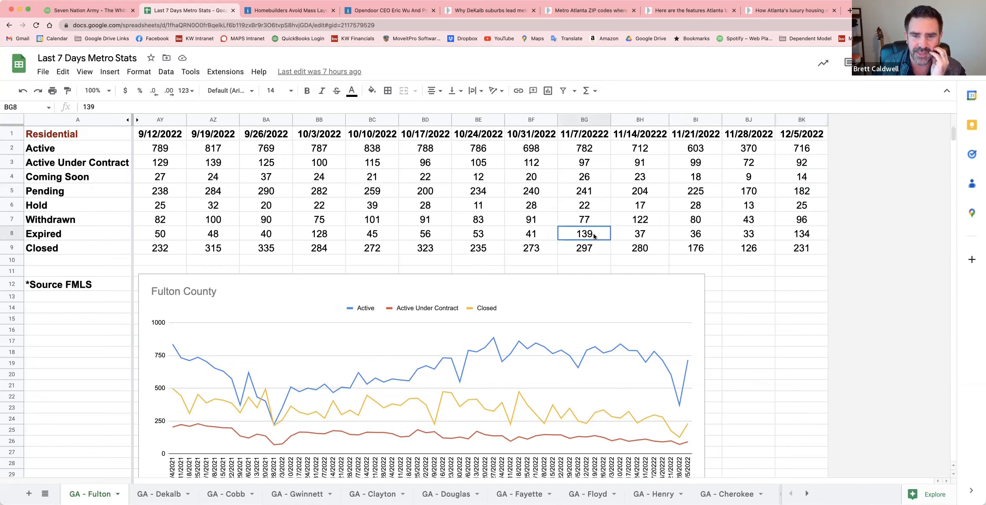
mouse_move(643, 235)
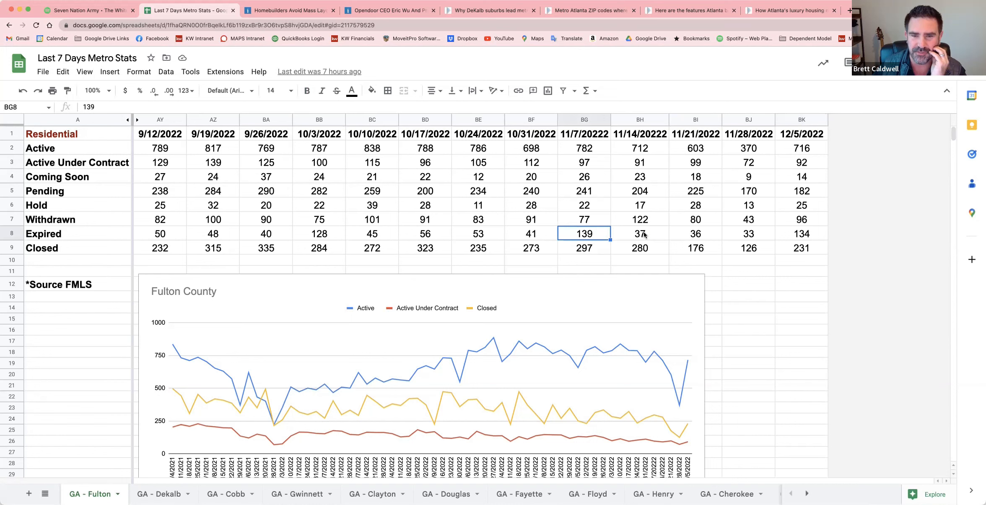
mouse_move(810, 236)
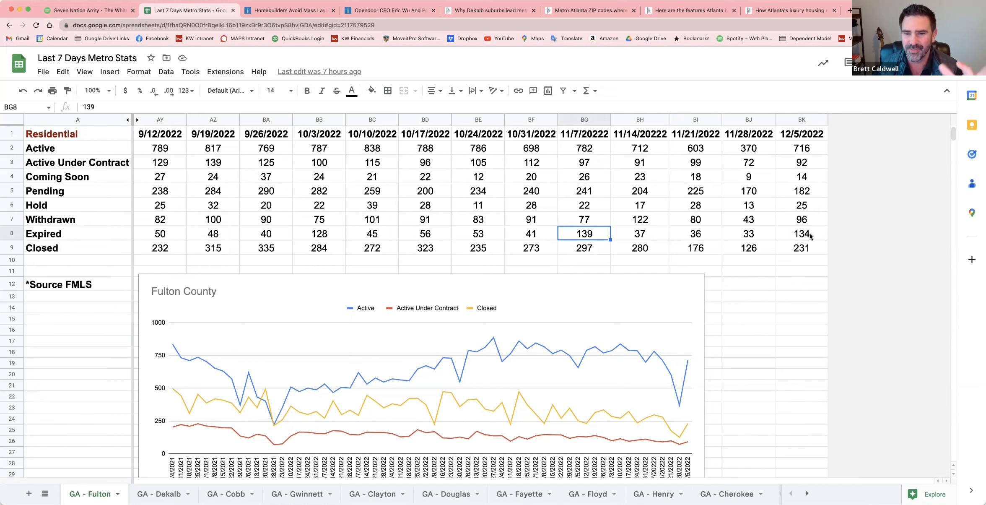
left_click(802, 233)
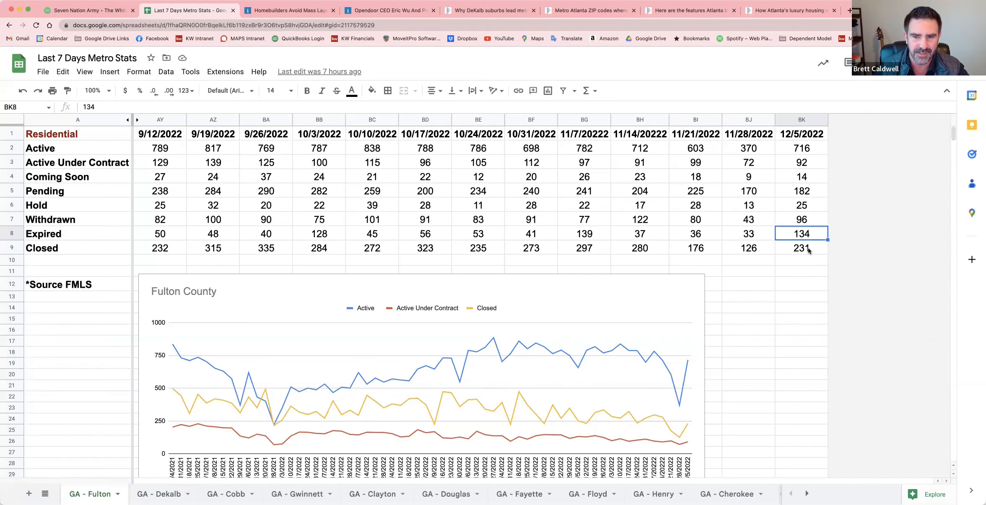
left_click(802, 247)
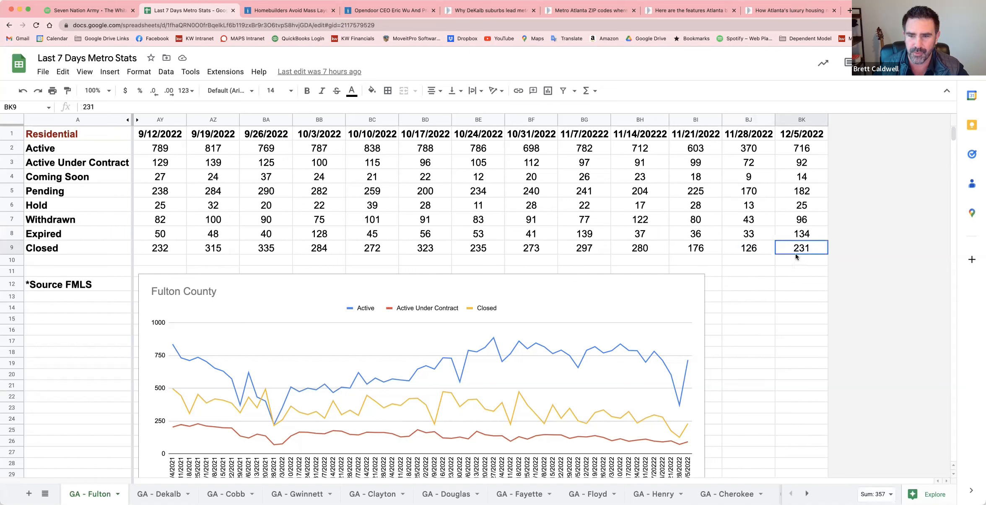
mouse_move(777, 294)
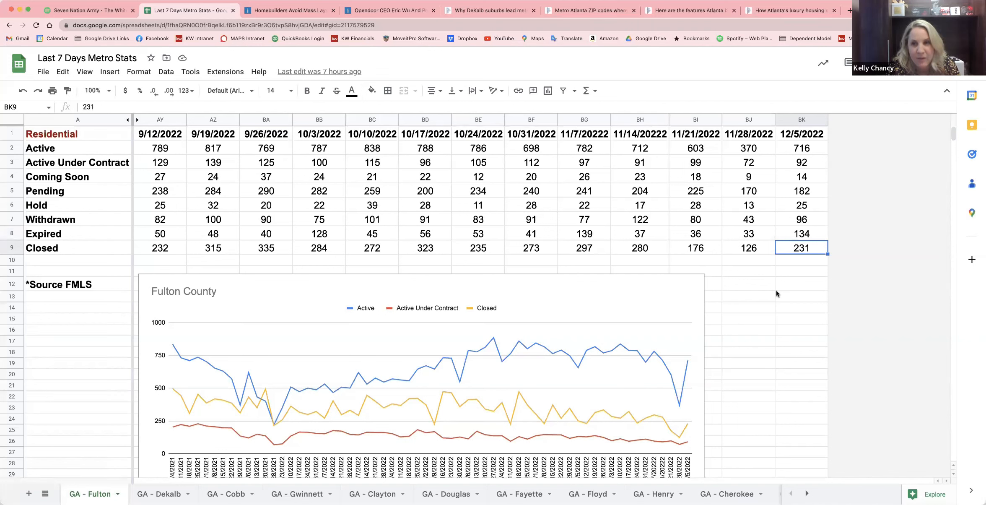
mouse_move(280, 151)
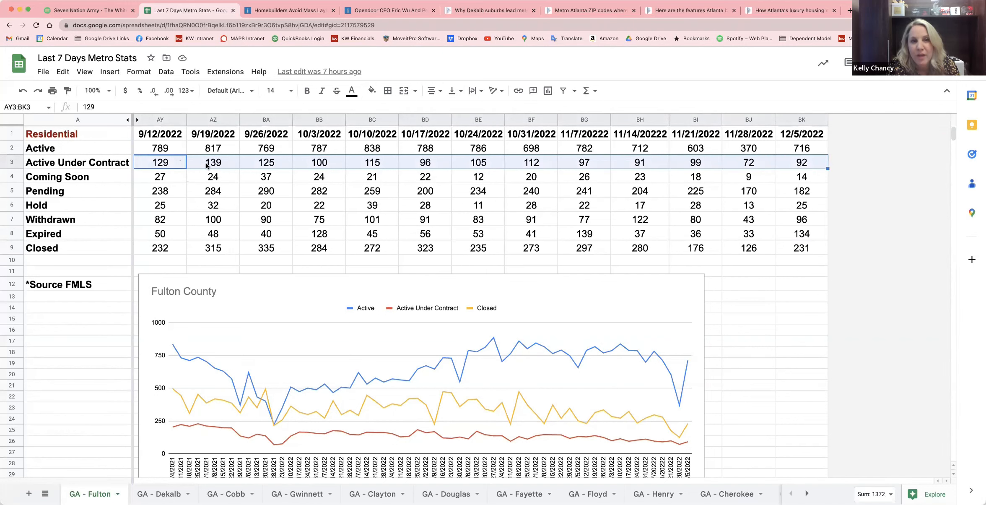
mouse_move(747, 325)
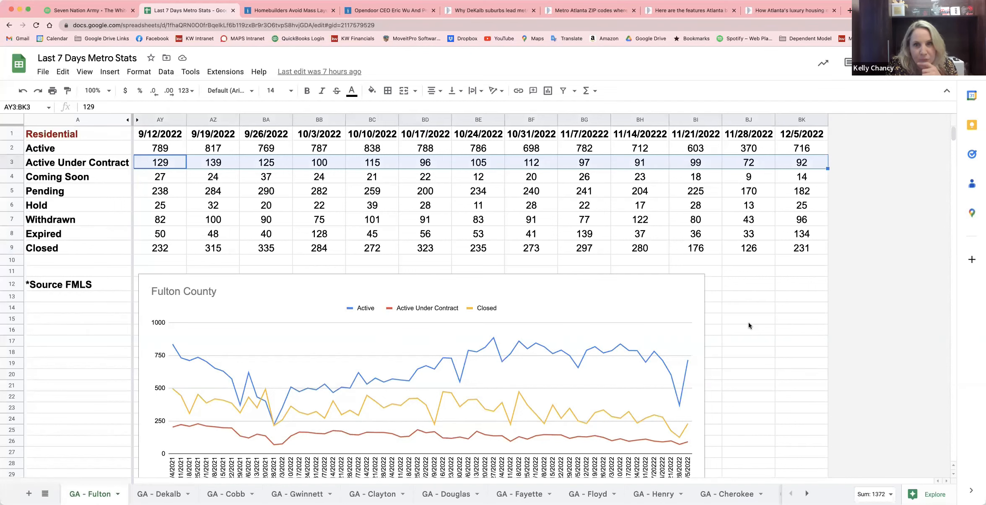
mouse_move(535, 303)
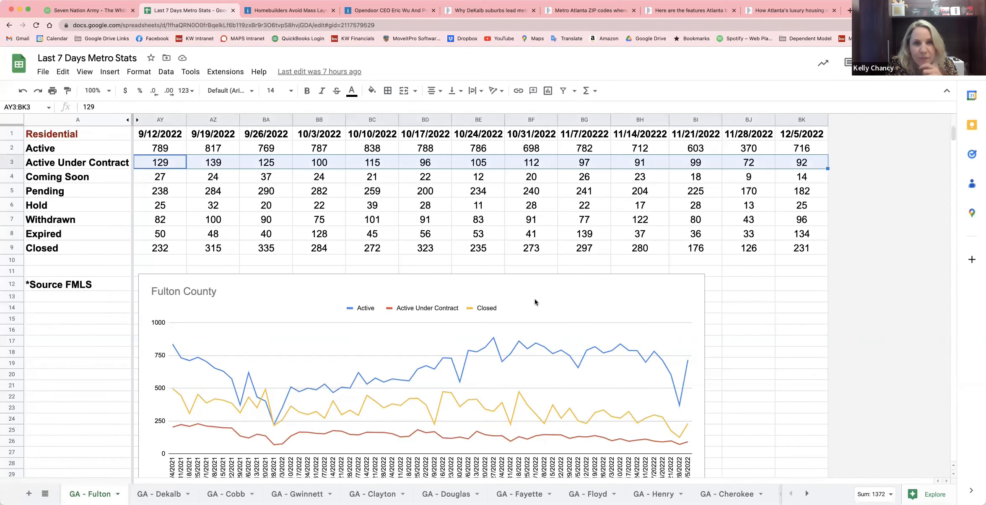
mouse_move(762, 311)
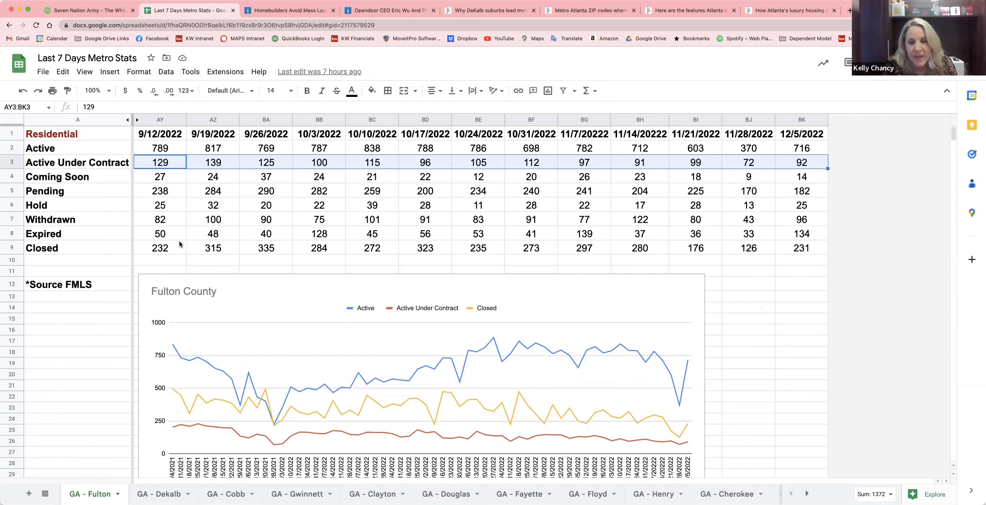
mouse_move(170, 196)
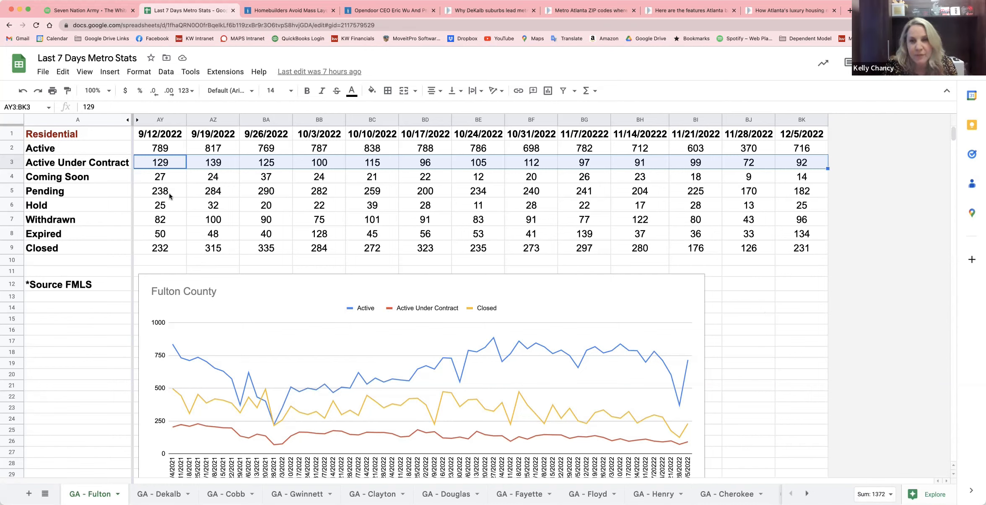
left_click(159, 190)
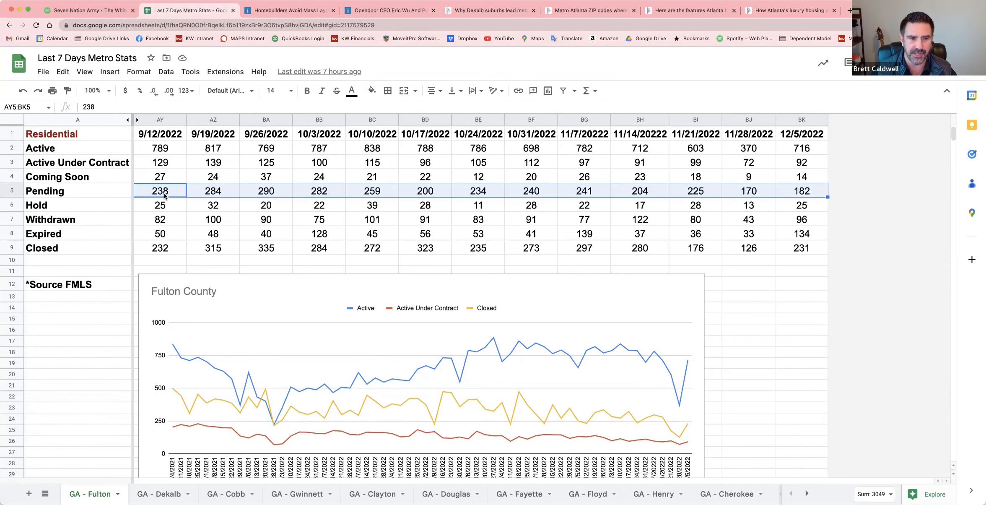
mouse_move(335, 194)
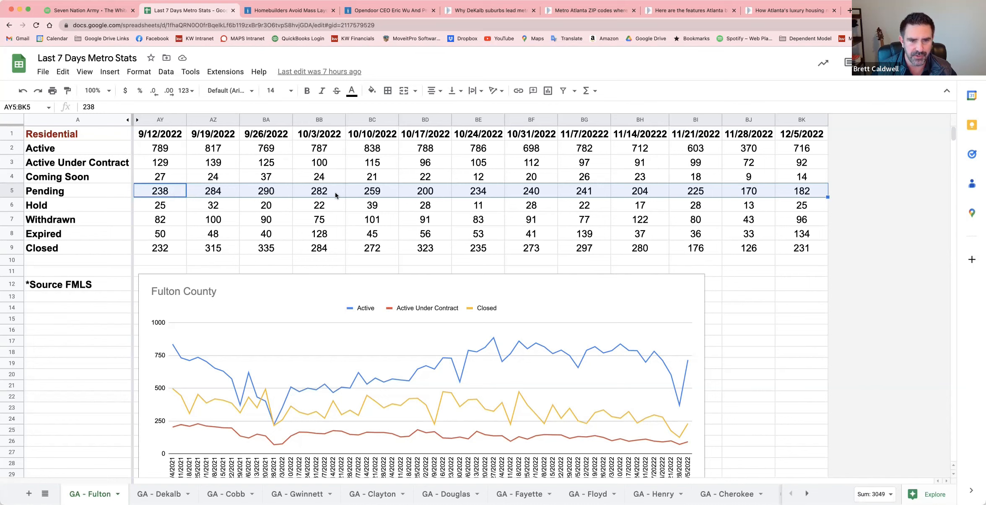
mouse_move(806, 190)
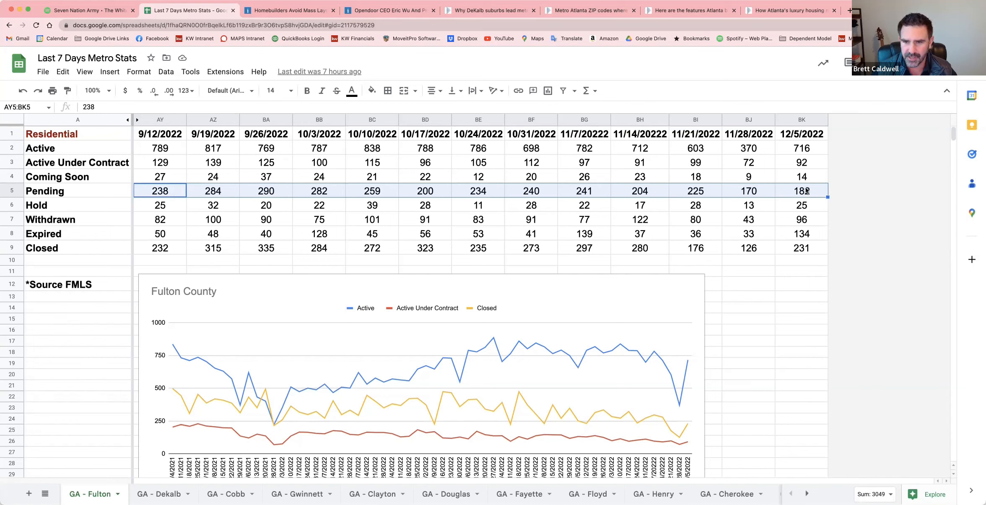
mouse_move(808, 193)
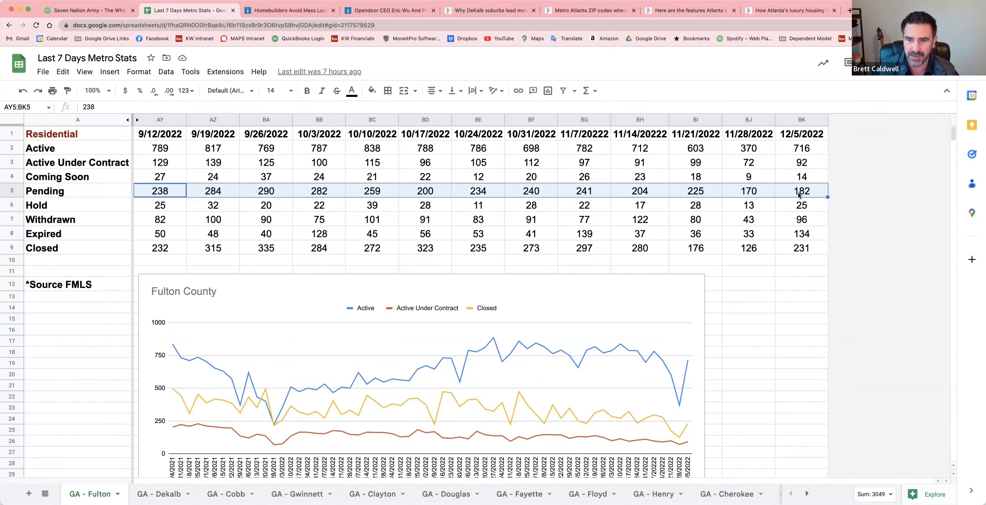
mouse_move(758, 200)
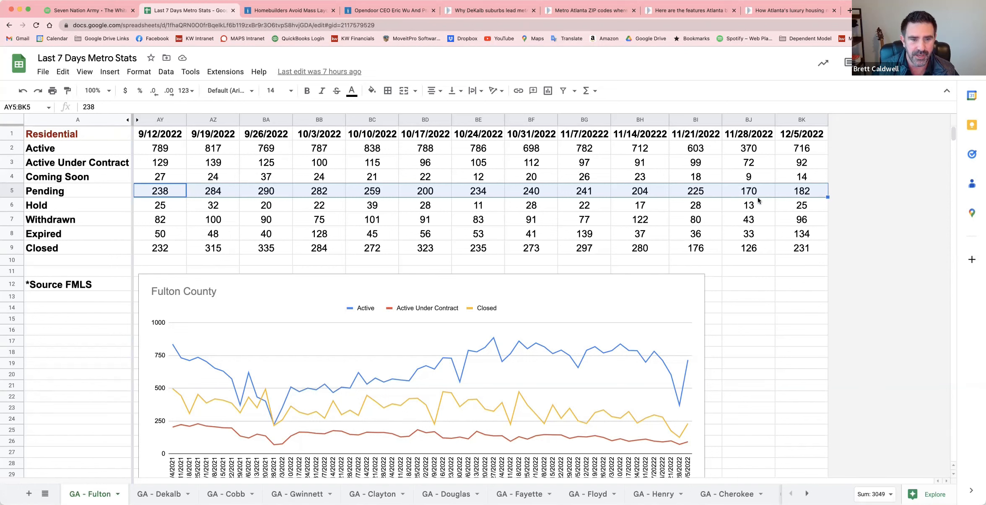
left_click(160, 247)
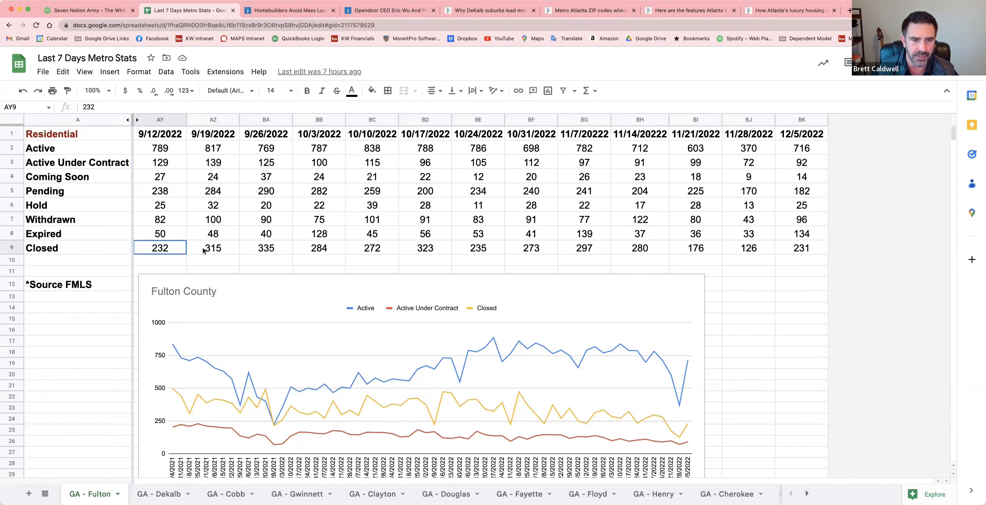
left_click_drag(160, 248, 801, 247)
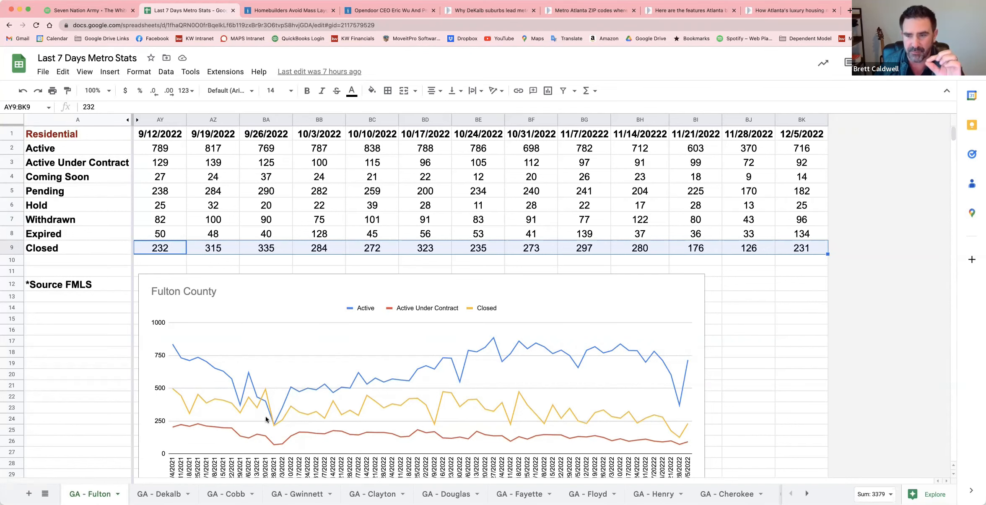
mouse_move(319, 427)
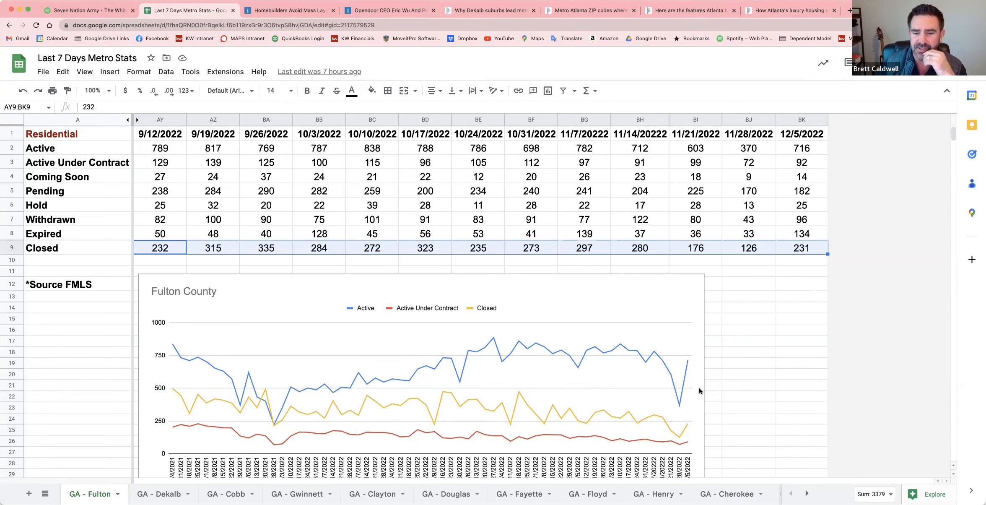
mouse_move(684, 448)
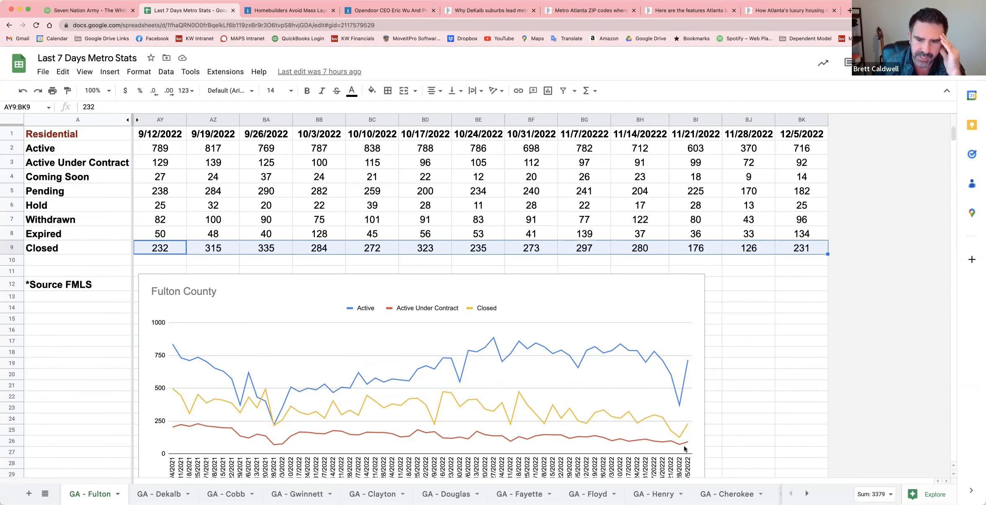
mouse_move(683, 371)
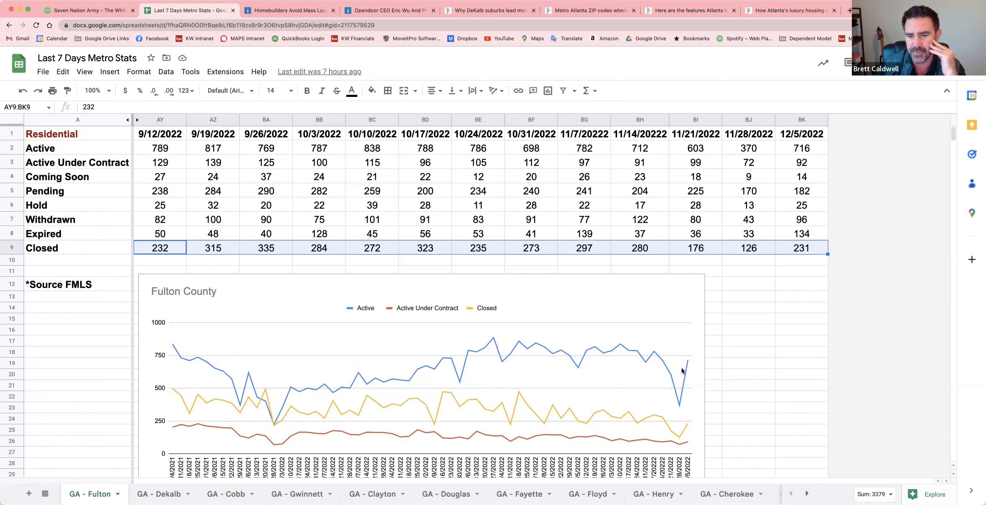
mouse_move(576, 356)
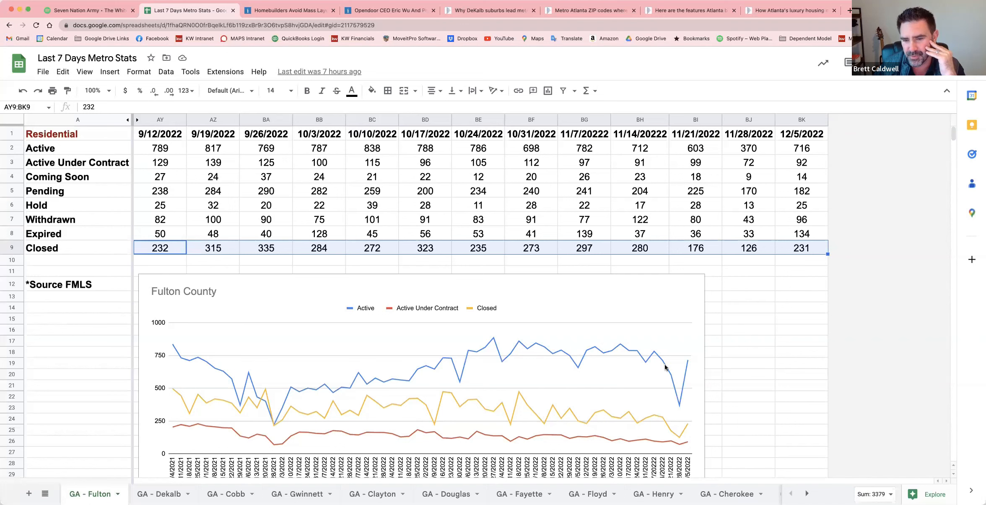
mouse_move(692, 368)
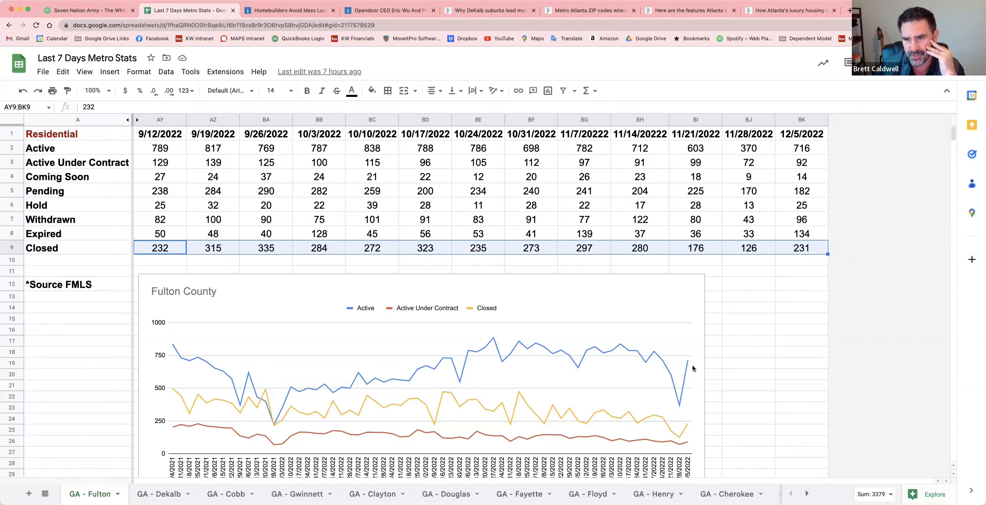
left_click(159, 147)
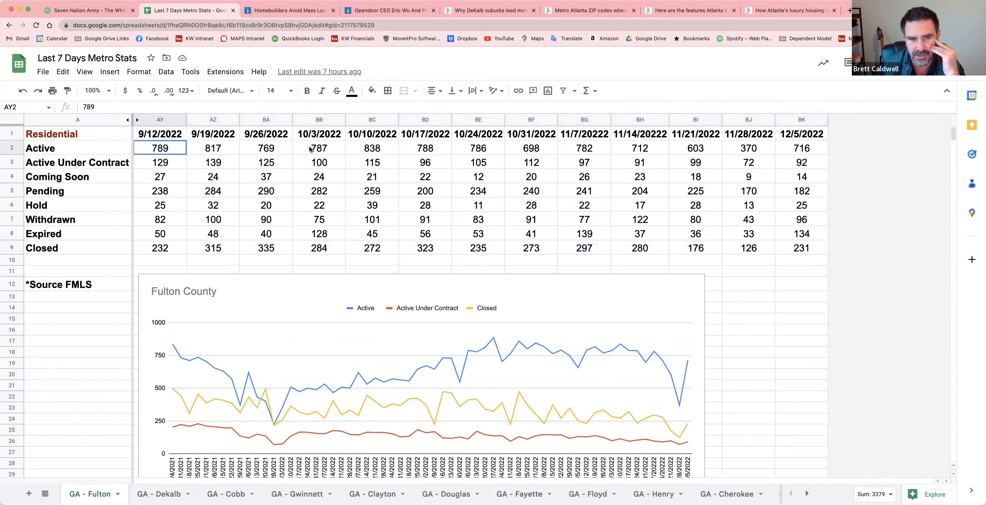
left_click_drag(159, 148, 802, 148)
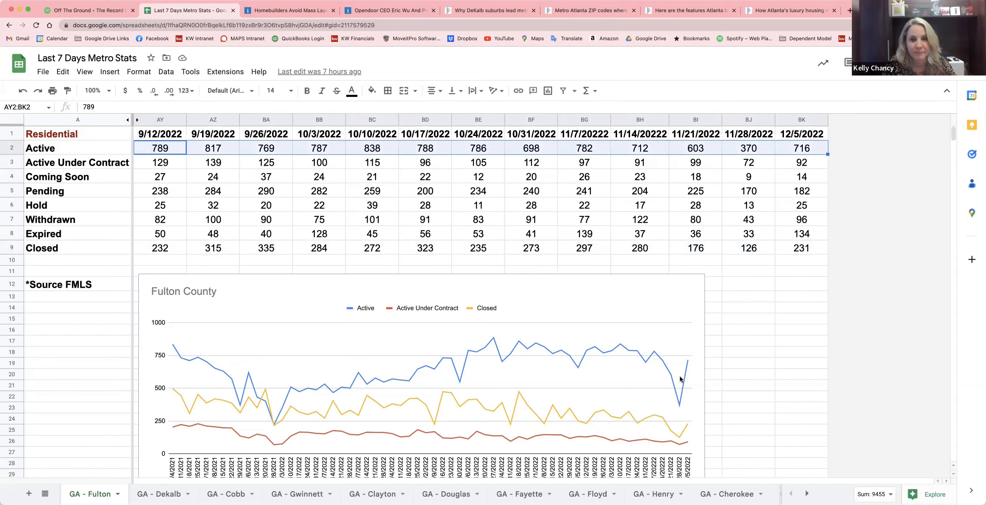
mouse_move(676, 379)
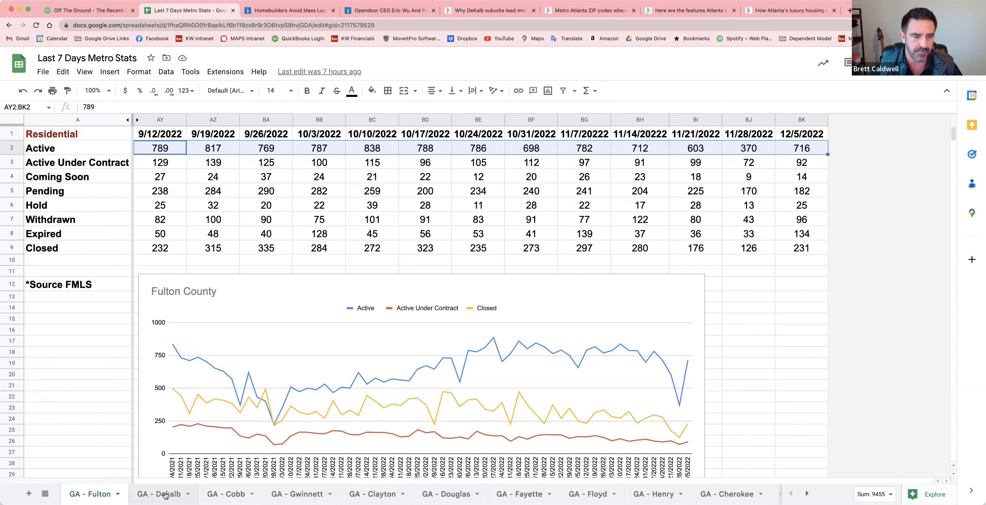
Step: Switch to the GA - Dekalb sheet and select its Active Under Contract row through 12/5/2022
left_click(160, 494)
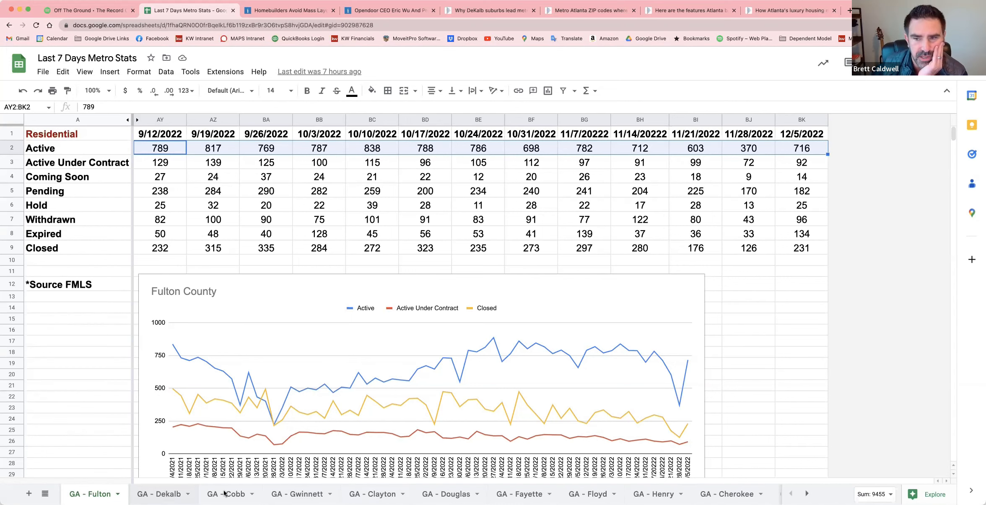
left_click(163, 494)
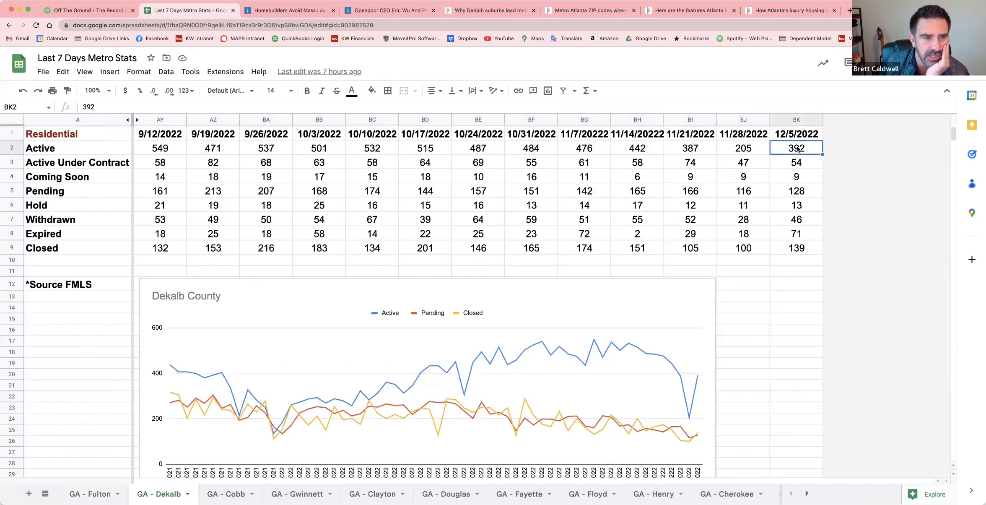
mouse_move(814, 151)
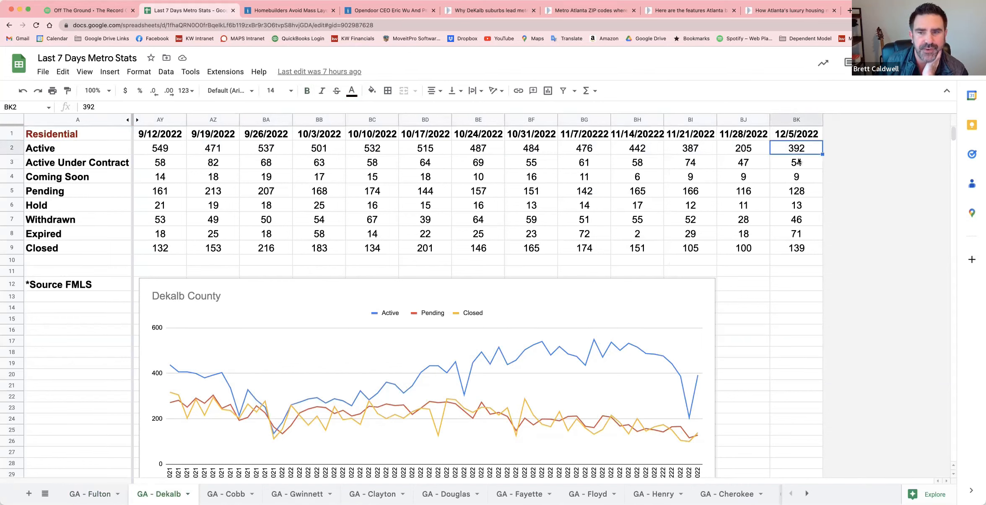
left_click(796, 162)
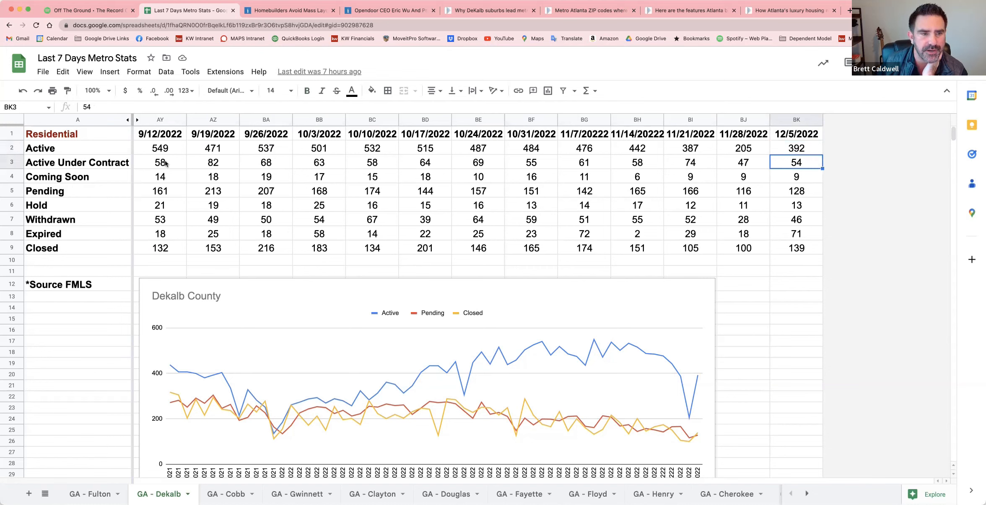
left_click_drag(160, 162, 797, 161)
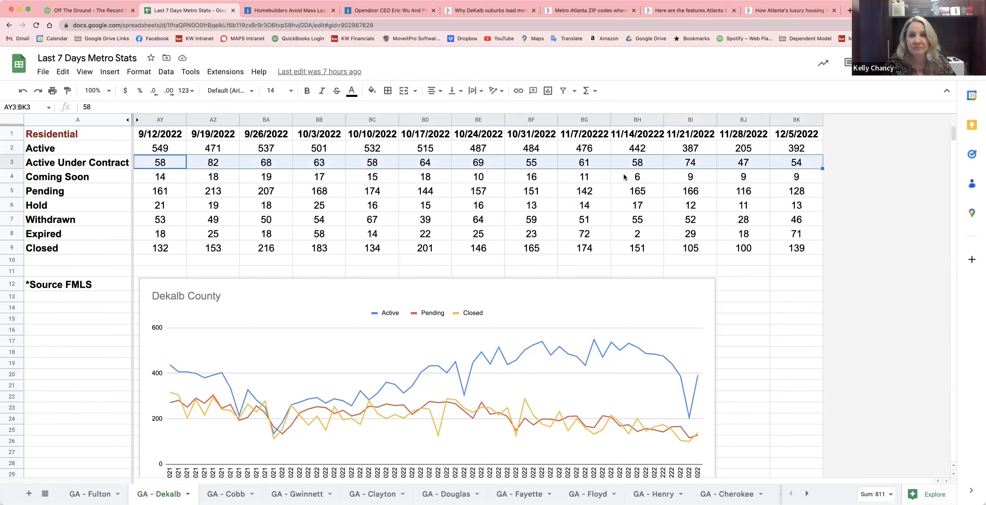
mouse_move(190, 168)
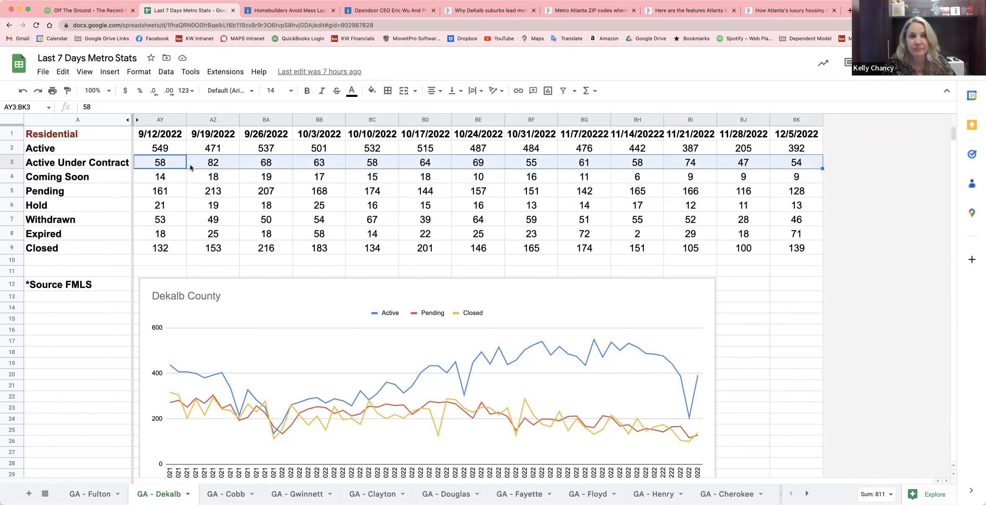
Step: Review DeKalb's full Pending row and Closed row, then return to the first Active count
left_click(160, 190)
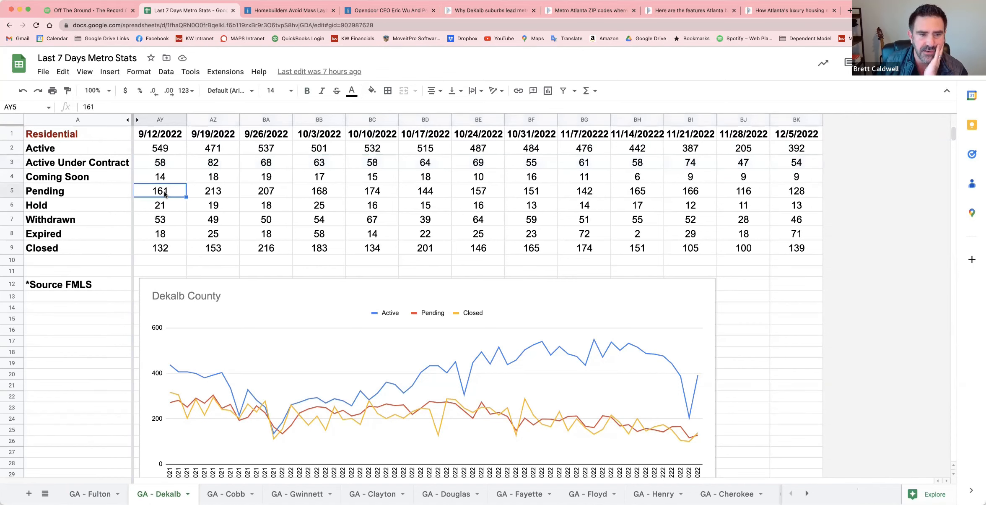
left_click_drag(160, 191, 797, 190)
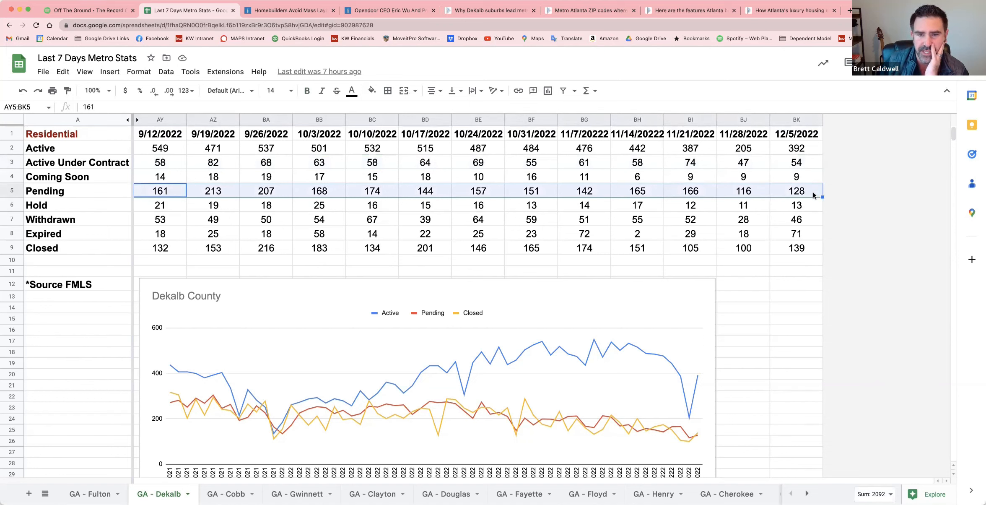
mouse_move(535, 195)
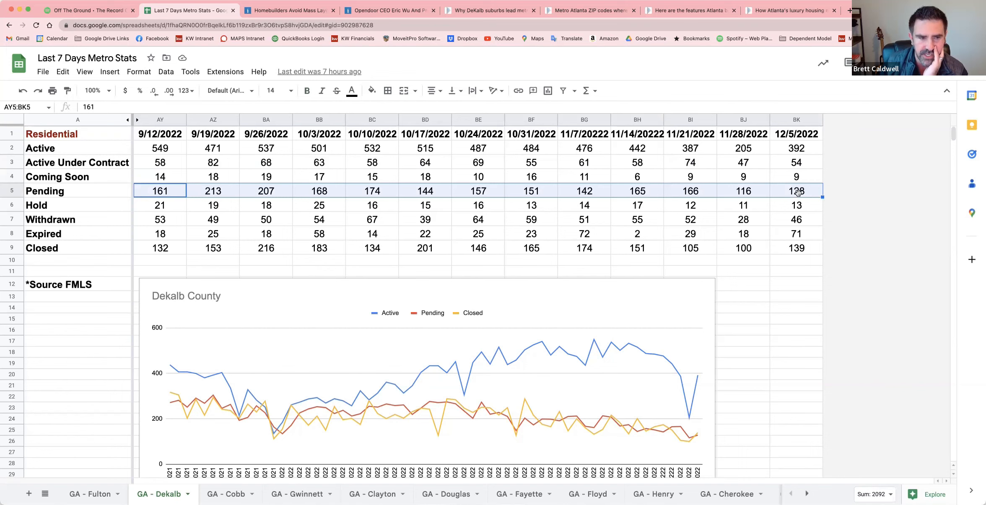
left_click(797, 248)
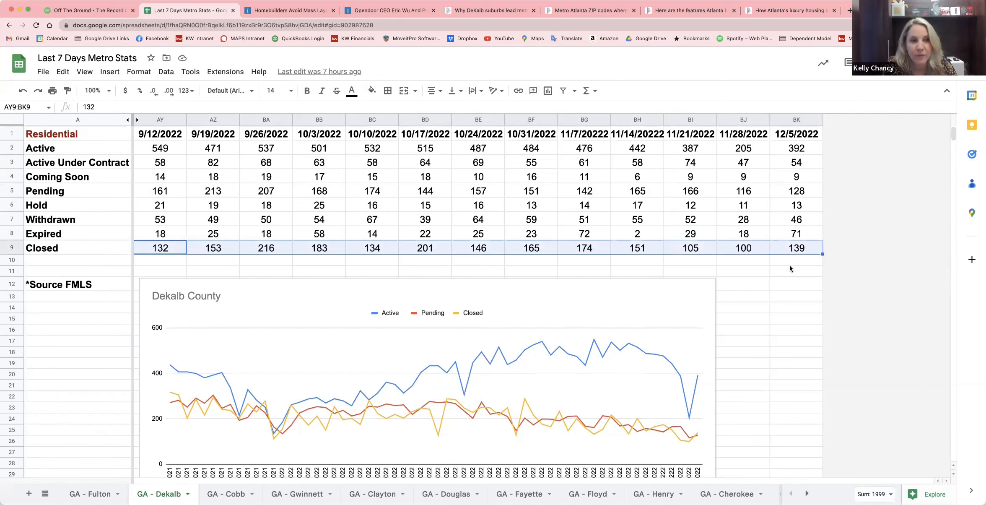
mouse_move(785, 268)
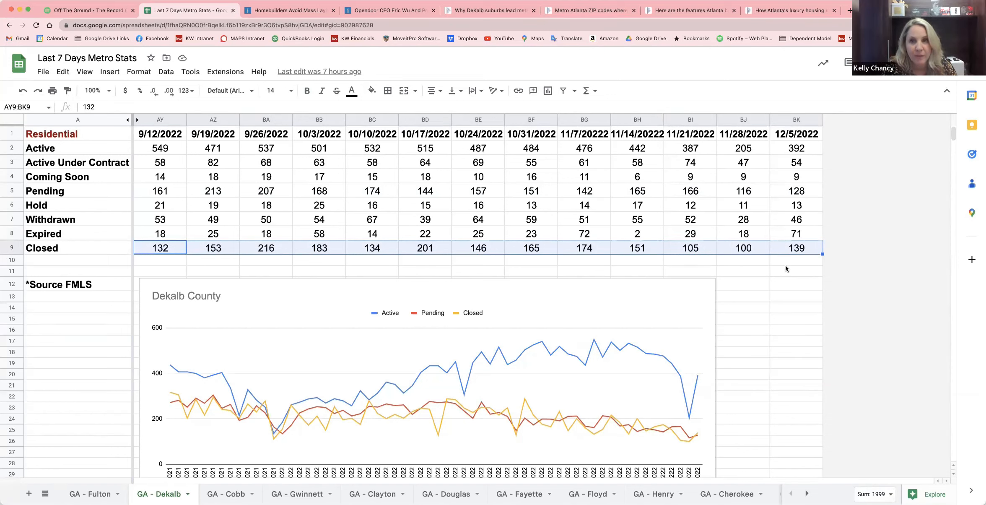
left_click(160, 147)
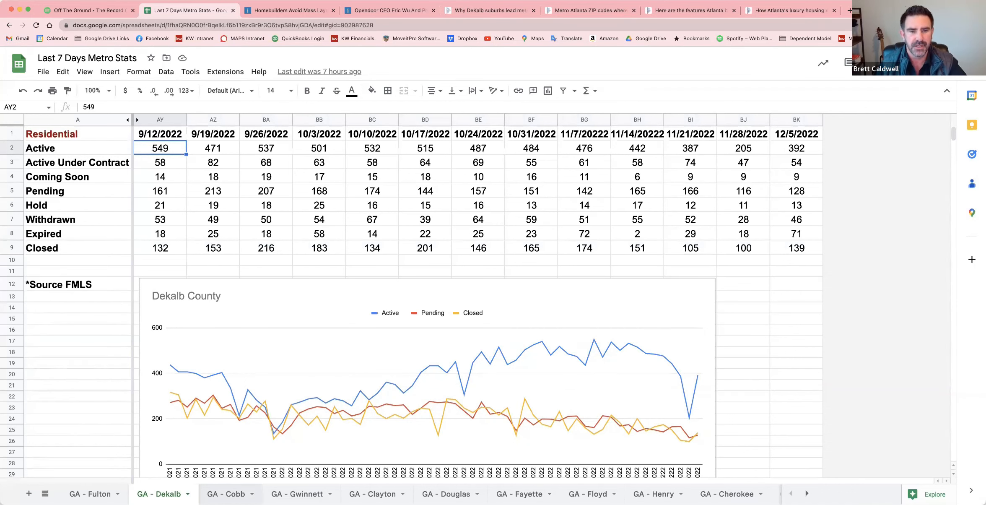
Step: Switch to the GA - Cobb sheet and check its 12/5/2022 Active, Under Contract, Pending and Closed (164) counts
left_click(227, 494)
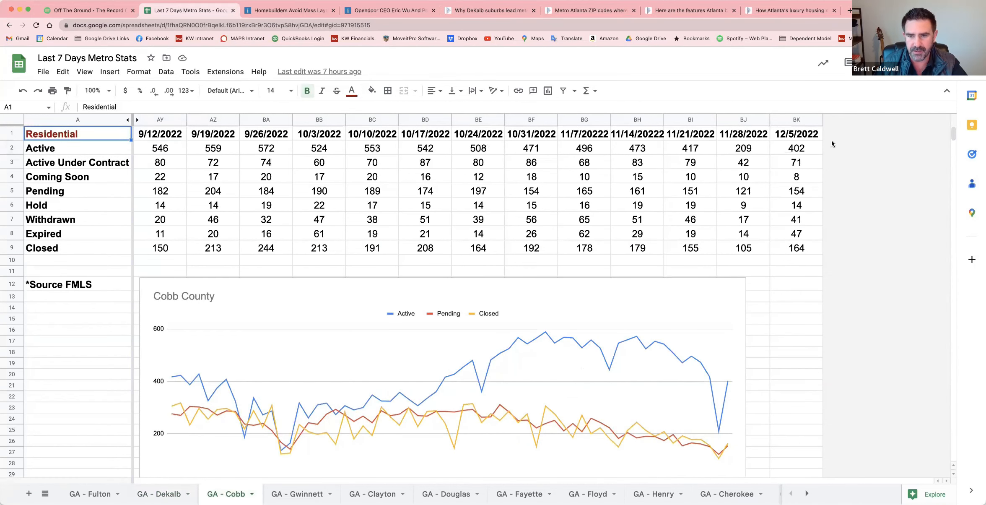
left_click(796, 147)
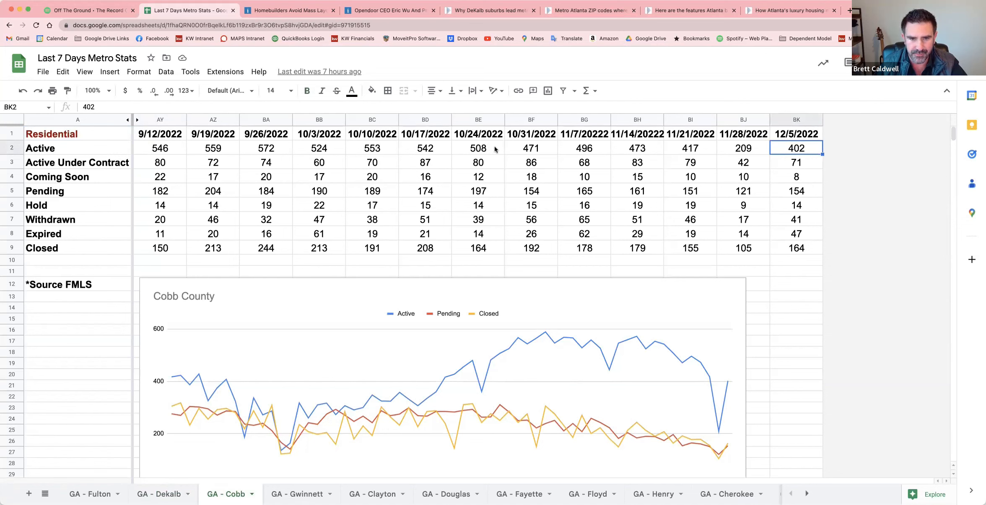
mouse_move(796, 165)
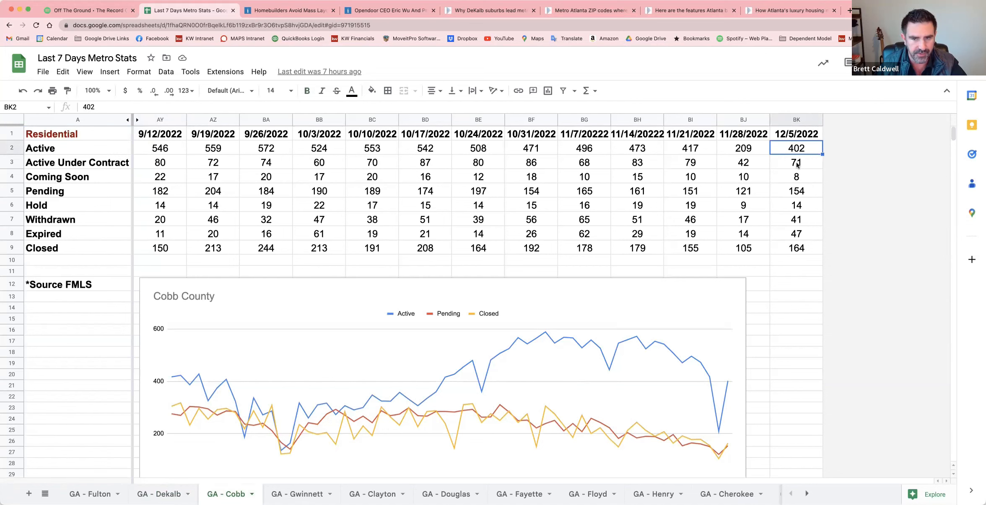
left_click(796, 162)
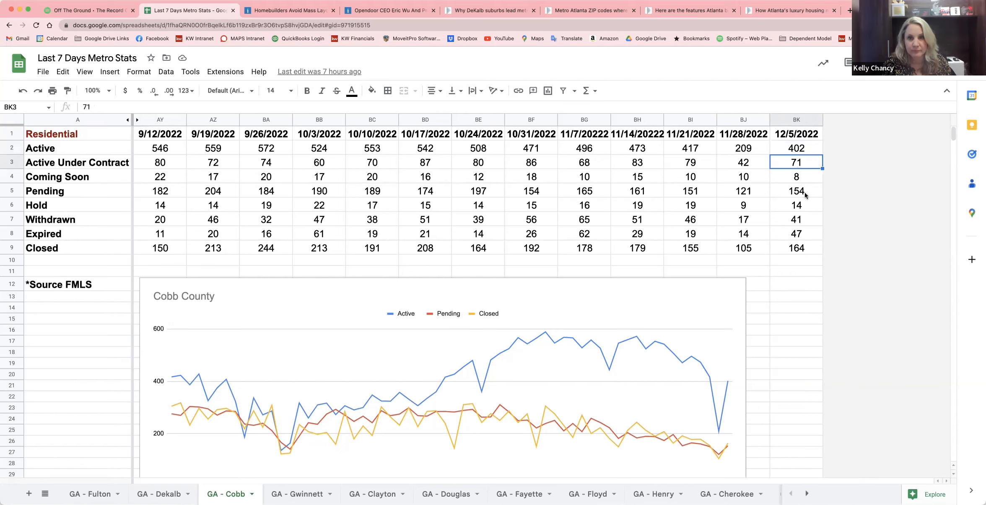
left_click(796, 190)
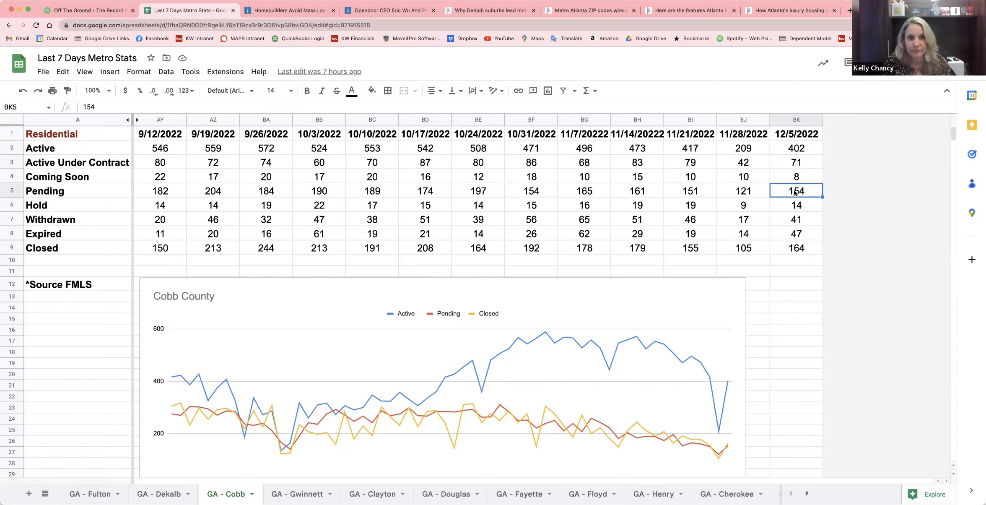
left_click(797, 248)
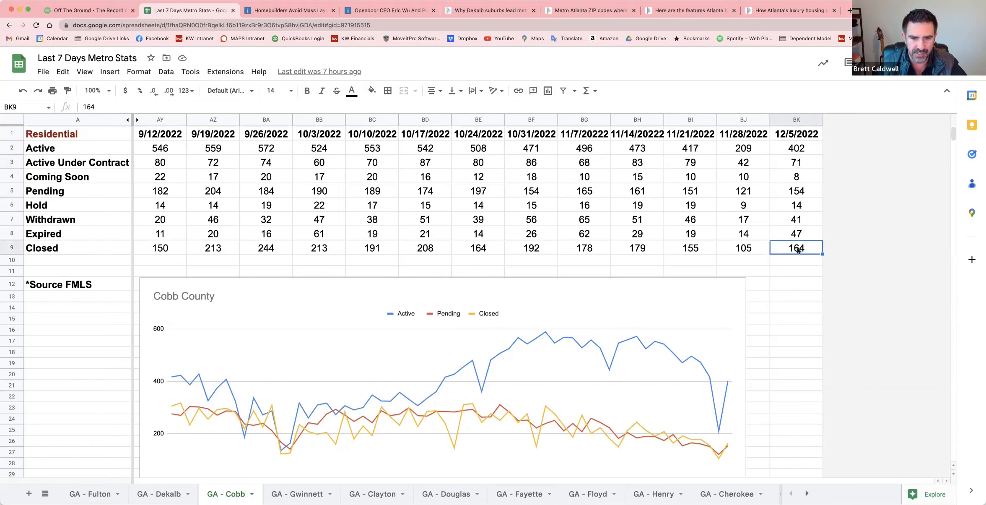
mouse_move(208, 436)
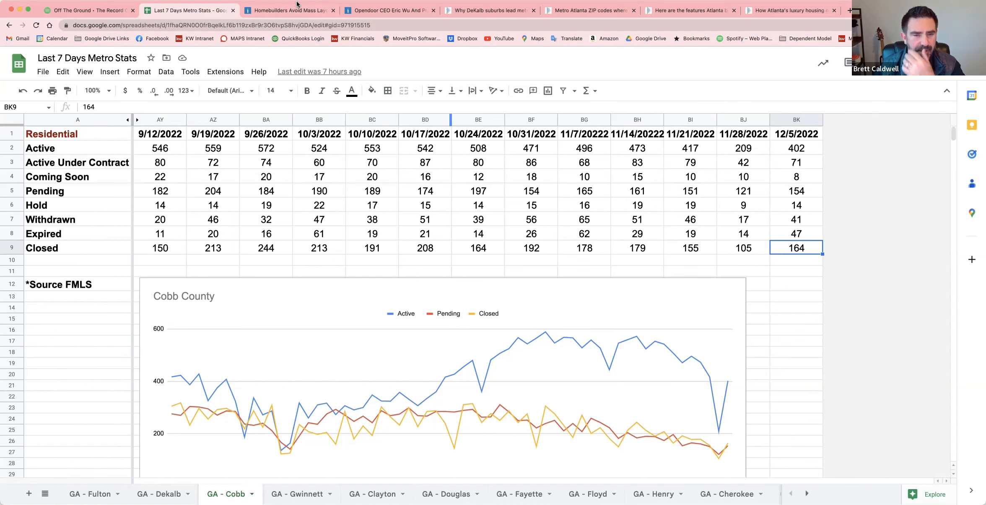
Step: Switch to Inman's 'Homebuilders Avoid Mass Layoffs' article tab
left_click(285, 10)
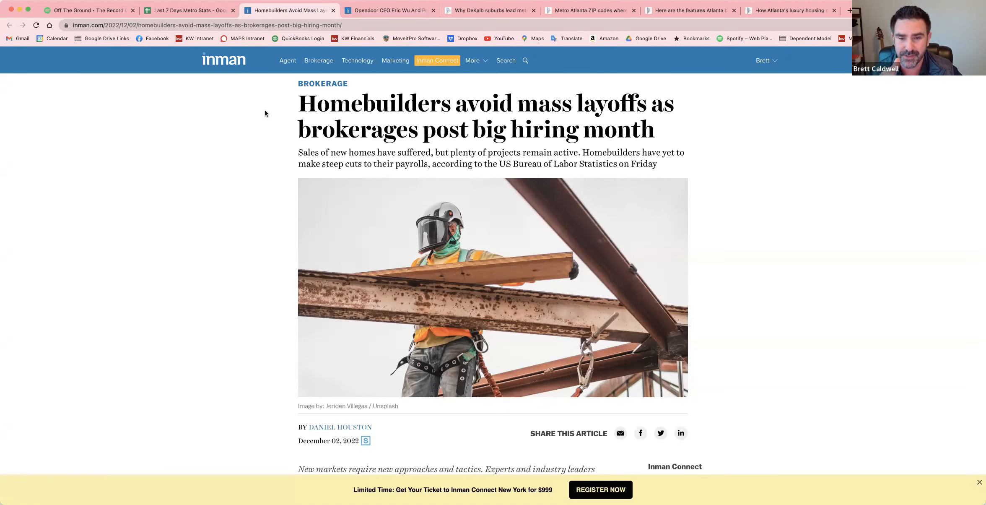
mouse_move(371, 213)
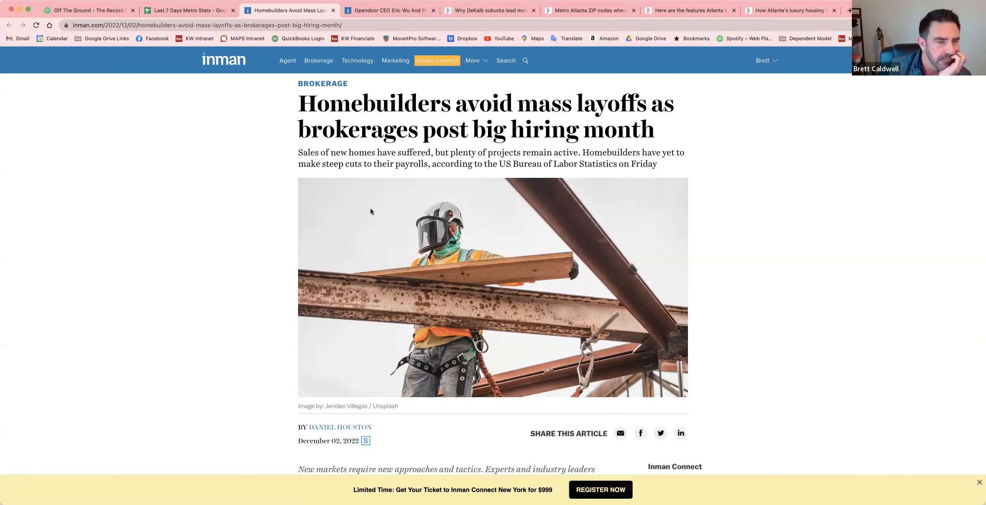
scroll("down", 3)
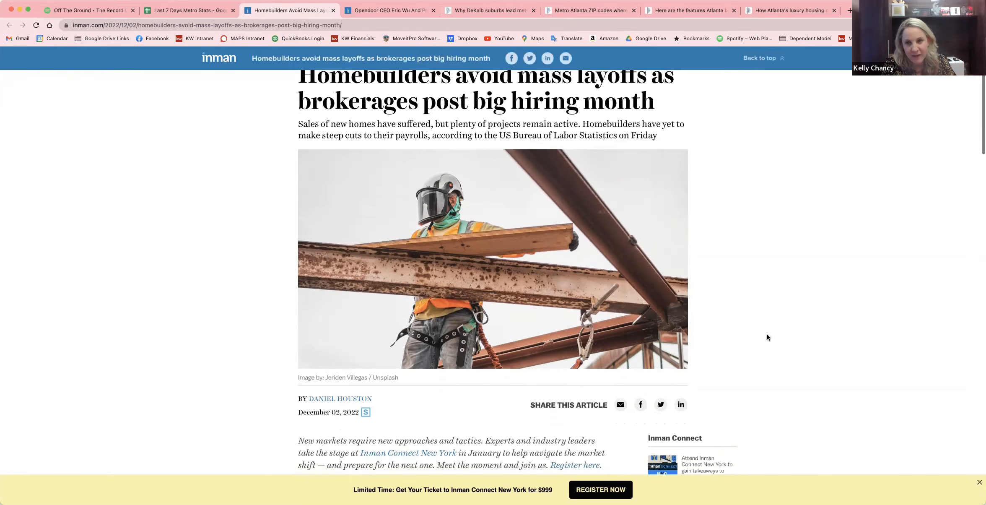
scroll("down", 3)
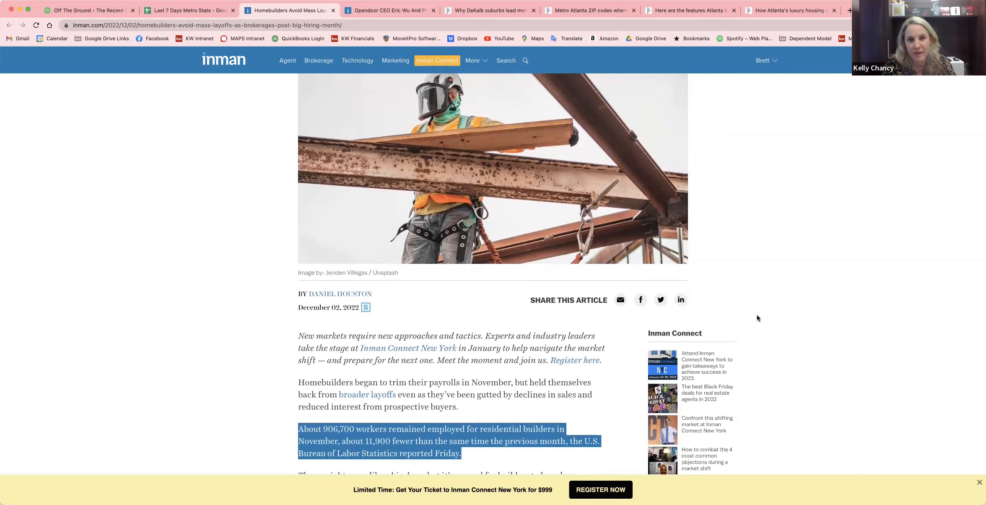
scroll("down", 3)
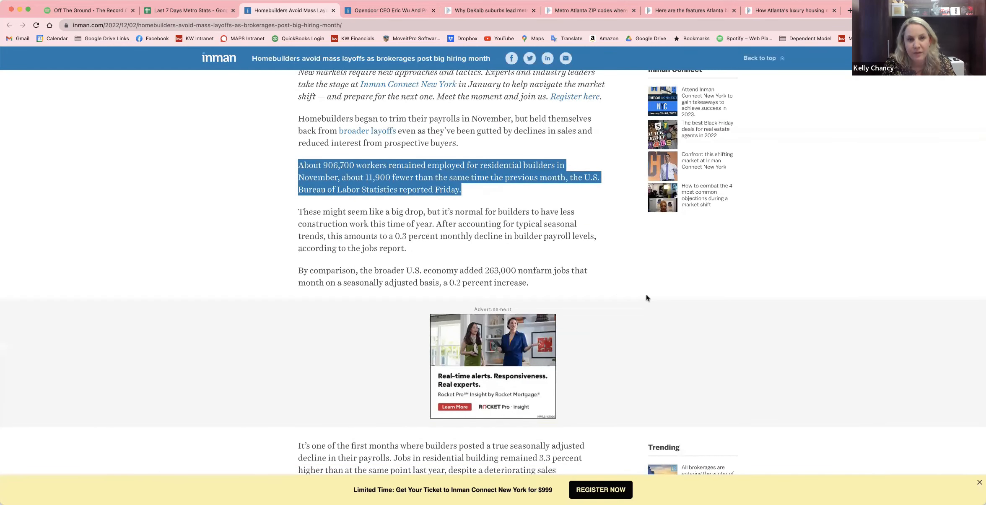
scroll("down", 3)
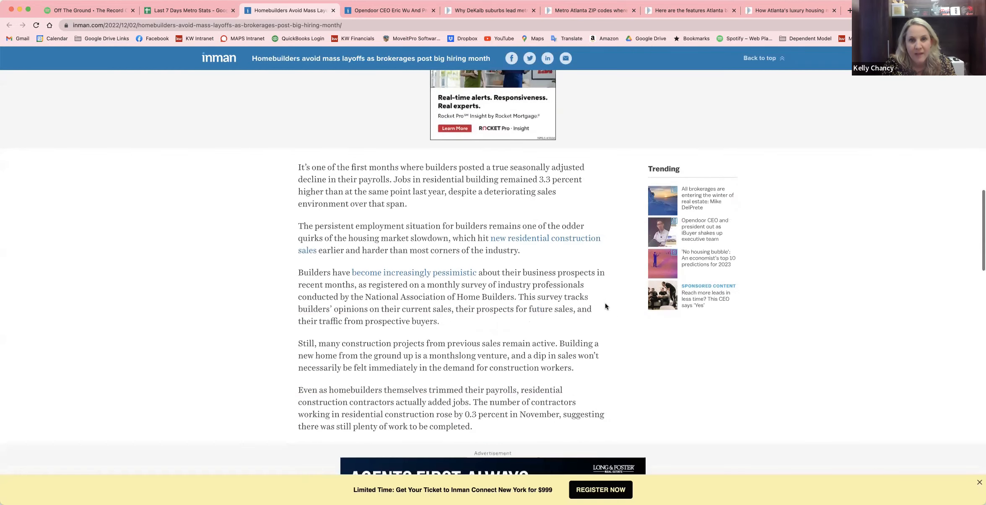
scroll("down", 3)
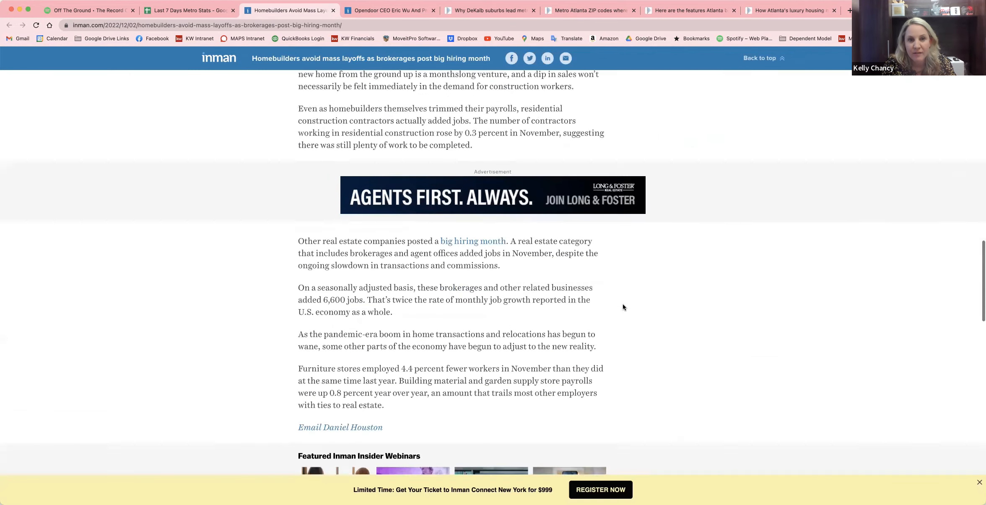
scroll("down", 3)
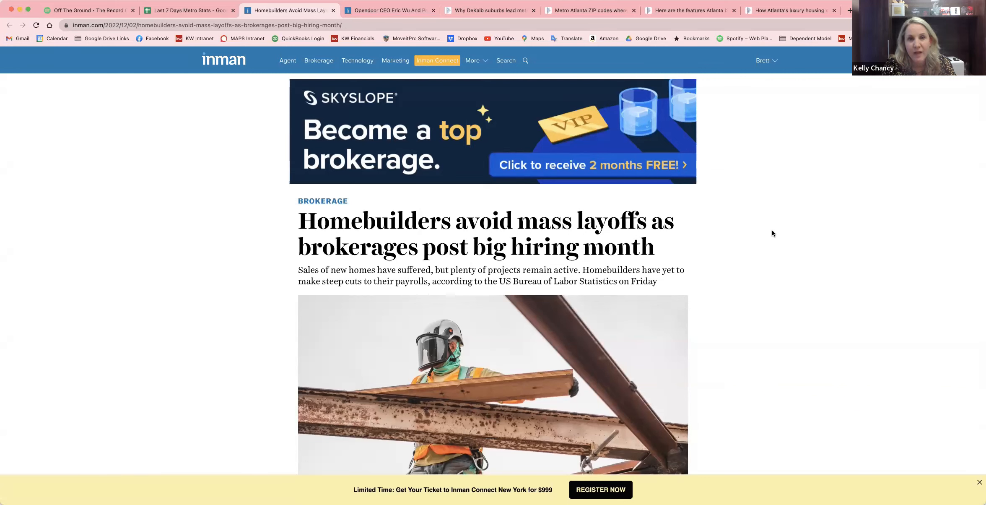
mouse_move(772, 235)
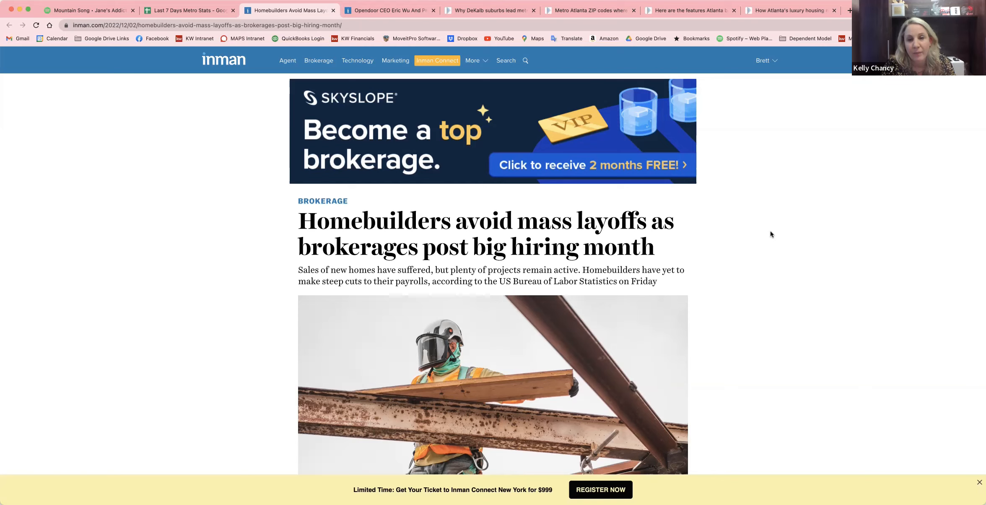
mouse_move(721, 245)
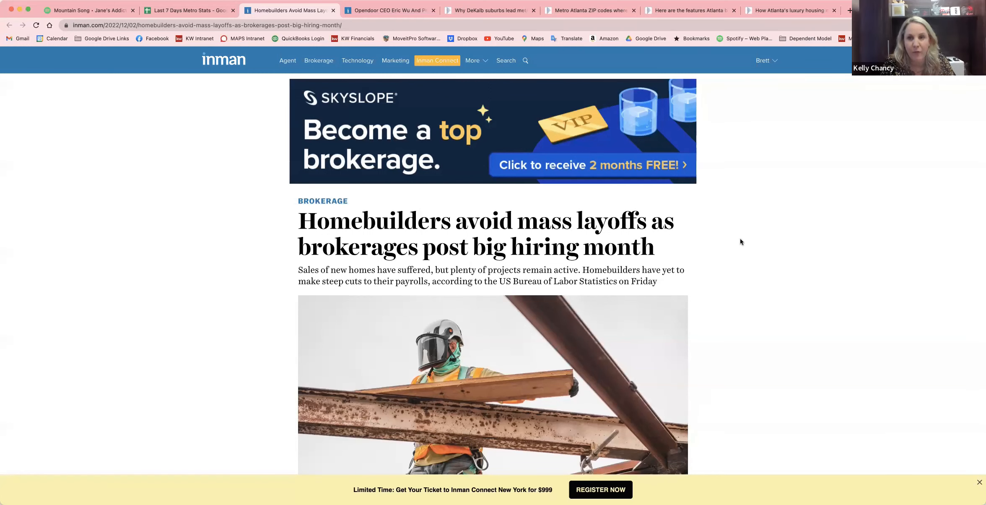
mouse_move(746, 238)
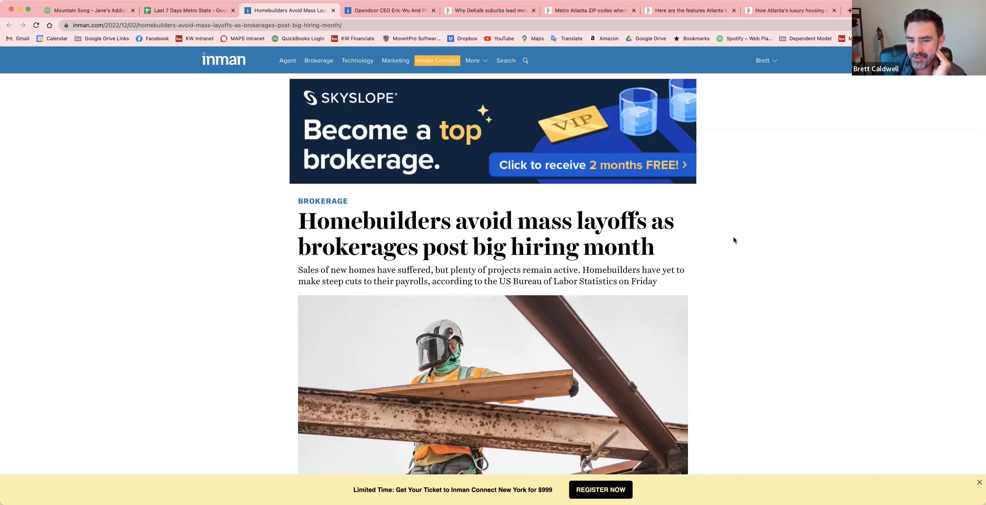
mouse_move(721, 243)
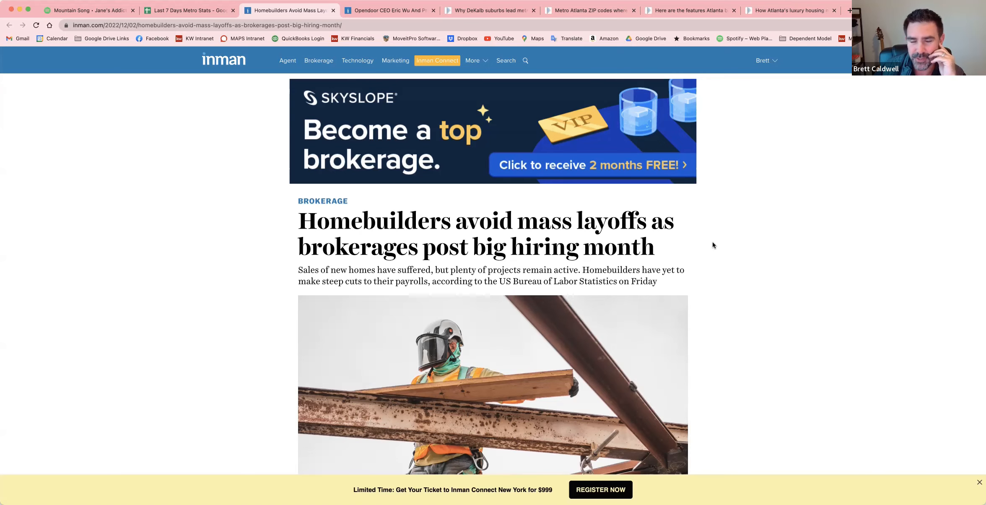
mouse_move(701, 246)
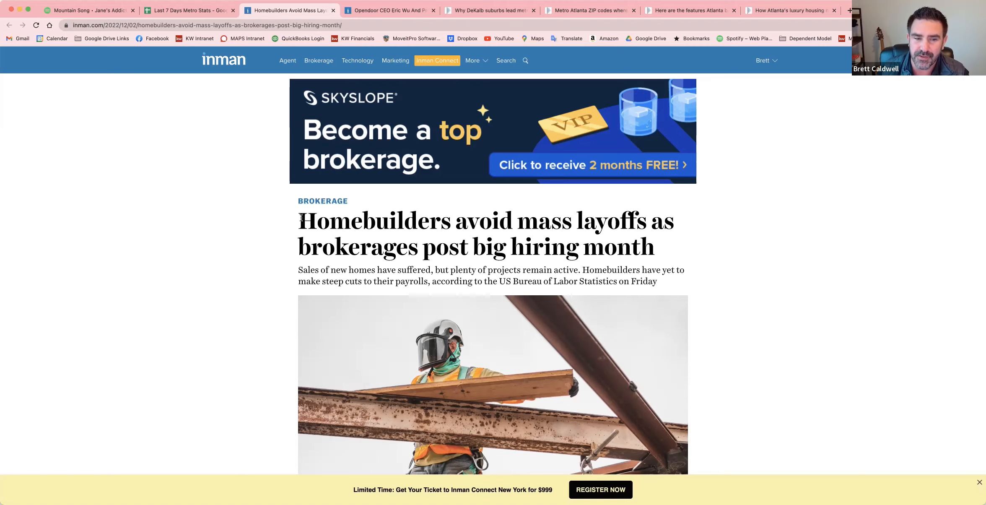
left_click_drag(299, 221, 654, 247)
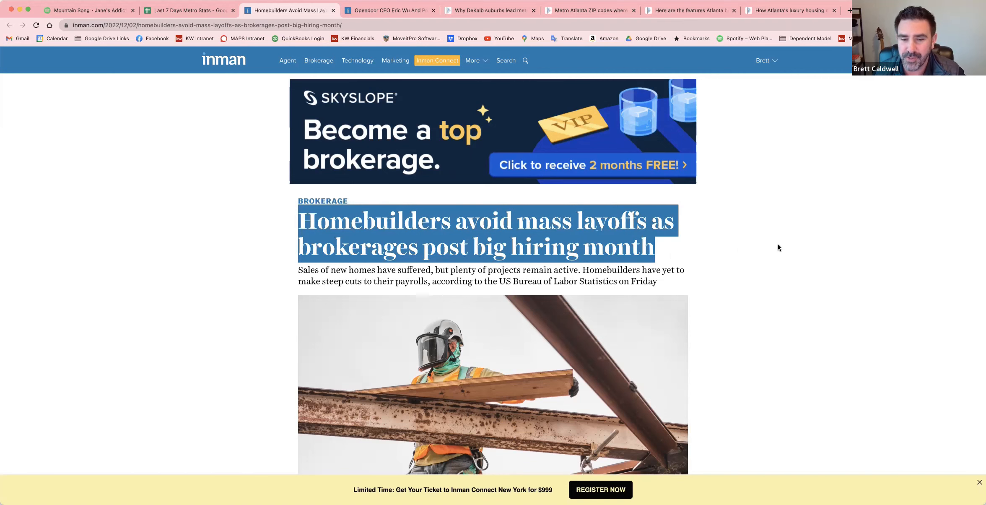
mouse_move(765, 251)
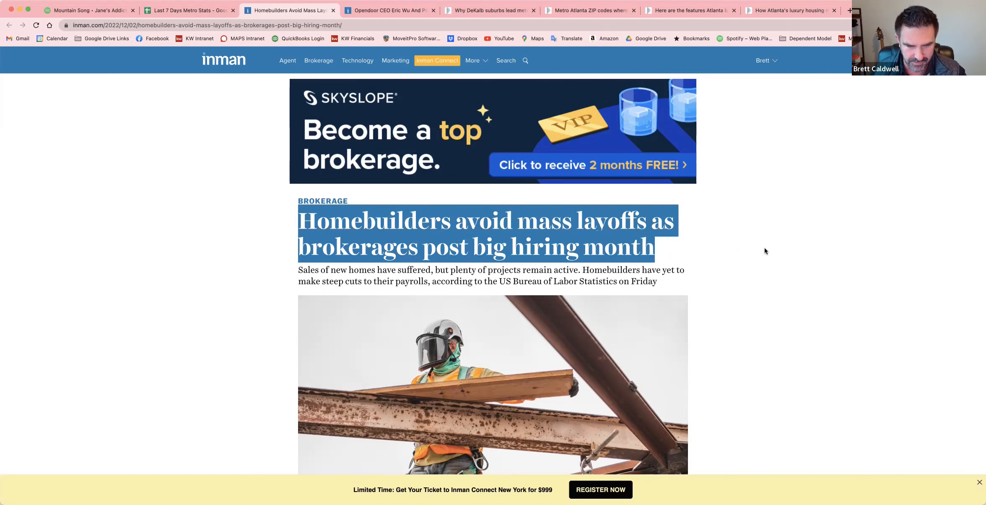
mouse_move(735, 254)
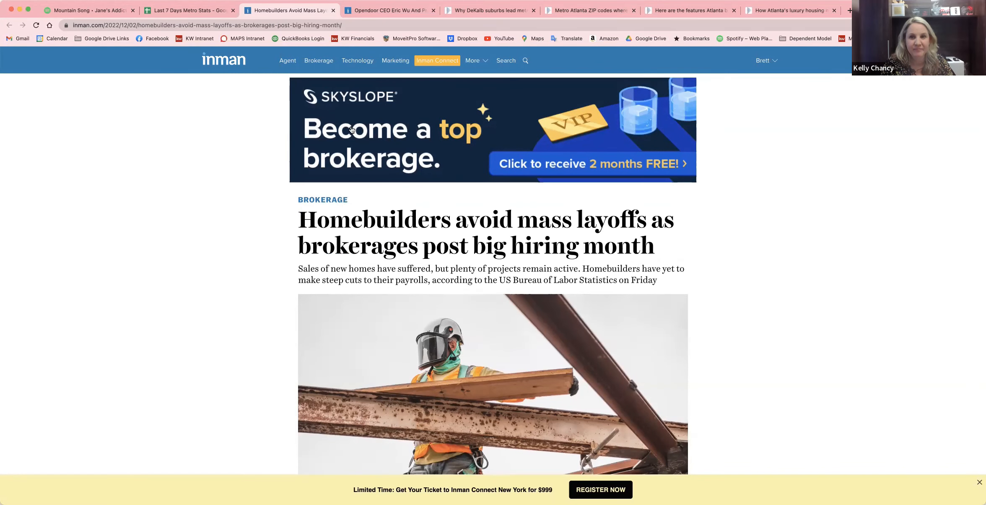
mouse_move(696, 259)
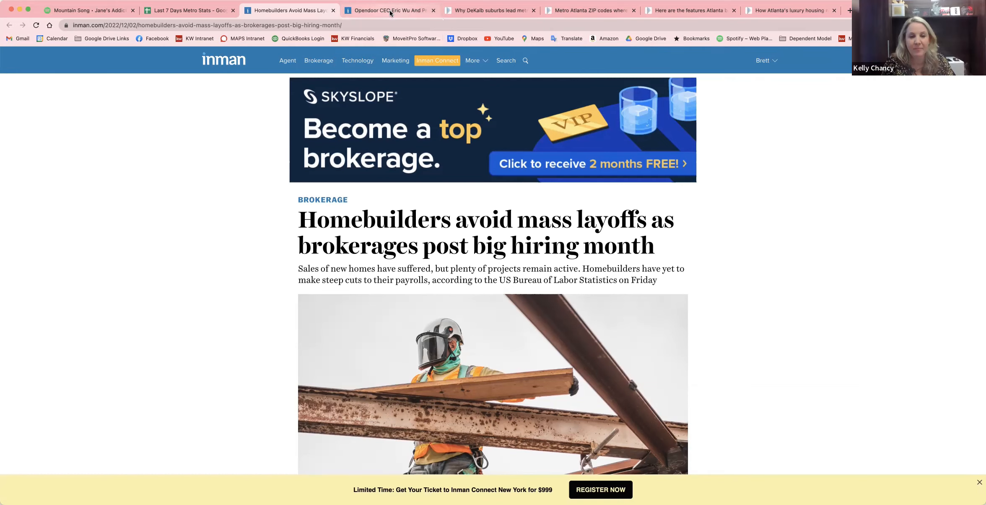
left_click(389, 11)
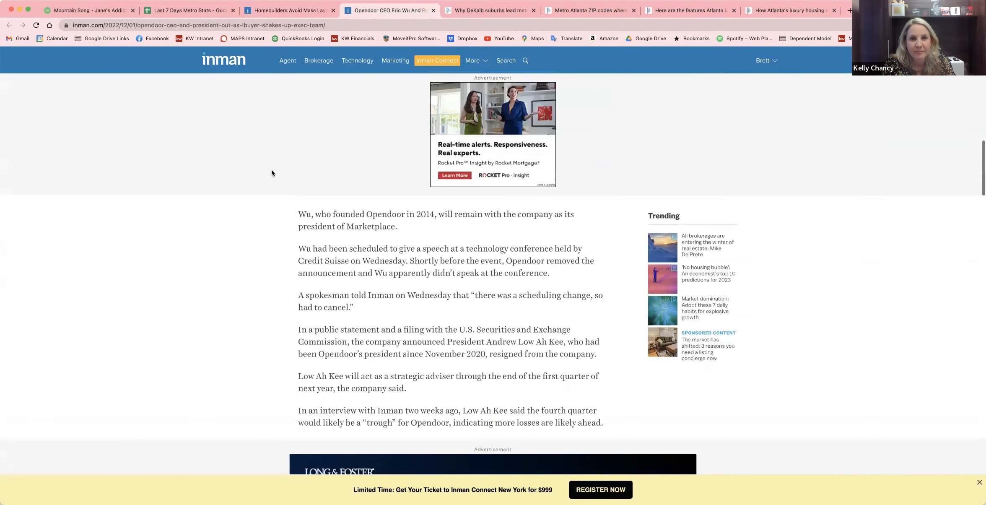
scroll("up", 3)
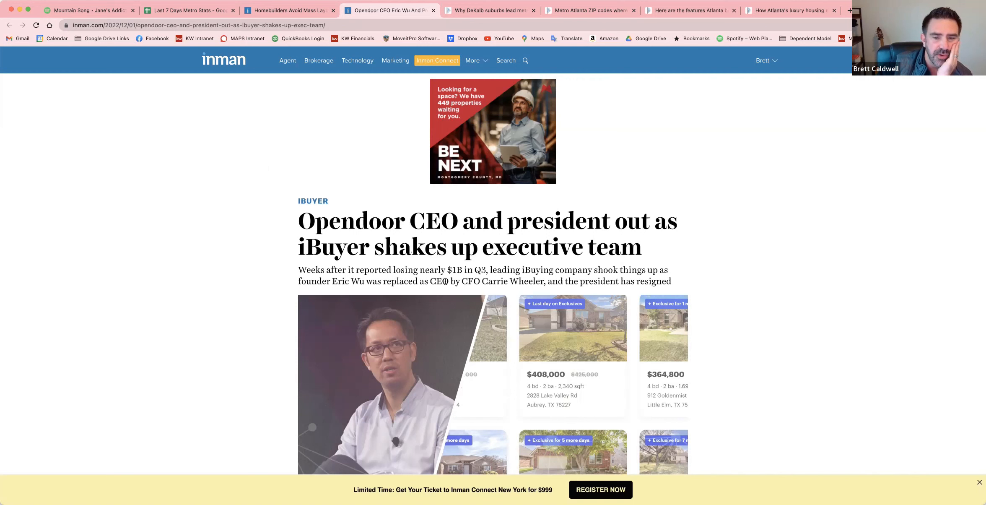
left_click_drag(462, 281, 533, 281)
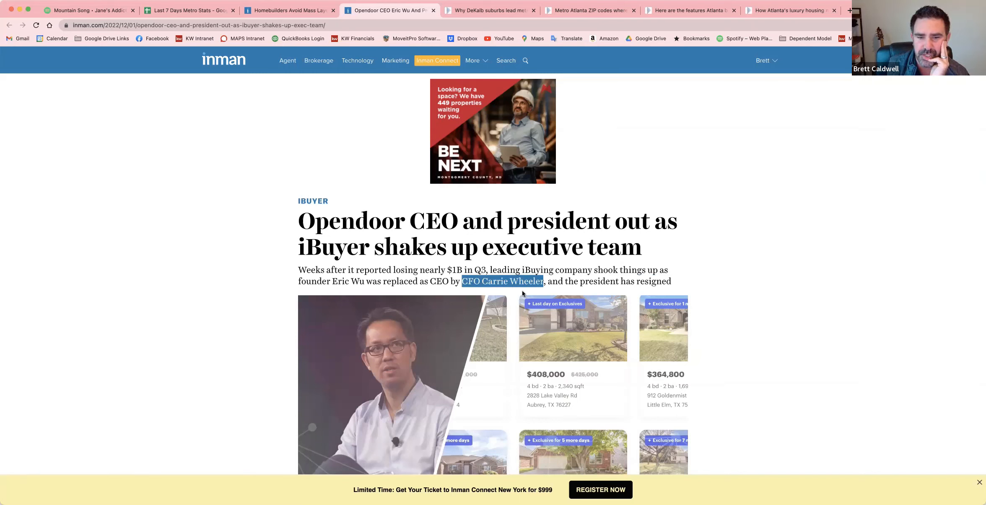
mouse_move(721, 361)
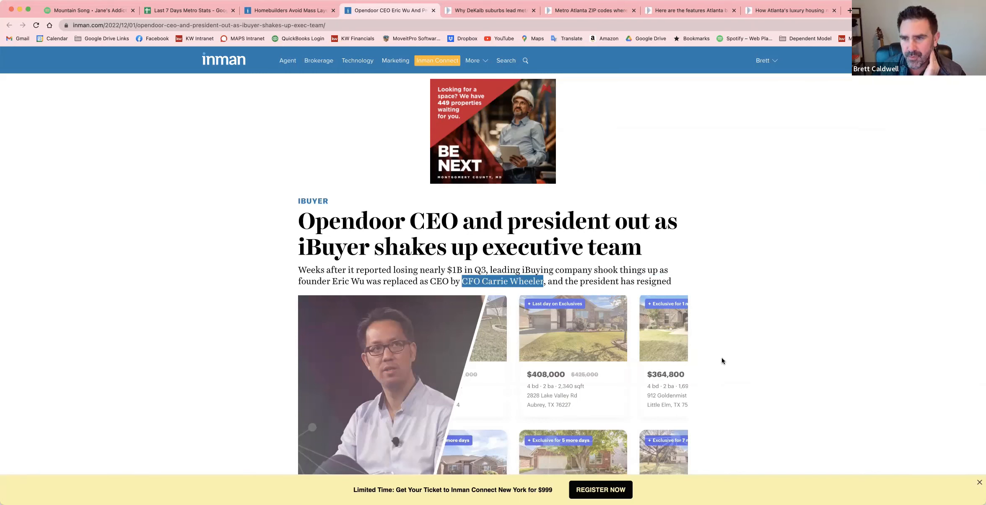
scroll("down", 3)
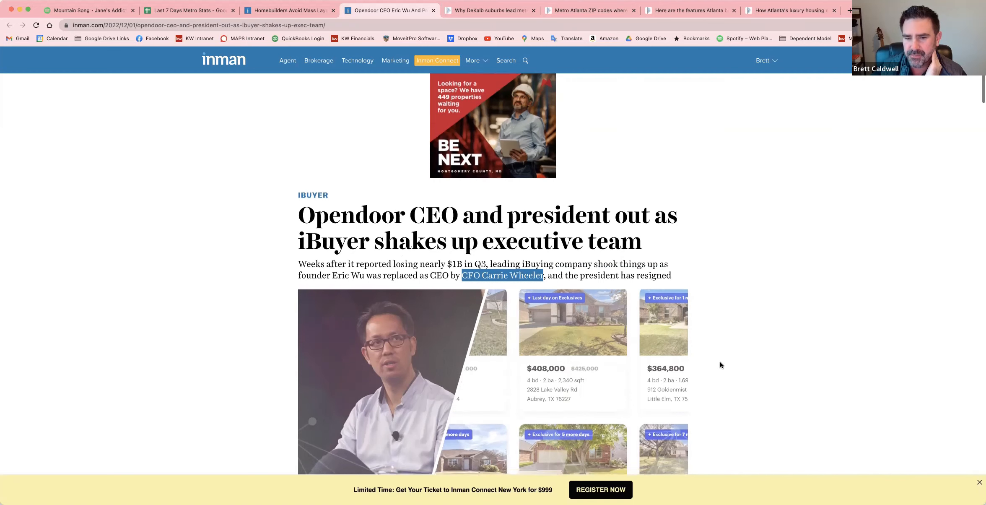
scroll("down", 3)
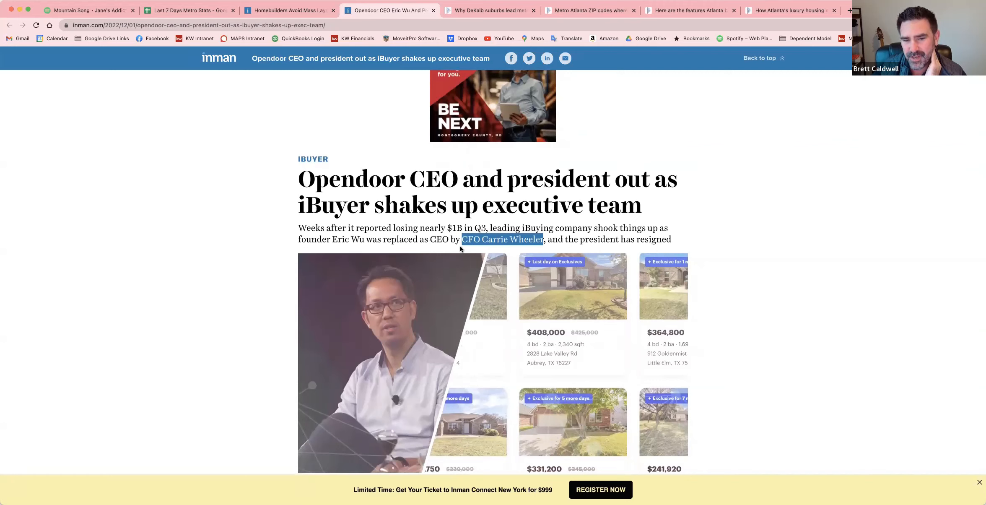
mouse_move(812, 391)
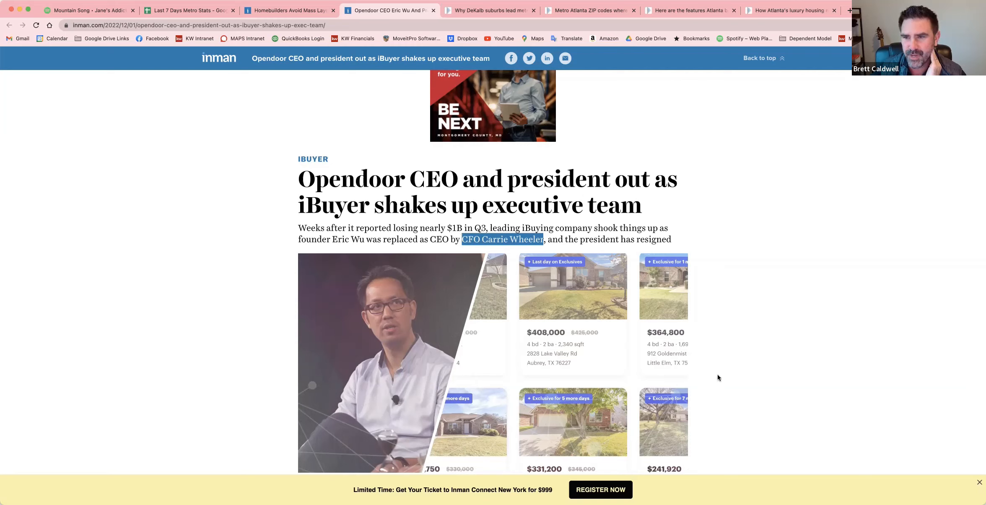
scroll("down", 3)
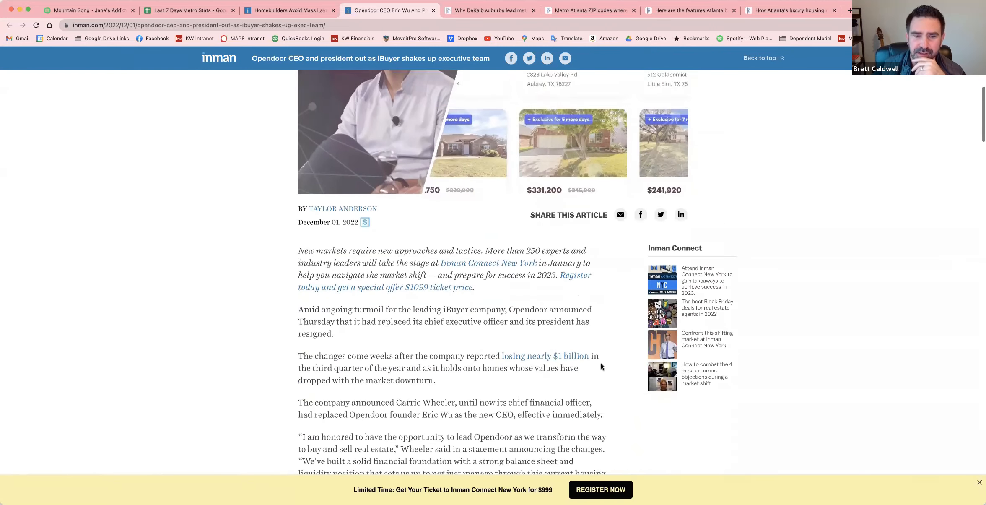
scroll("down", 3)
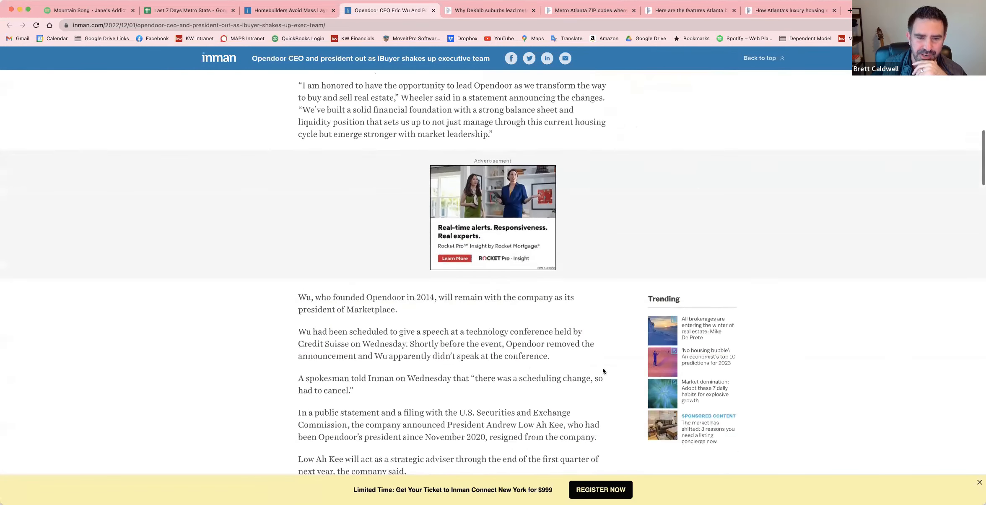
scroll("down", 3)
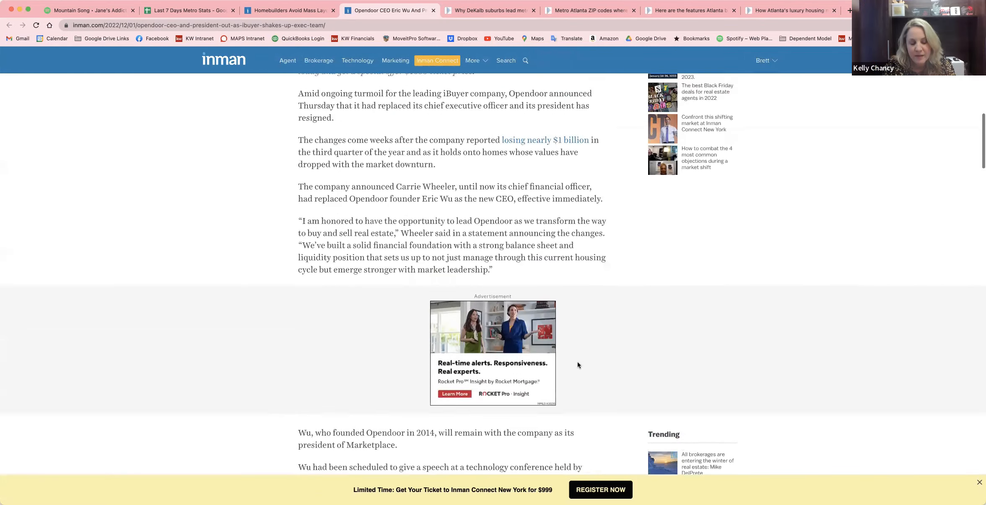
scroll("up", 3)
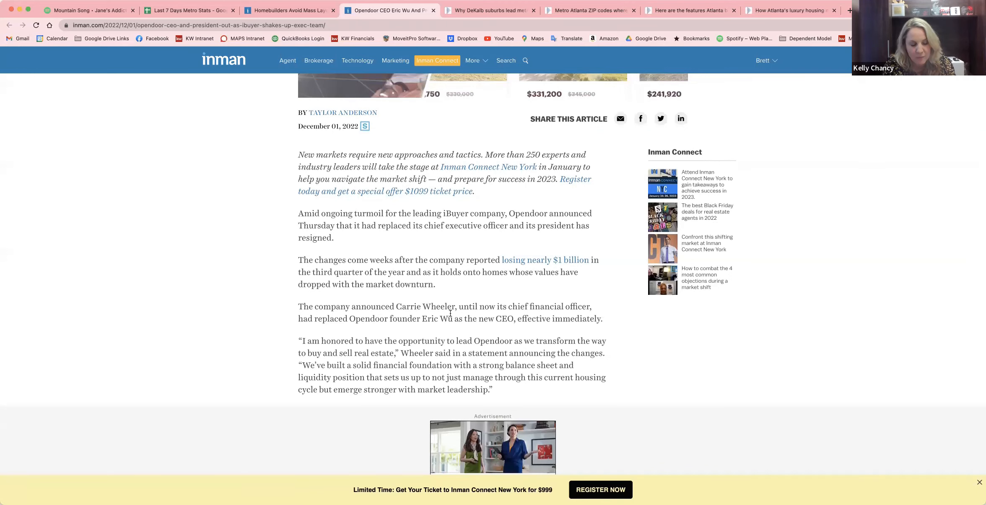
mouse_move(467, 333)
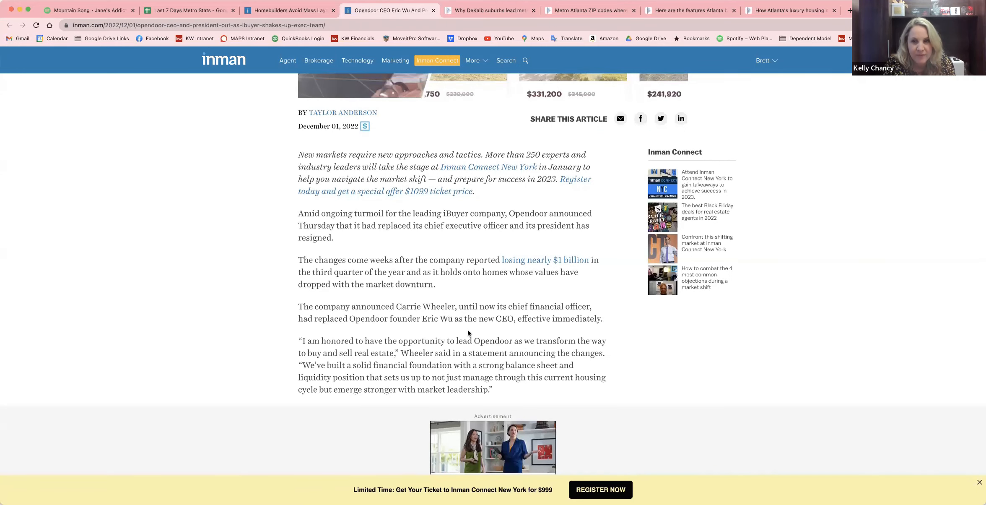
scroll("down", 3)
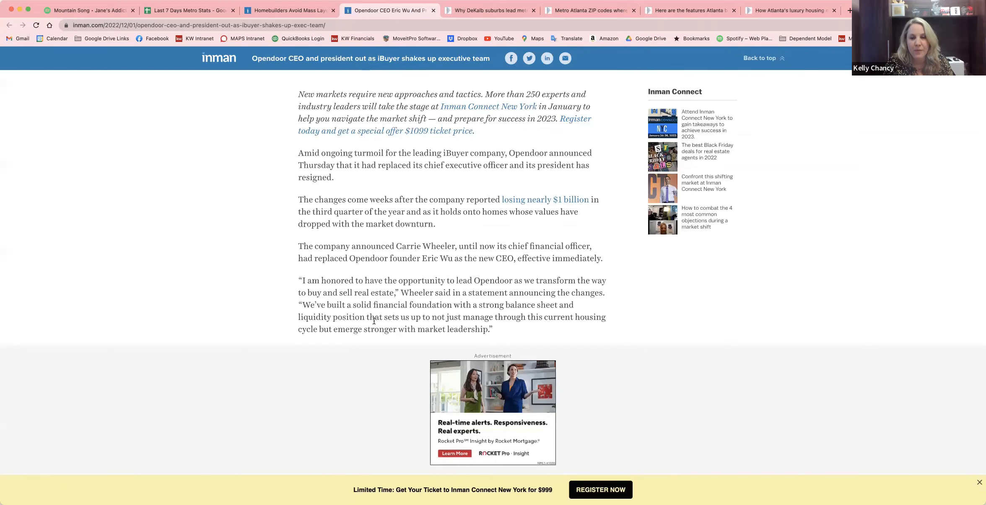
scroll("down", 3)
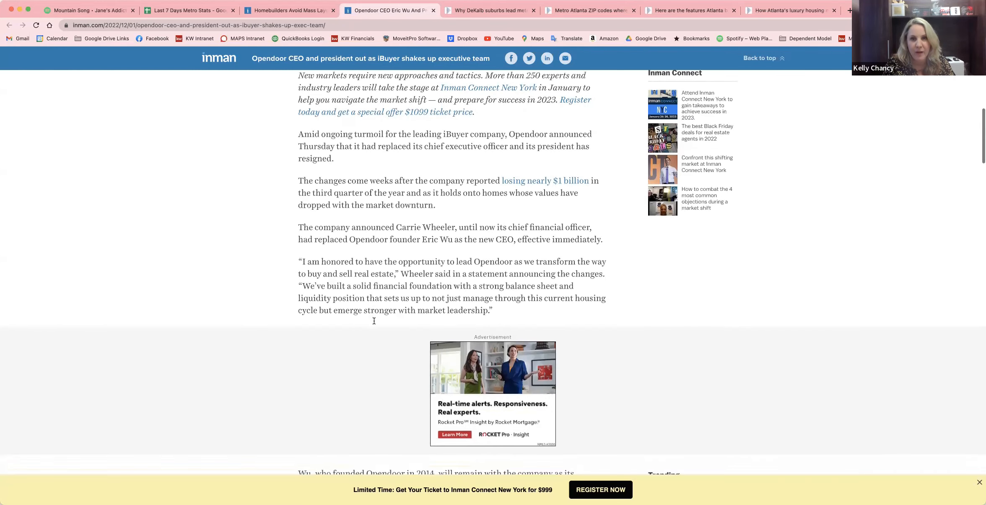
scroll("down", 3)
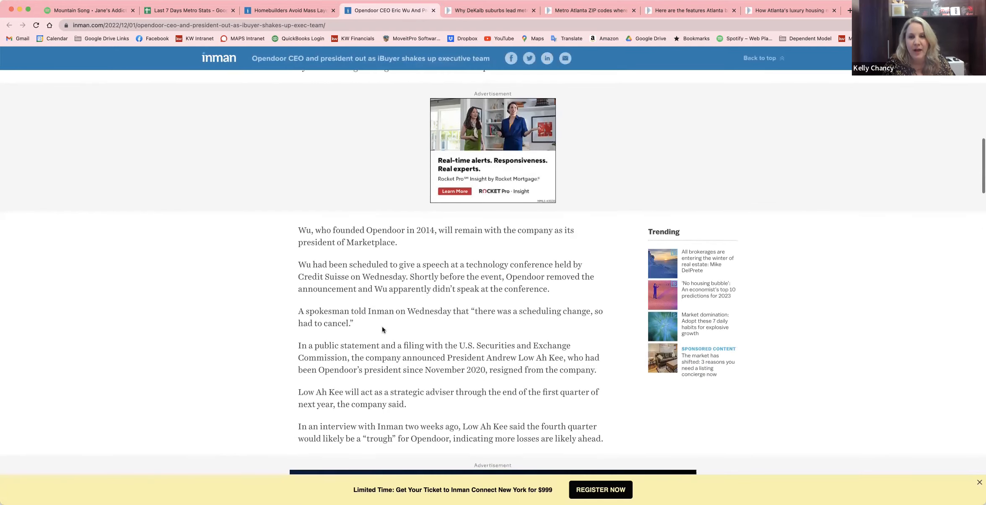
scroll("down", 3)
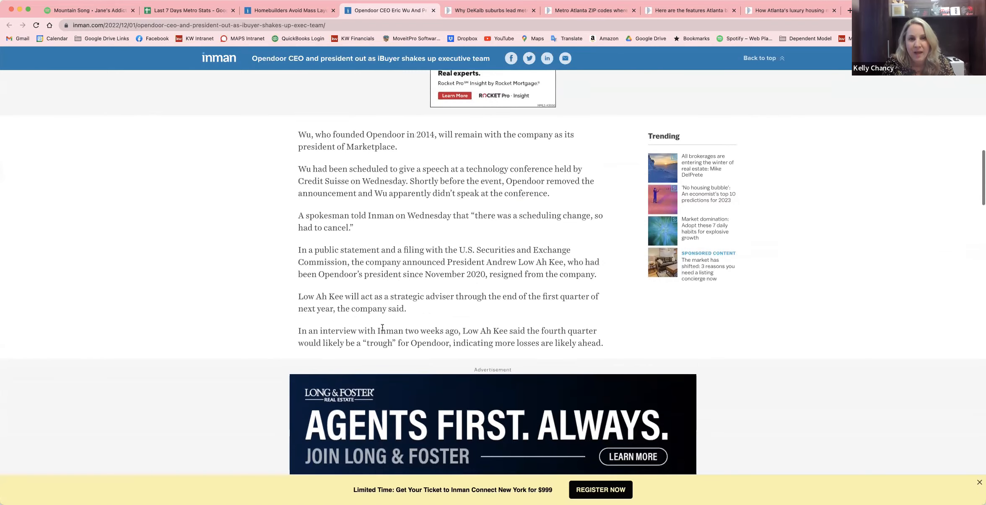
scroll("down", 3)
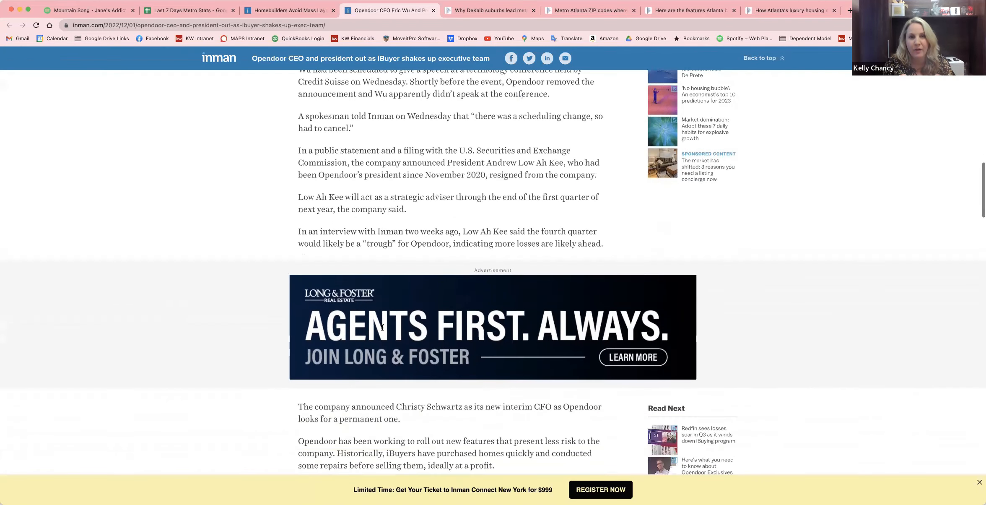
scroll("down", 3)
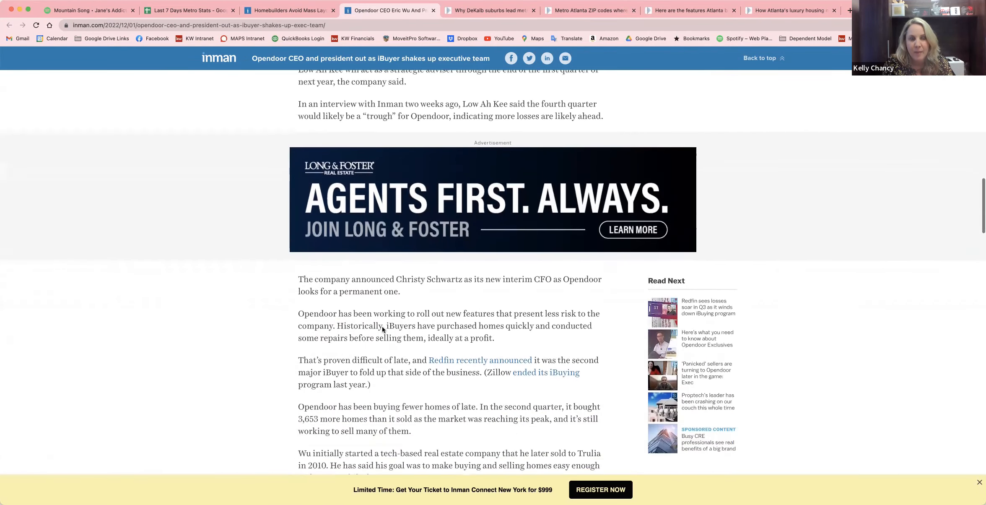
scroll("down", 3)
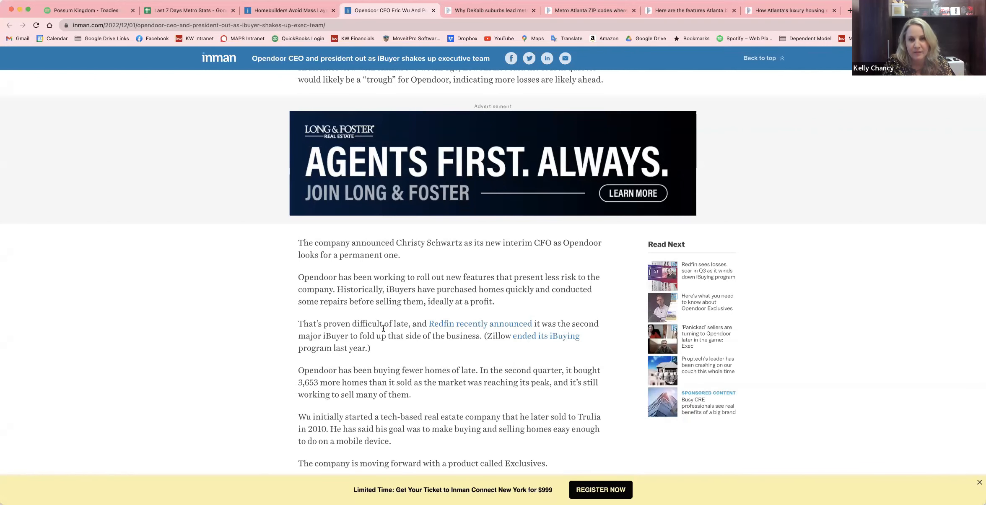
scroll("down", 3)
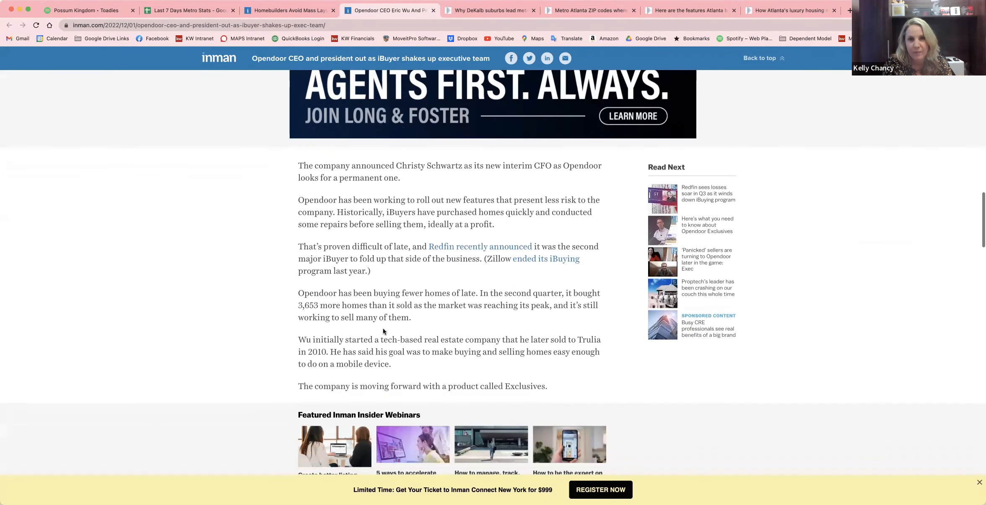
scroll("down", 3)
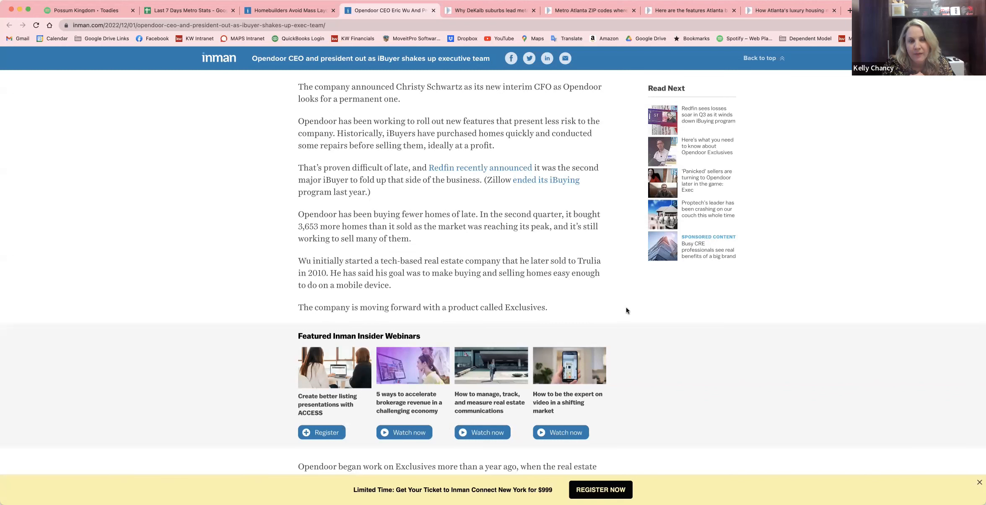
mouse_move(805, 289)
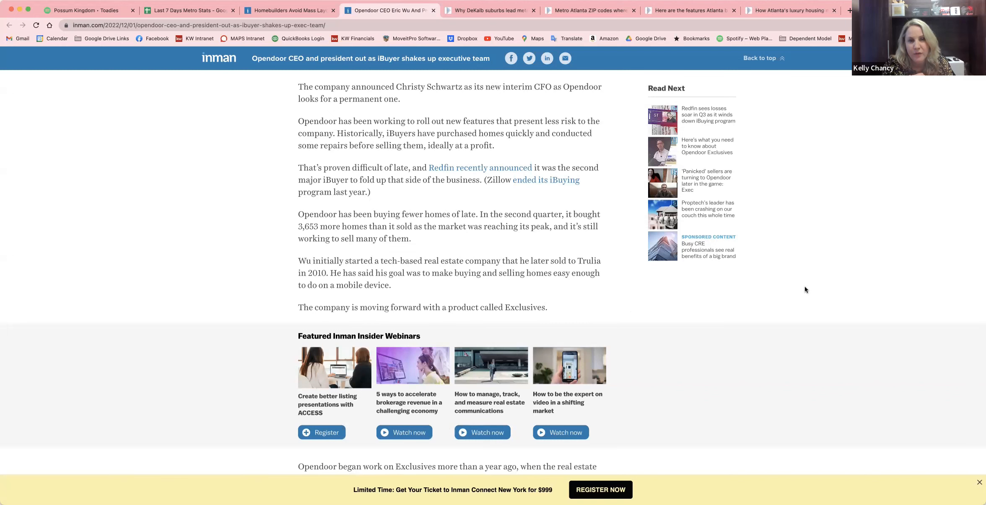
mouse_move(961, 257)
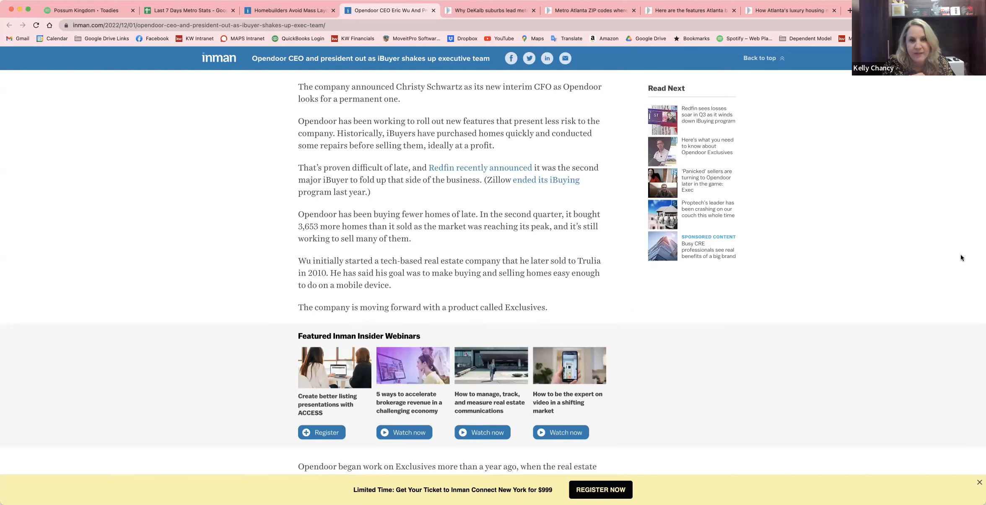
scroll("down", 3)
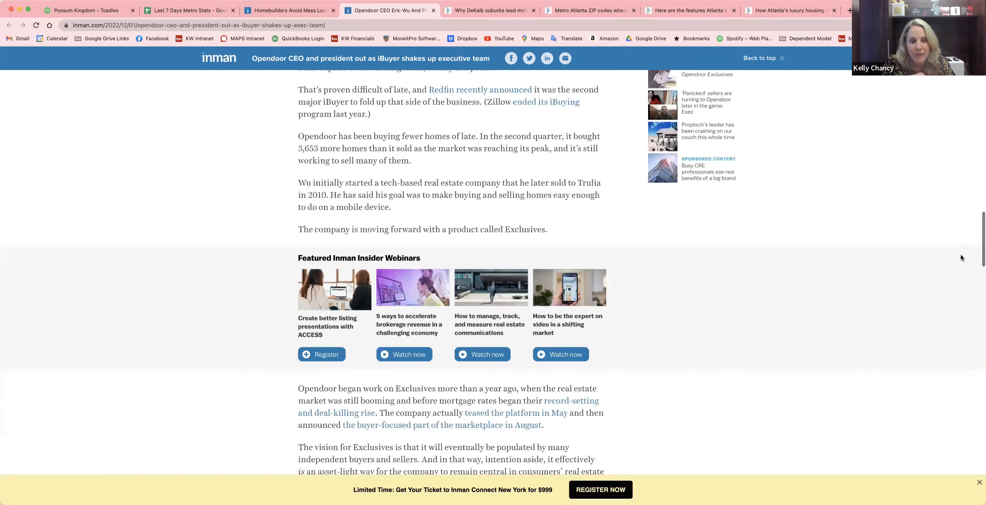
scroll("down", 3)
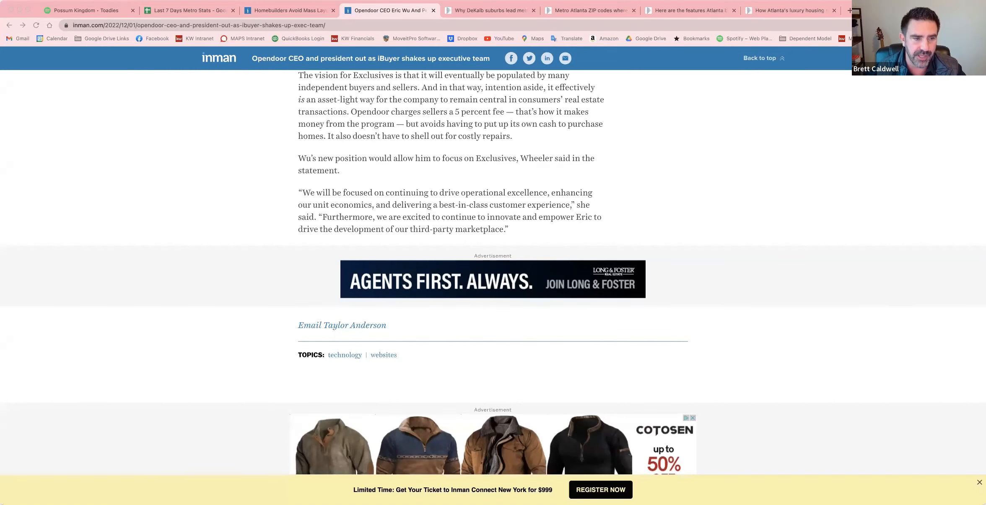
scroll("up", 3)
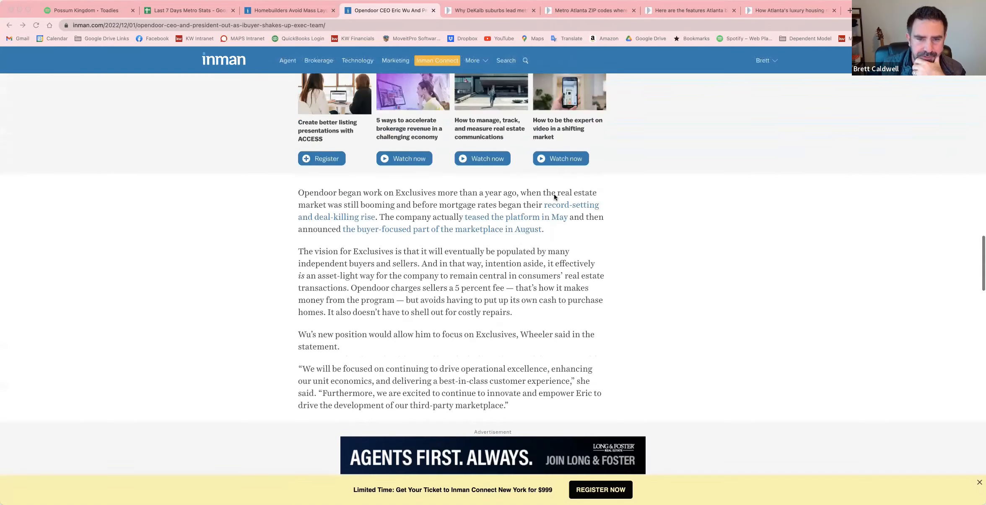
scroll("up", 3)
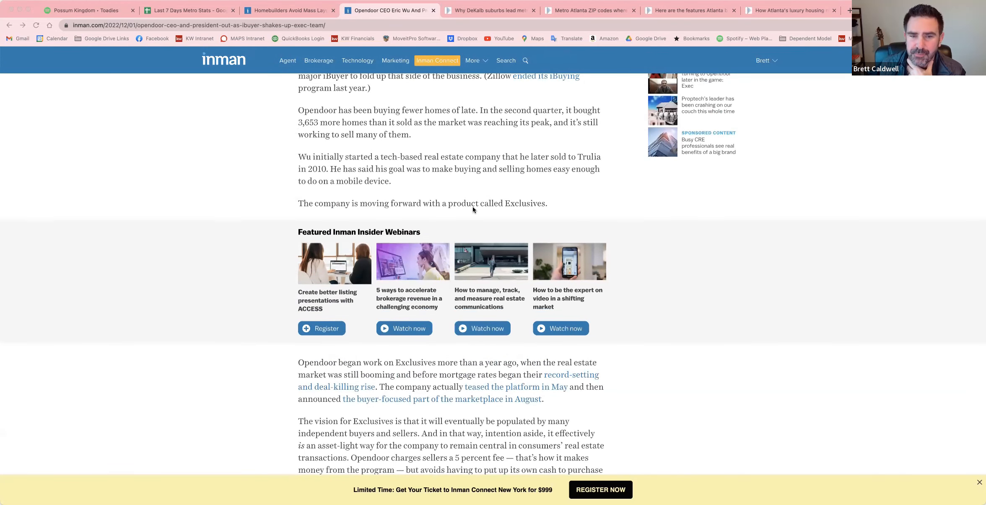
mouse_move(508, 205)
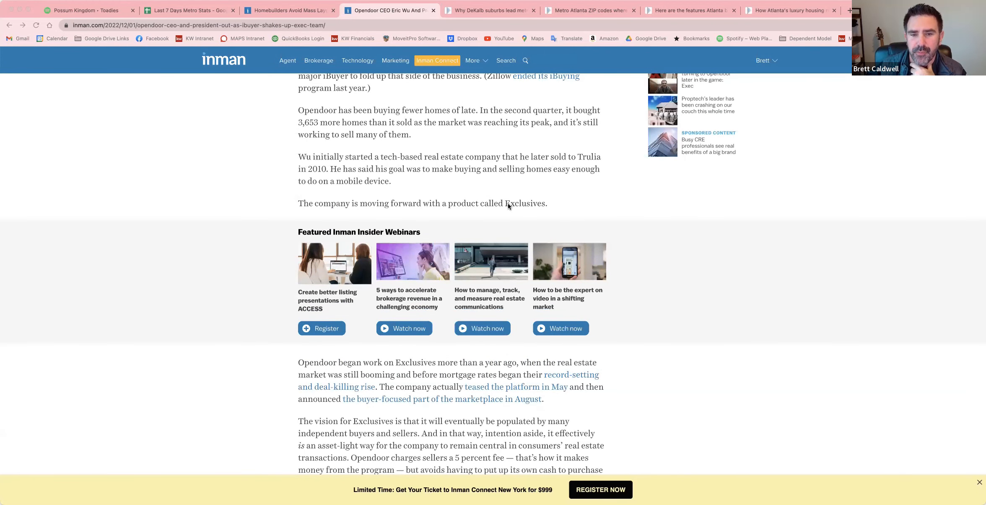
Step: Highlight 'Exclusives' in the Opendoor article and scroll around that passage
double_click(526, 203)
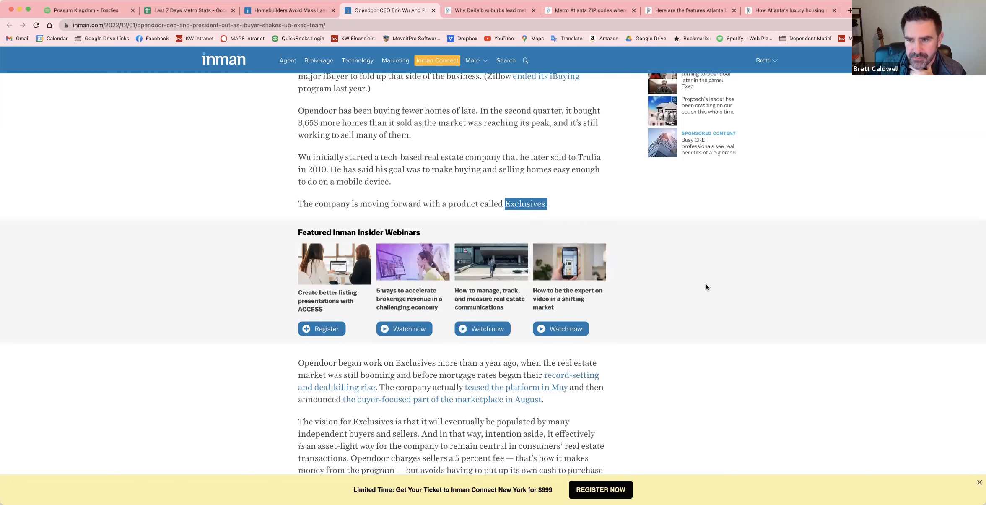
scroll("down", 3)
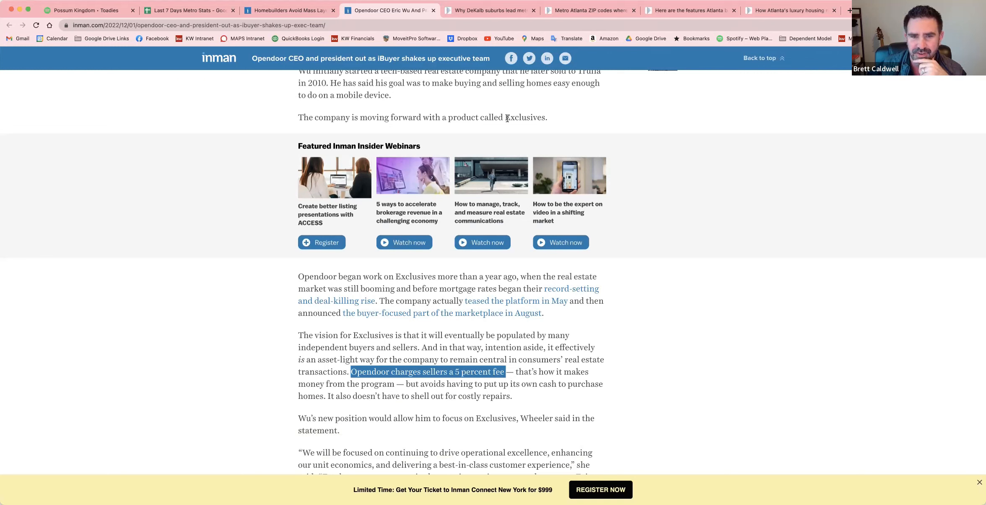
mouse_move(616, 124)
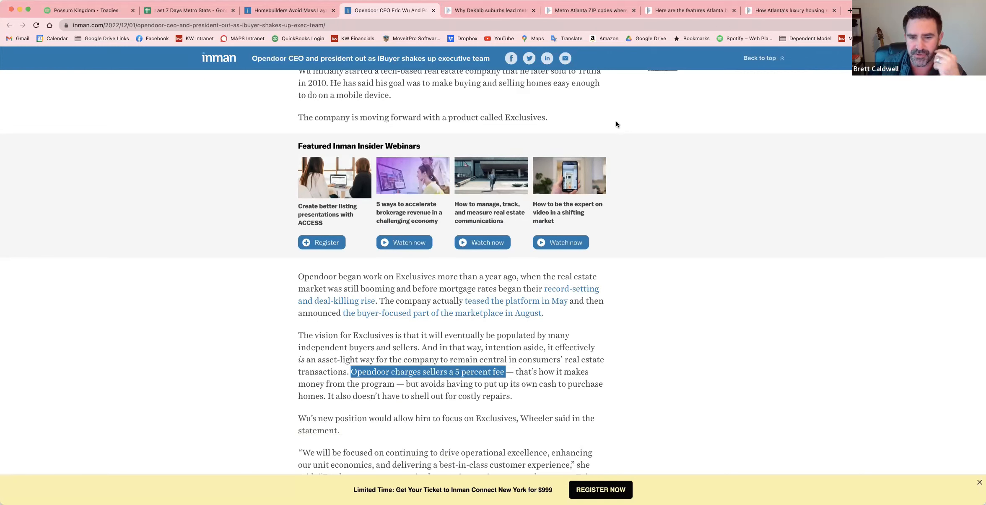
mouse_move(652, 268)
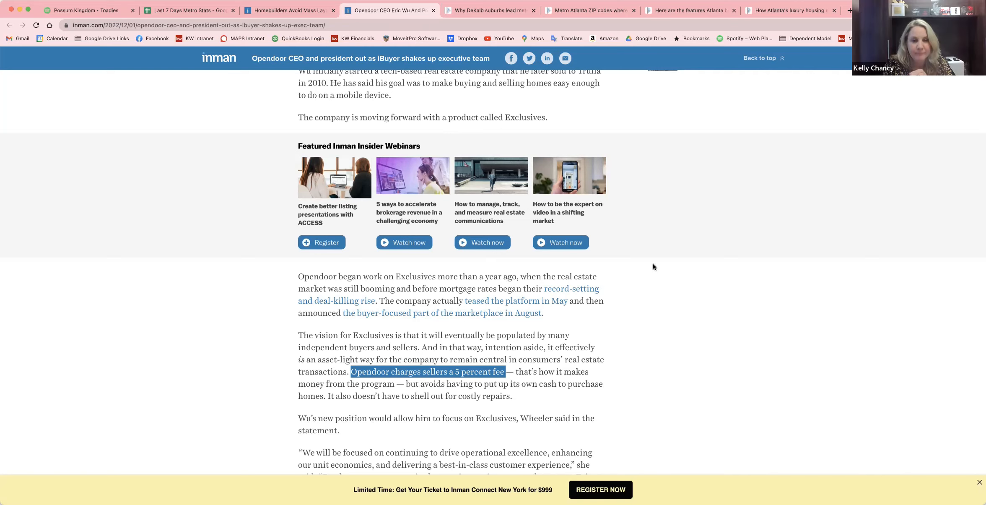
mouse_move(506, 116)
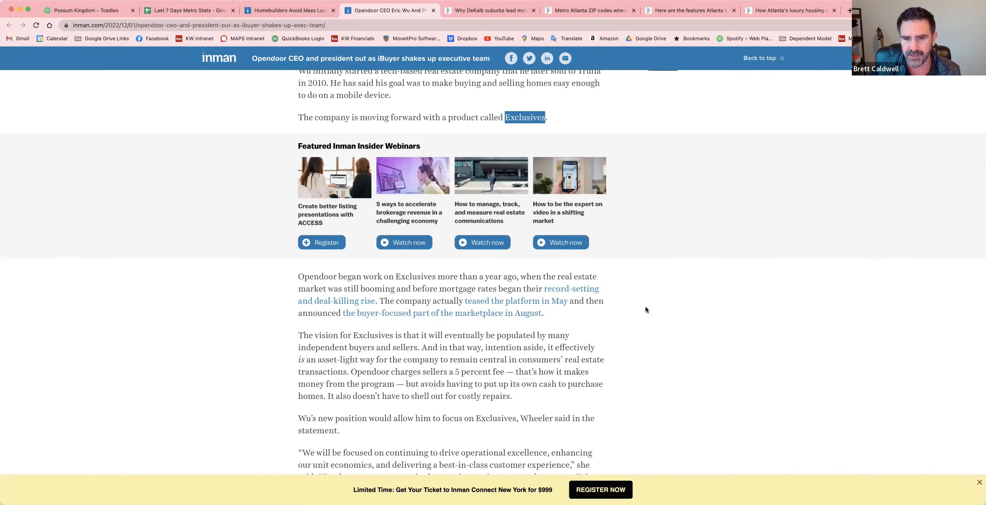
mouse_move(554, 350)
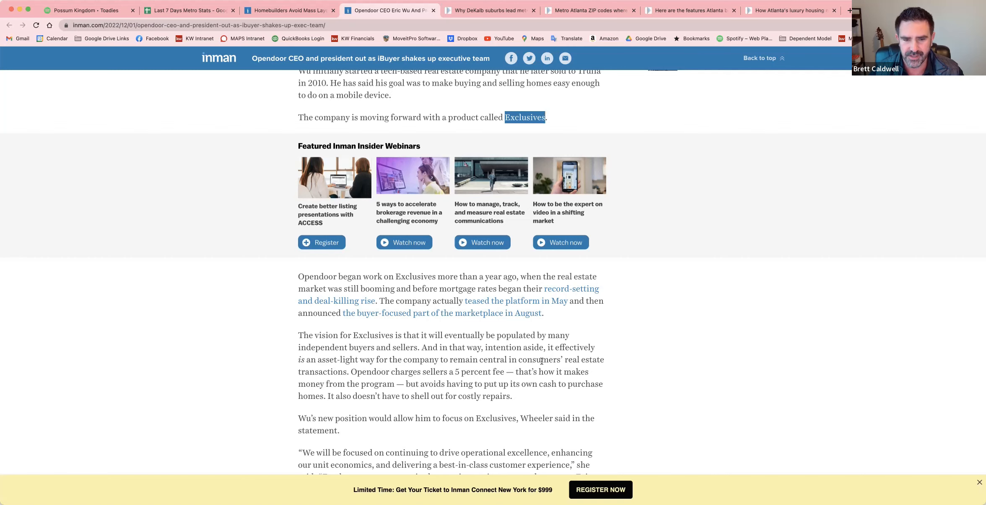
scroll("down", 3)
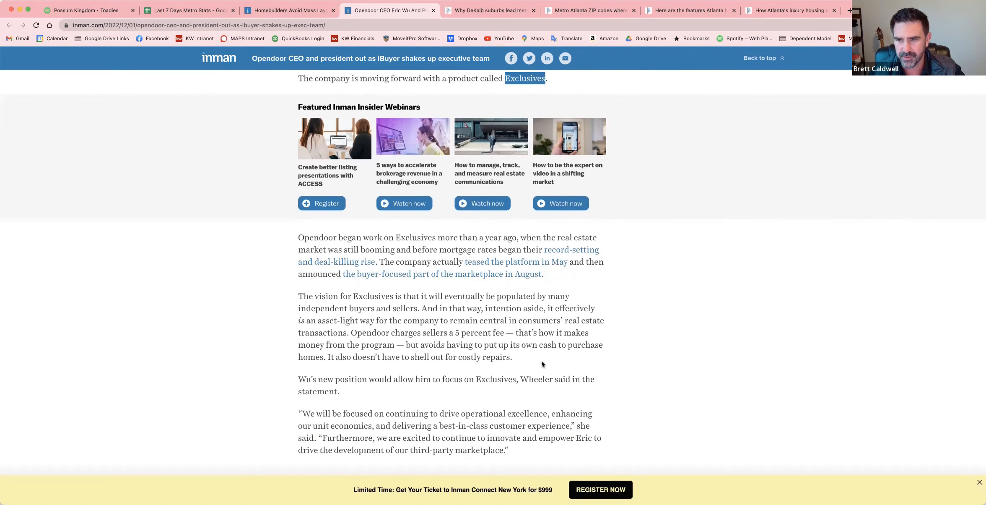
mouse_move(380, 94)
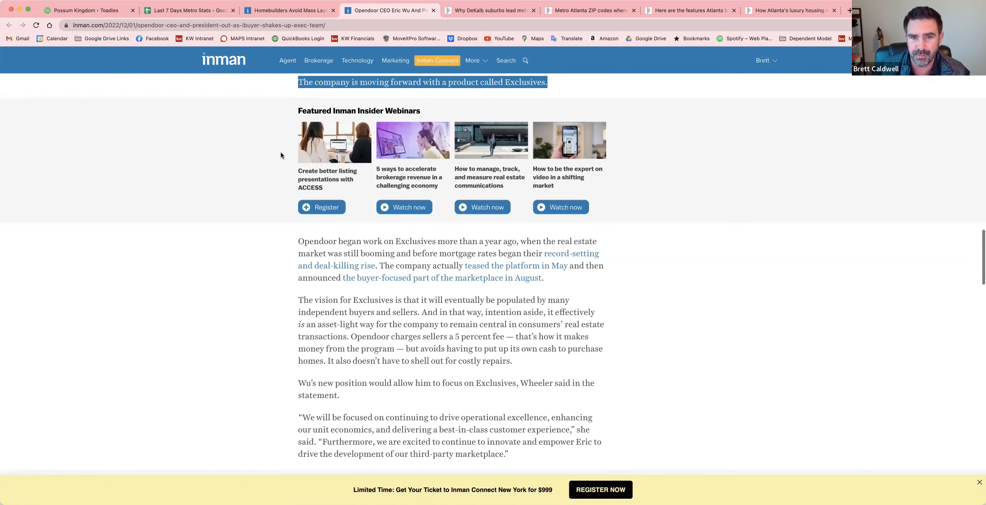
scroll("up", 3)
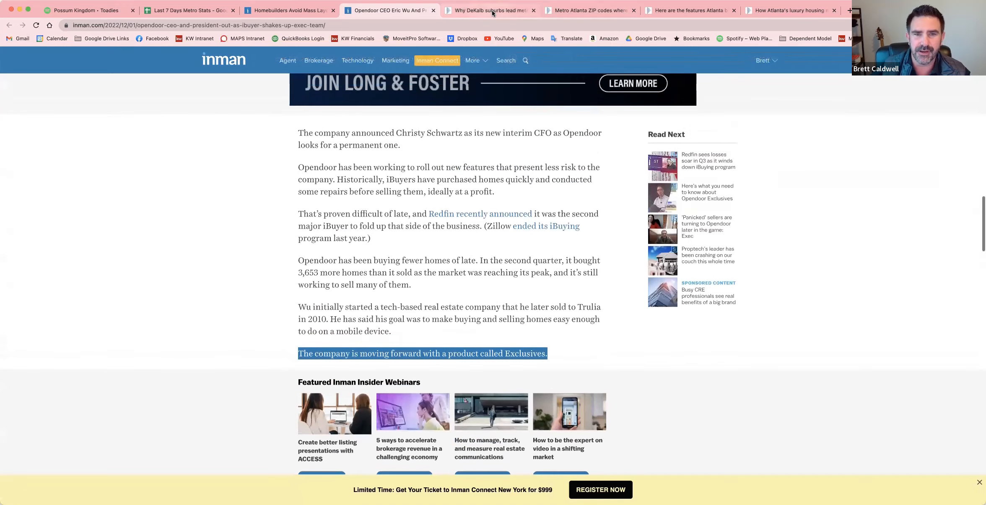
Step: Switch to the 'Why DeKalb suburbs lead' article and read partway down it
left_click(490, 10)
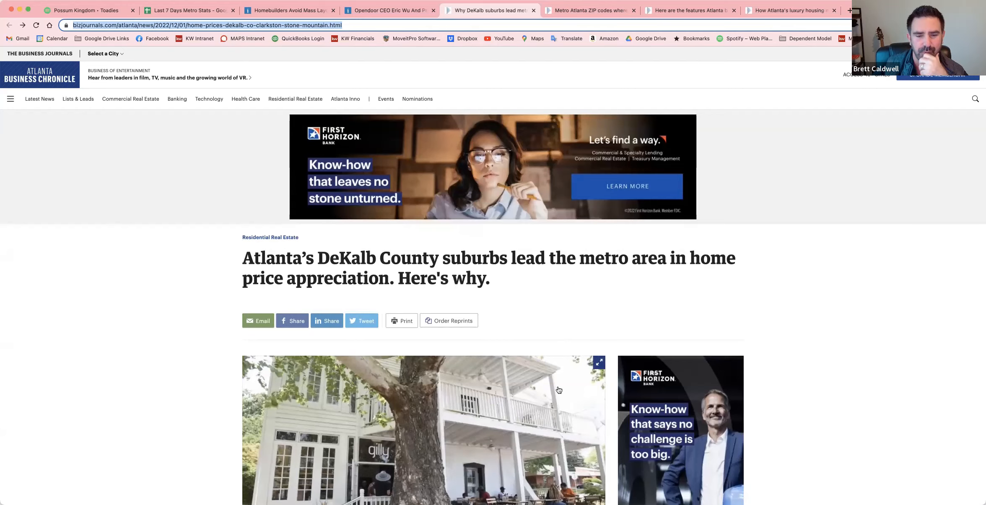
scroll("down", 3)
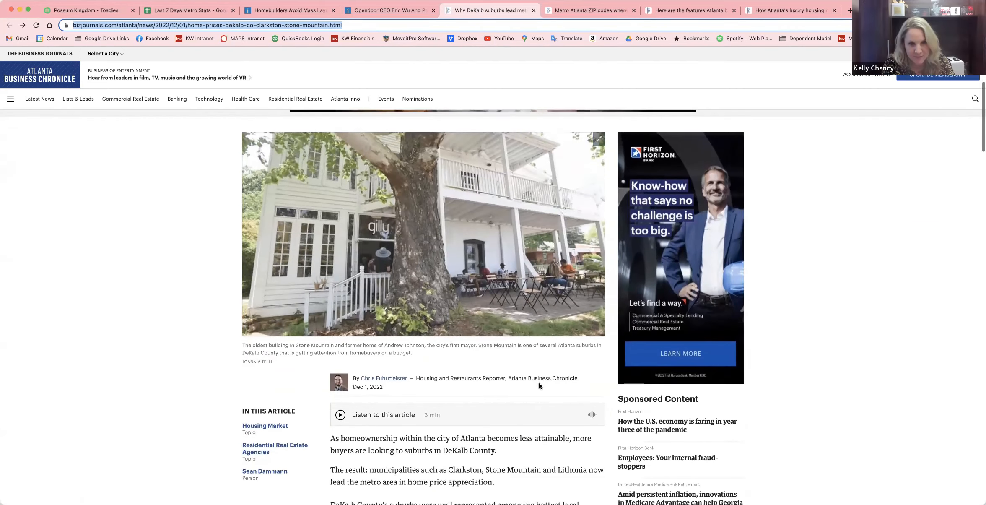
scroll("down", 3)
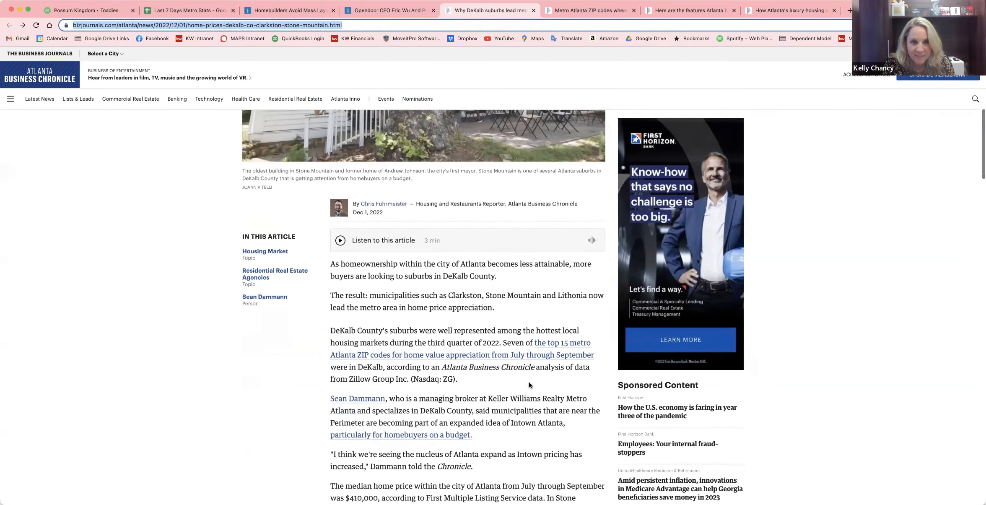
scroll("down", 3)
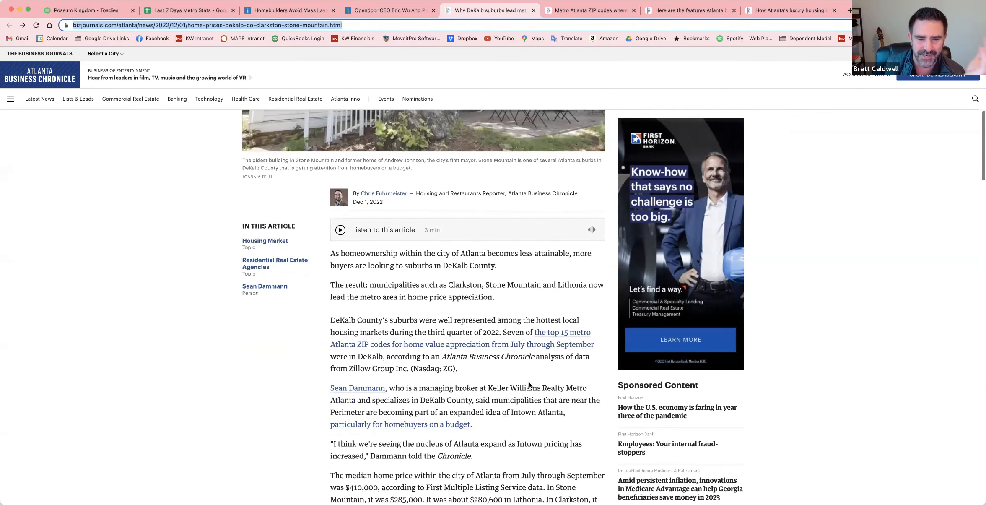
scroll("down", 3)
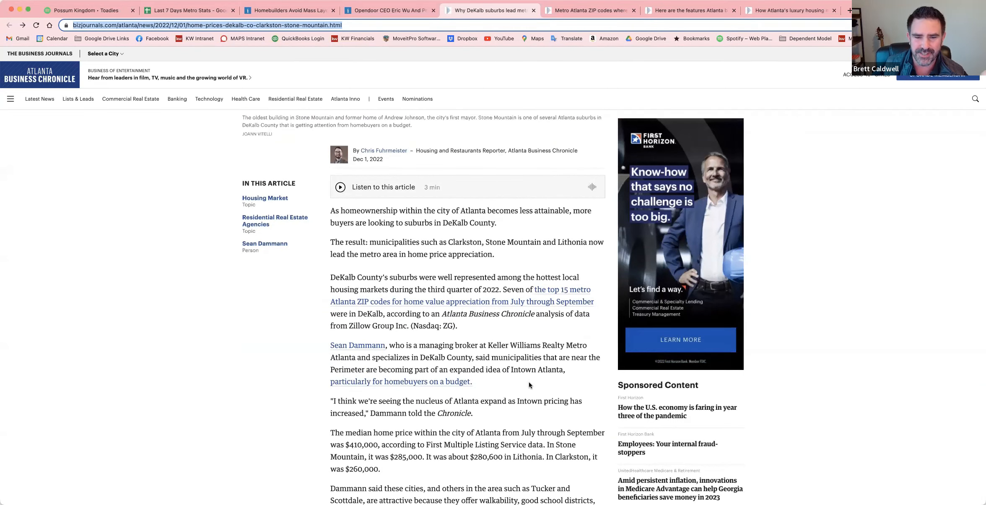
mouse_move(478, 358)
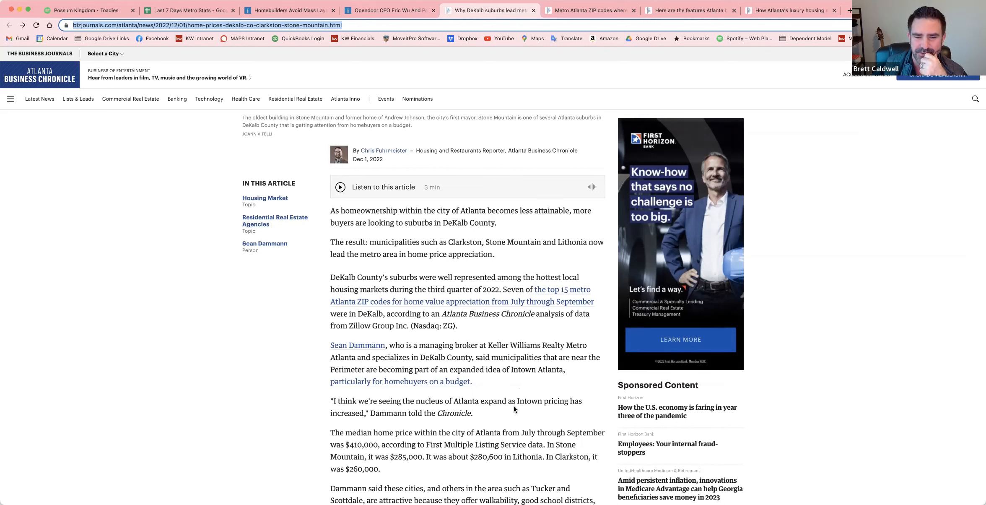
scroll("down", 3)
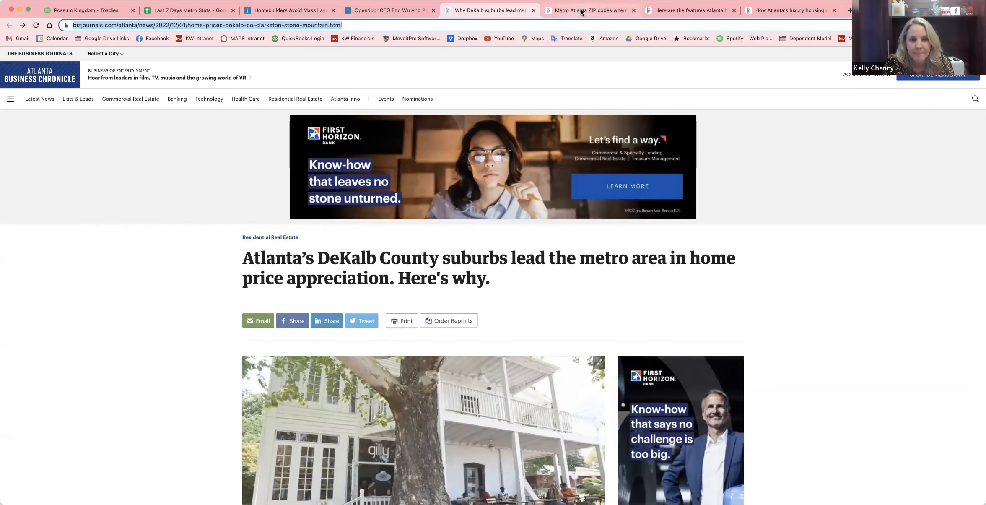
Step: Switch to the 'Metro Atlanta ZIP codes' article and scroll to its top-25 ZIP code map
left_click(588, 10)
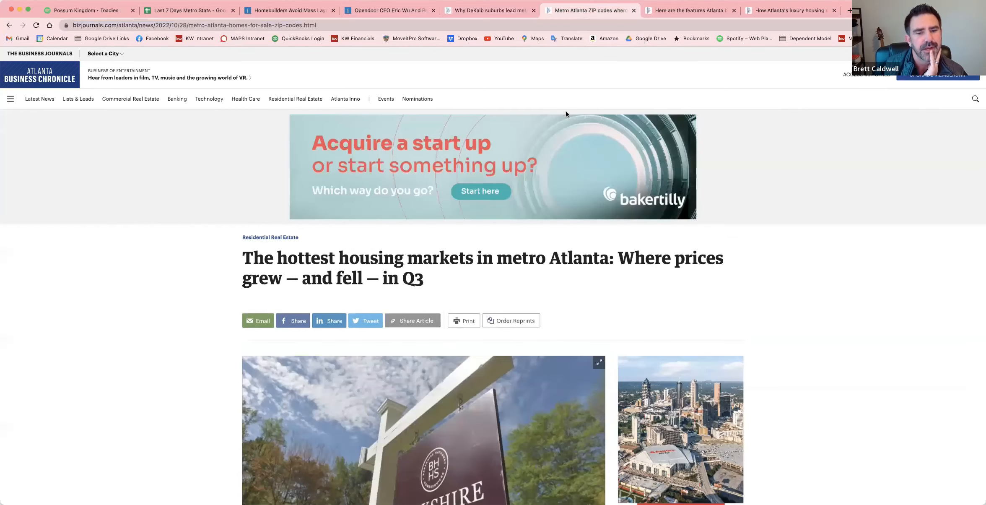
scroll("down", 3)
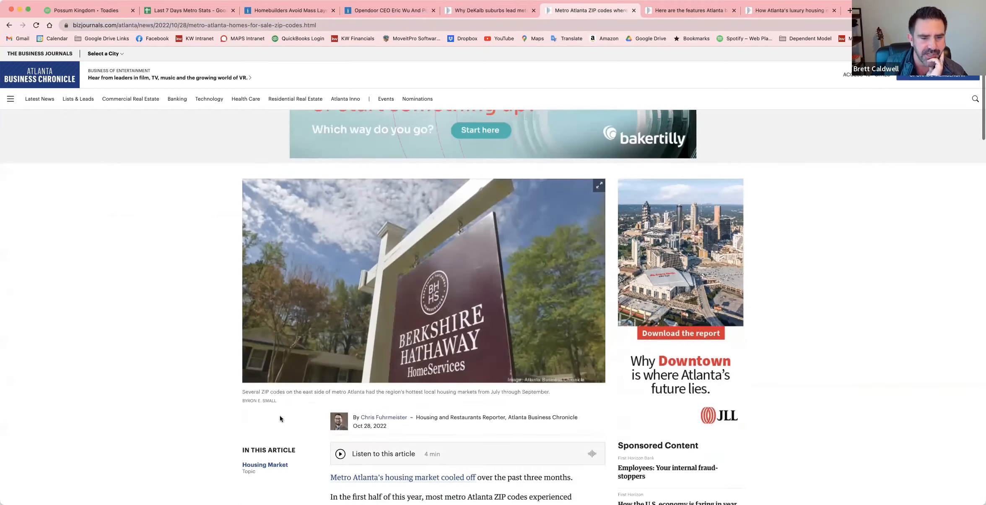
scroll("down", 3)
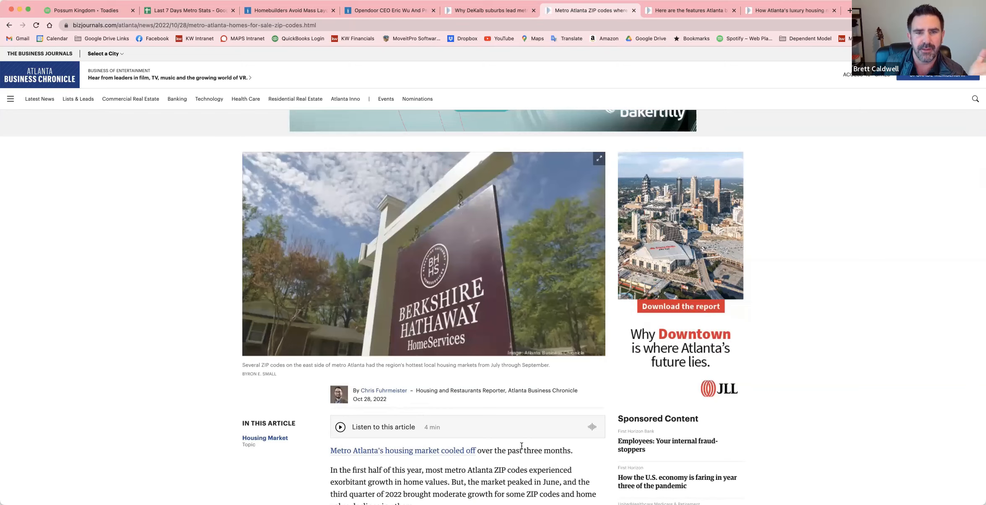
scroll("down", 3)
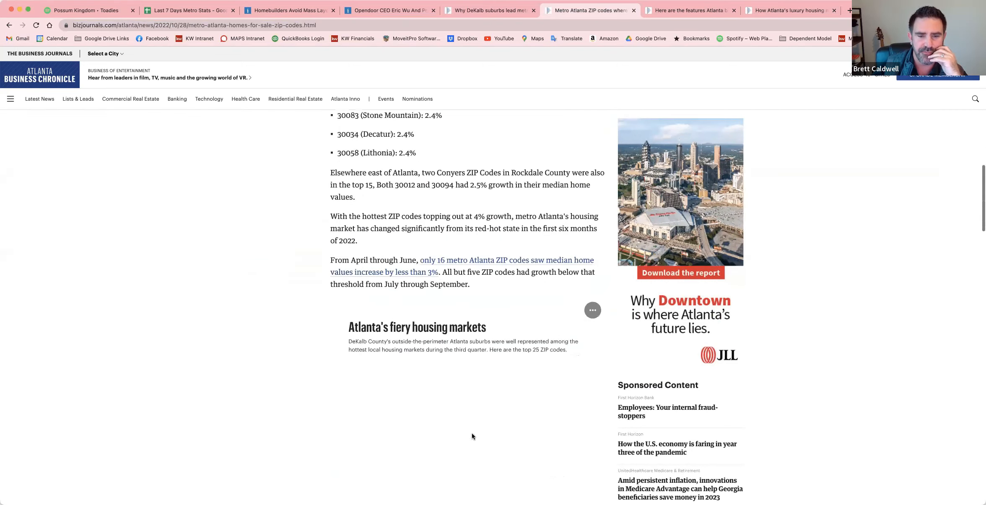
scroll("down", 3)
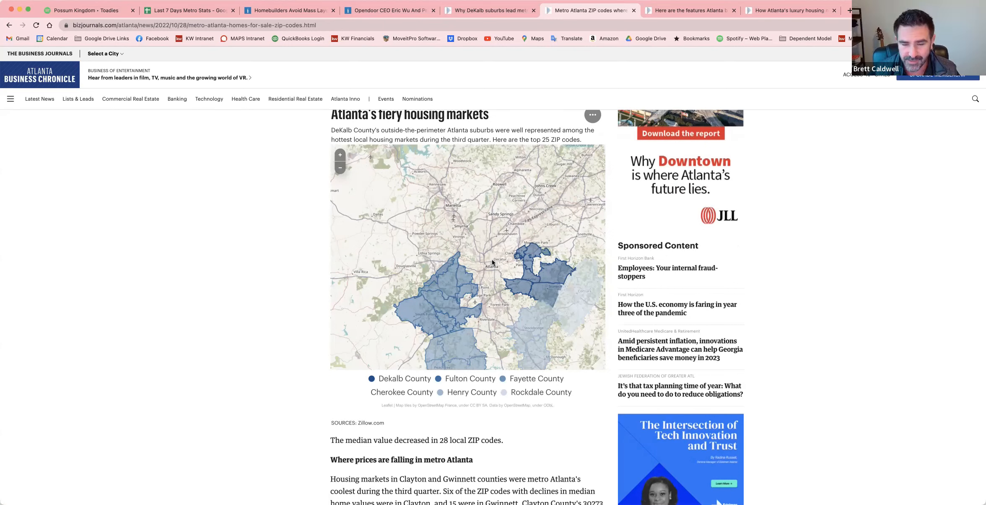
mouse_move(485, 165)
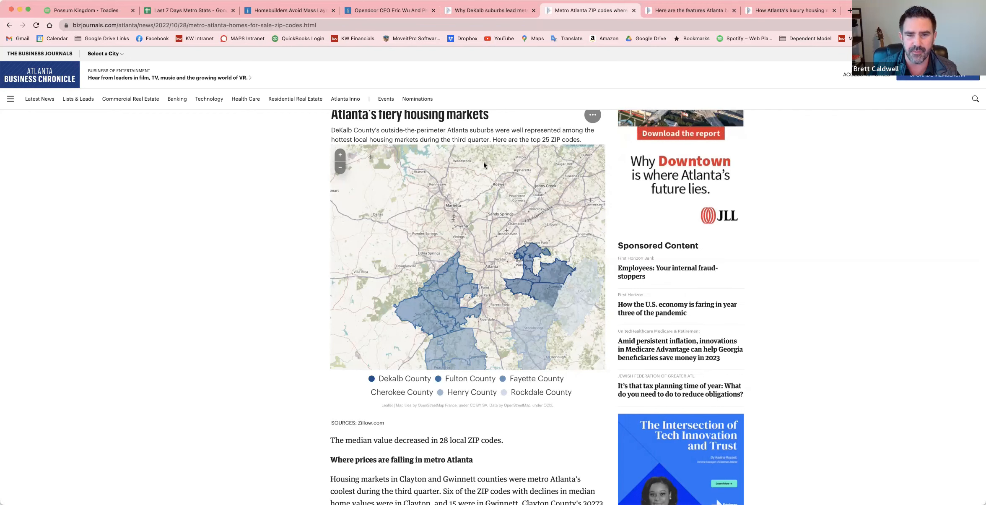
mouse_move(496, 223)
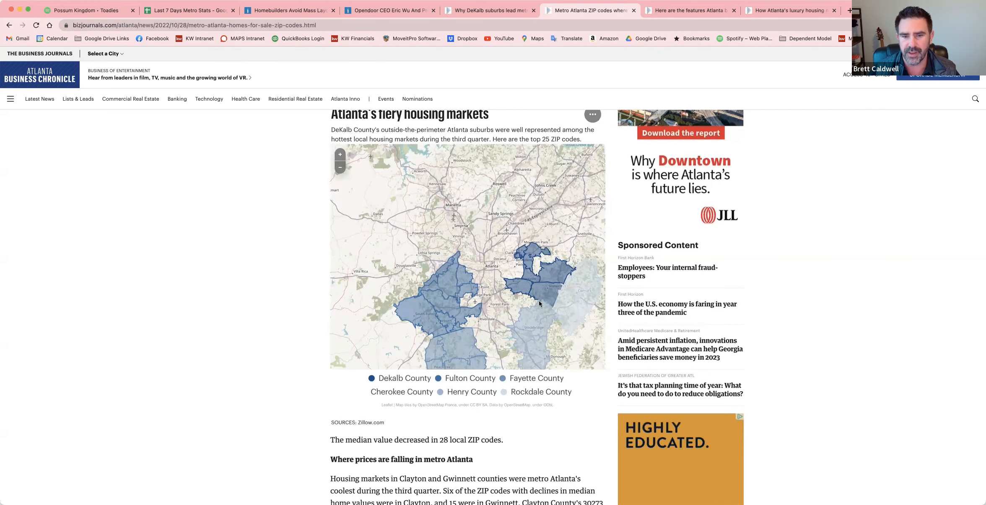
mouse_move(550, 283)
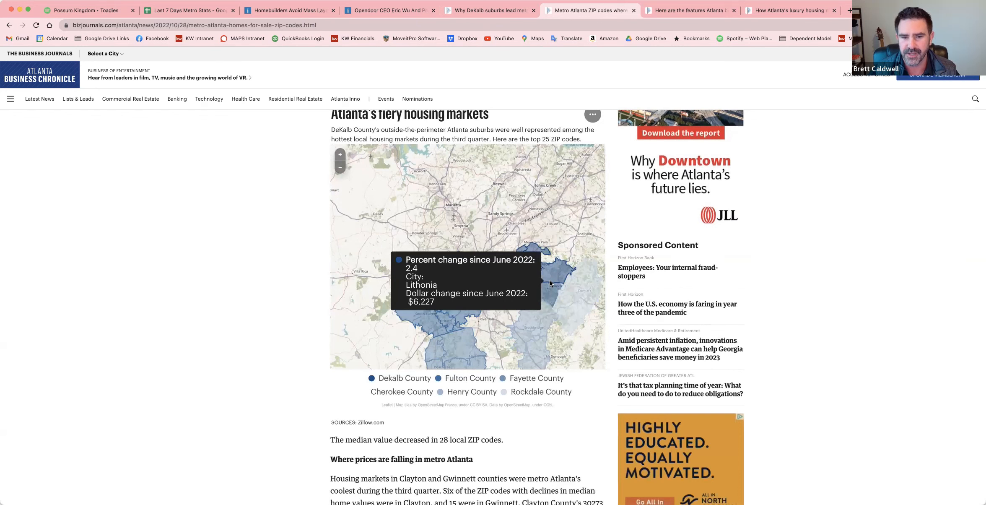
mouse_move(262, 237)
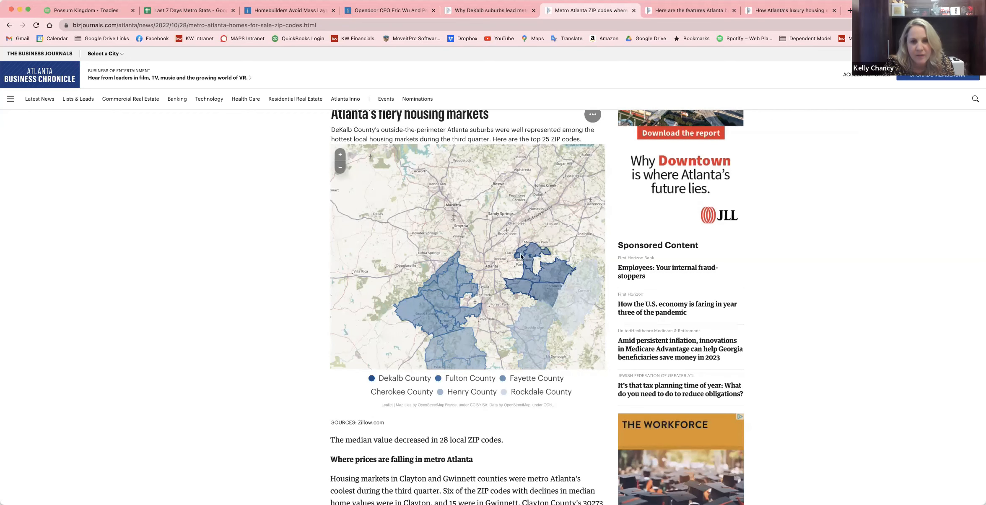
mouse_move(525, 258)
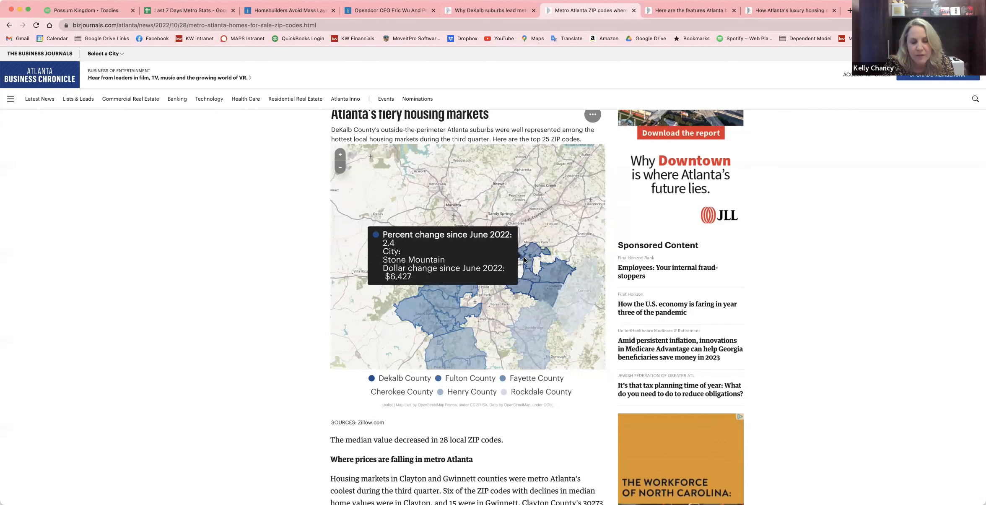
mouse_move(521, 259)
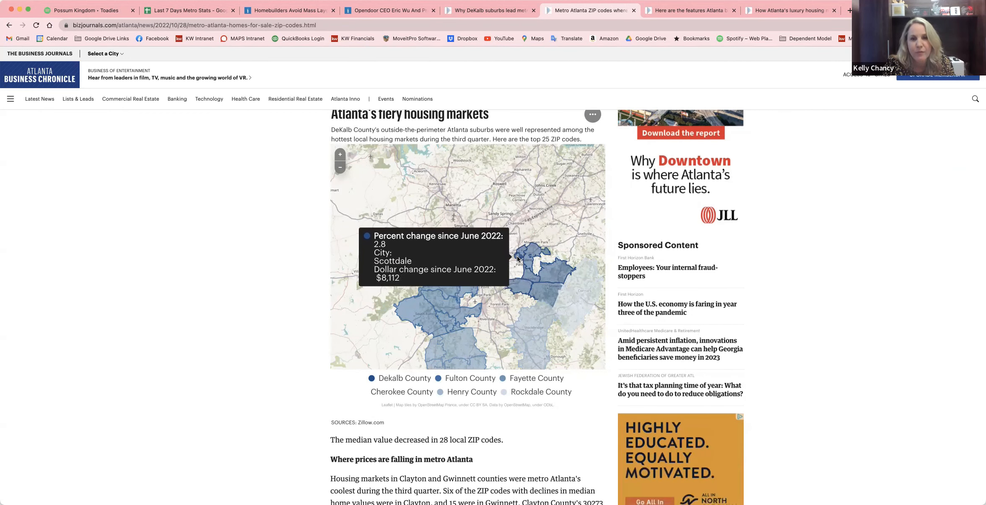
mouse_move(522, 264)
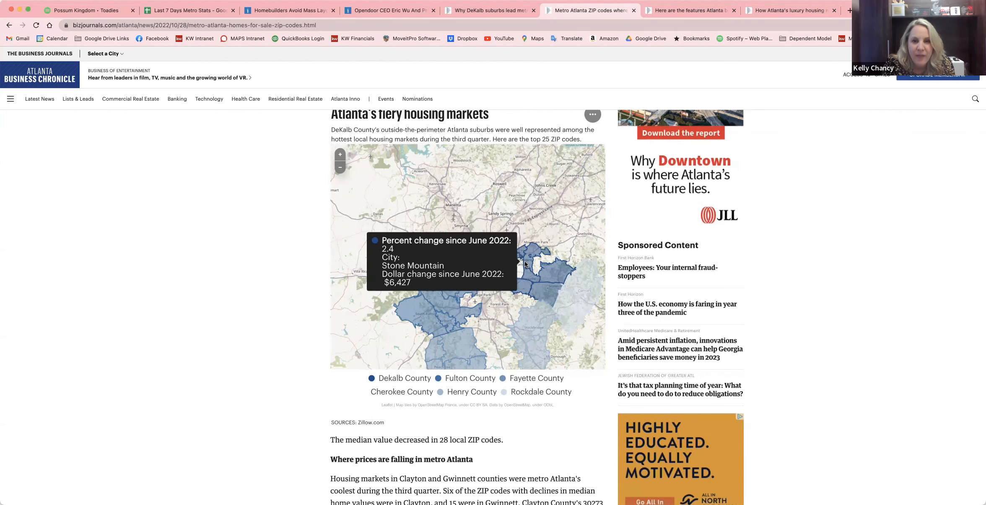
mouse_move(516, 268)
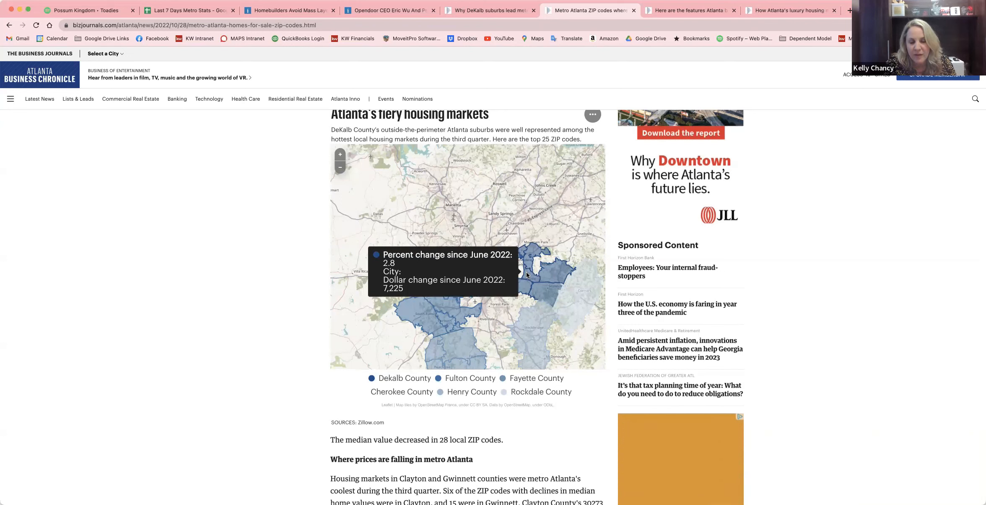
mouse_move(541, 289)
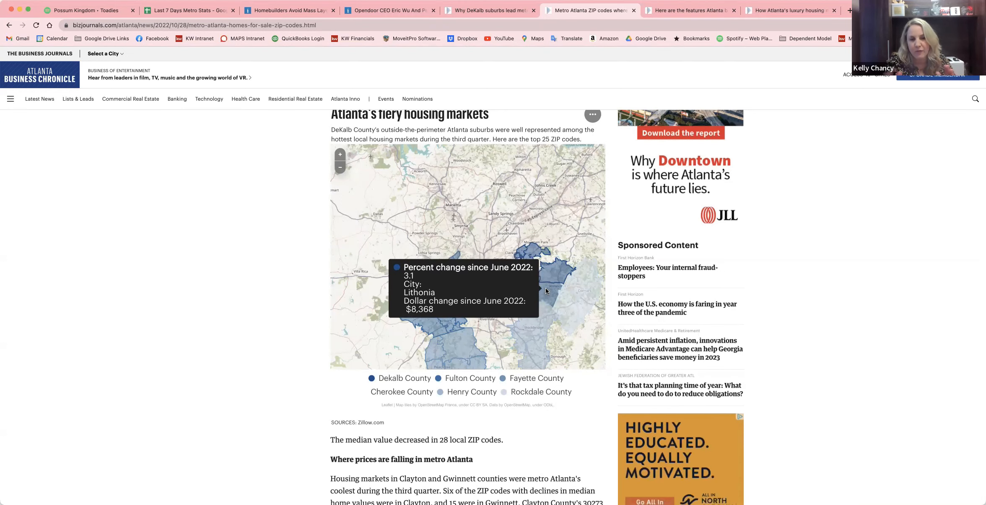
mouse_move(520, 288)
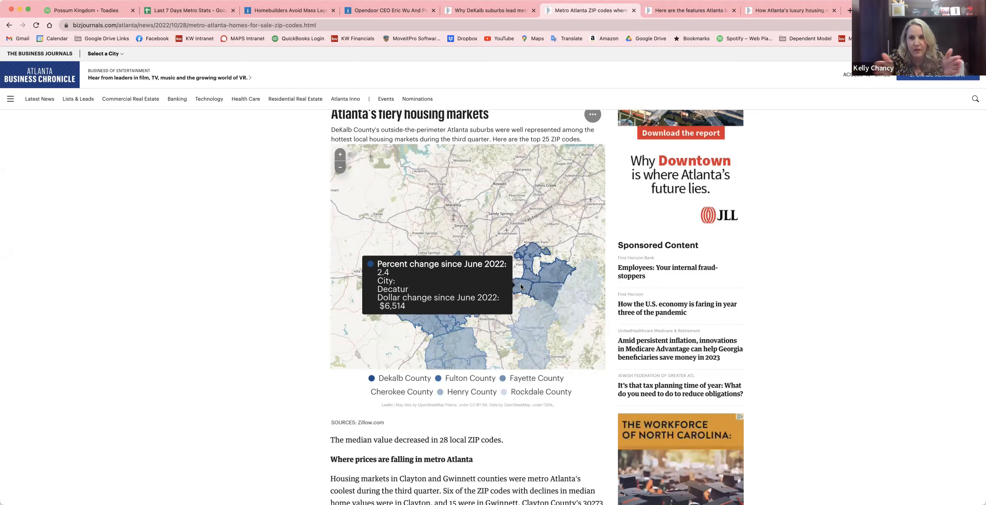
mouse_move(473, 260)
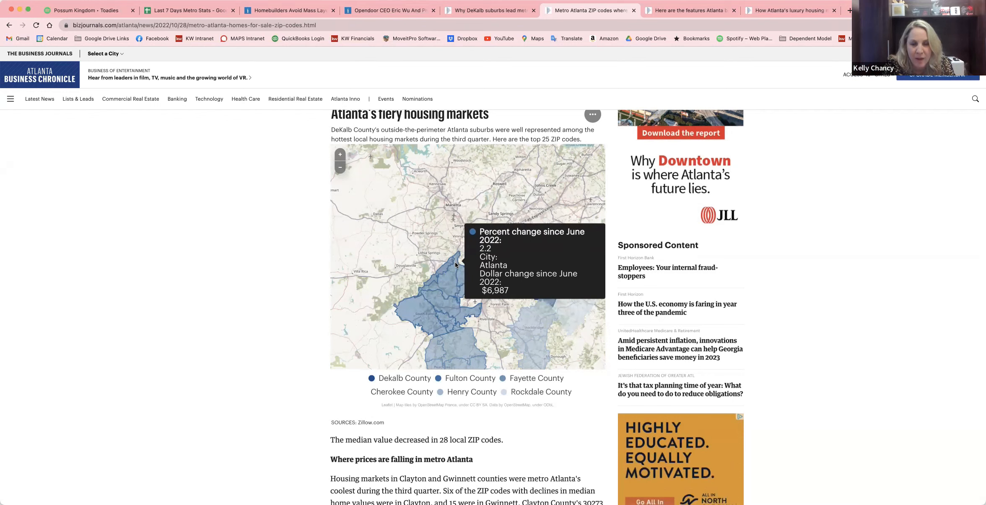
mouse_move(288, 268)
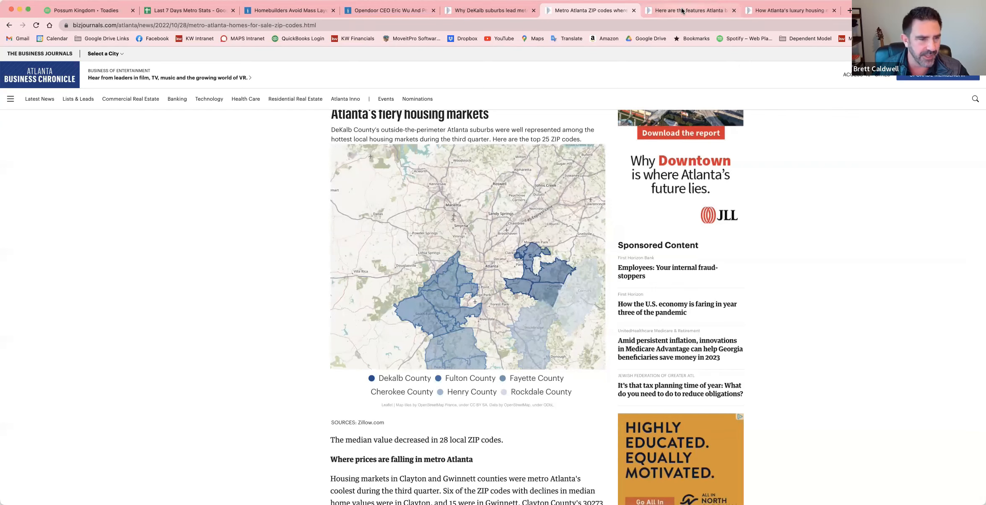
Step: Switch to the luxury home features article and scroll to its list of desired amenities
left_click(688, 10)
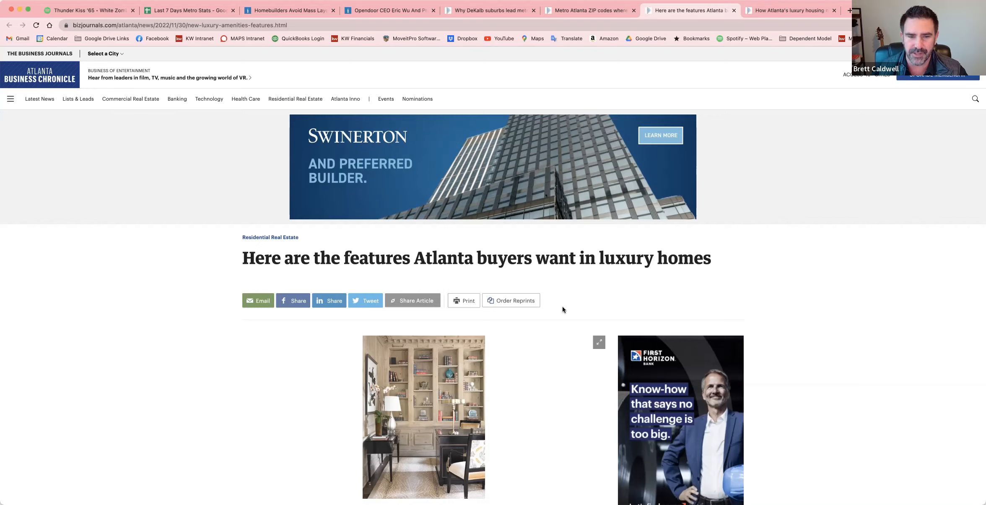
scroll("down", 3)
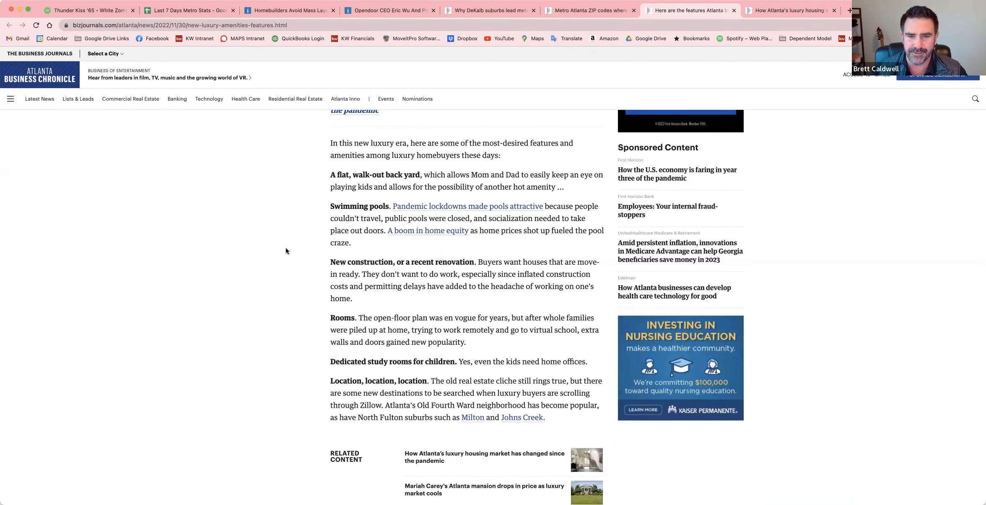
mouse_move(320, 261)
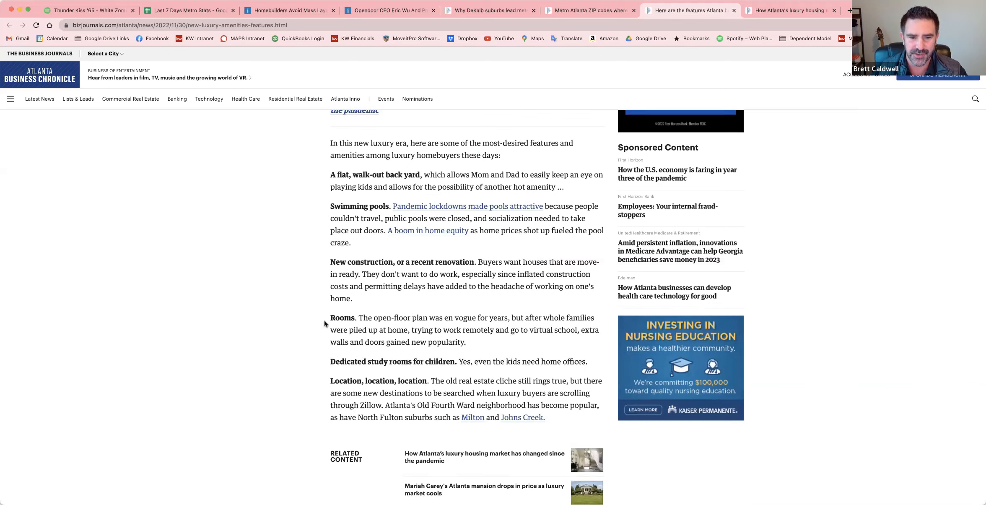
scroll("down", 3)
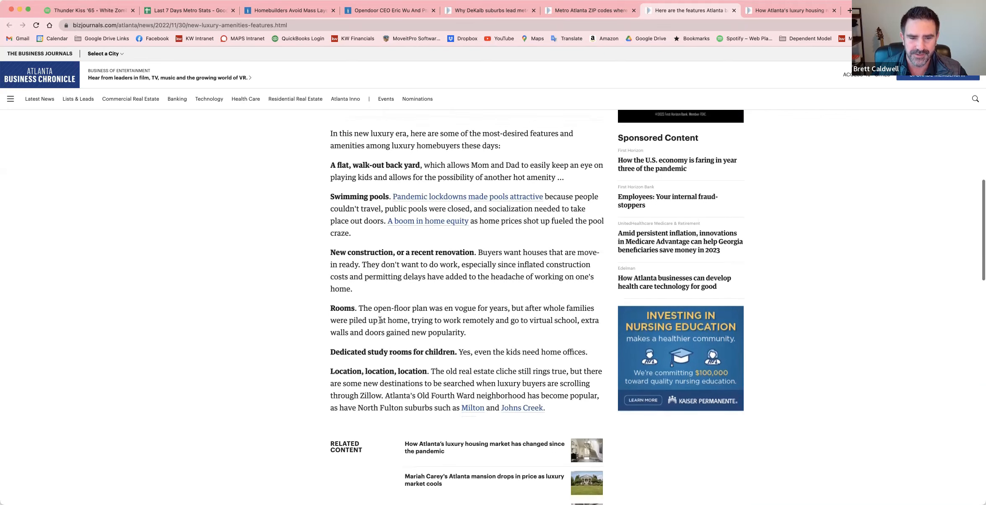
scroll("down", 3)
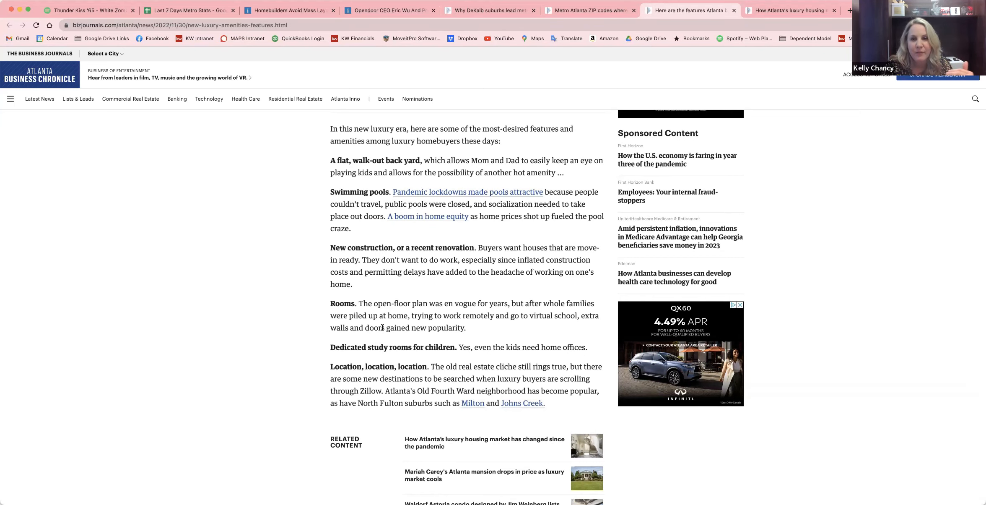
scroll("down", 3)
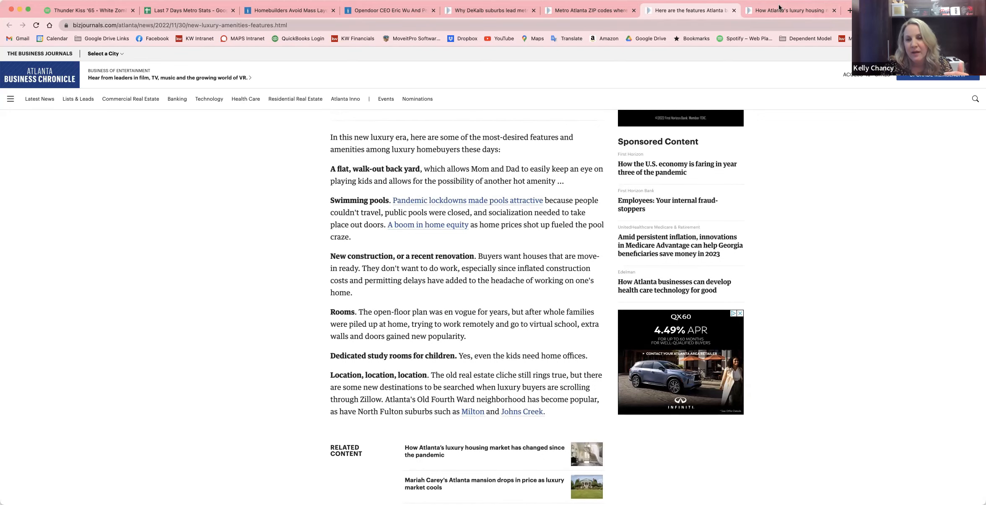
mouse_move(789, 10)
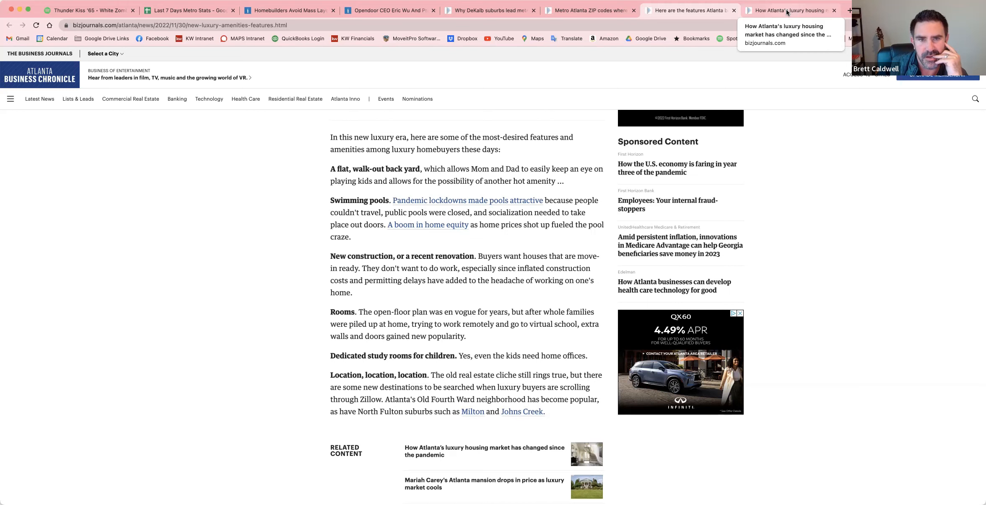
Step: Switch to the 'How Atlanta's luxury housing market has changed' article tab
left_click(485, 451)
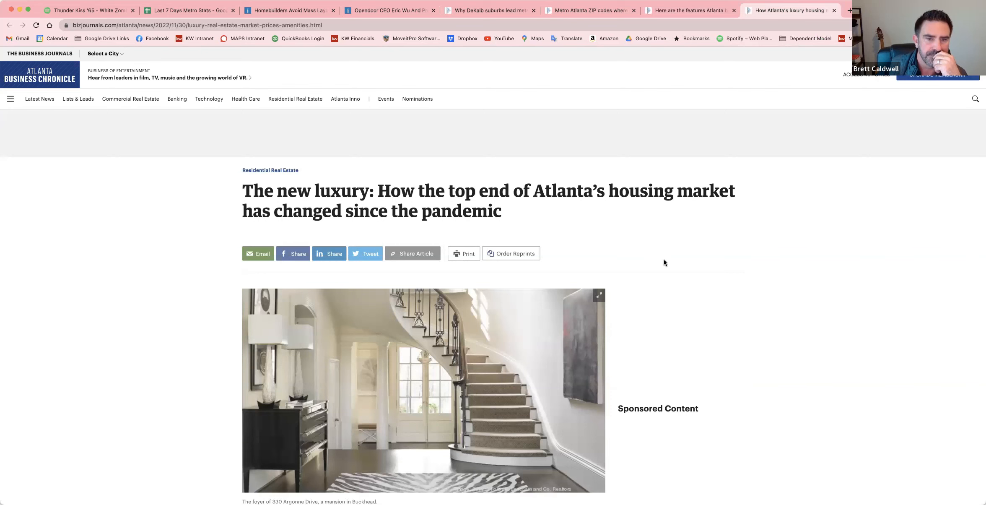
scroll("down", 3)
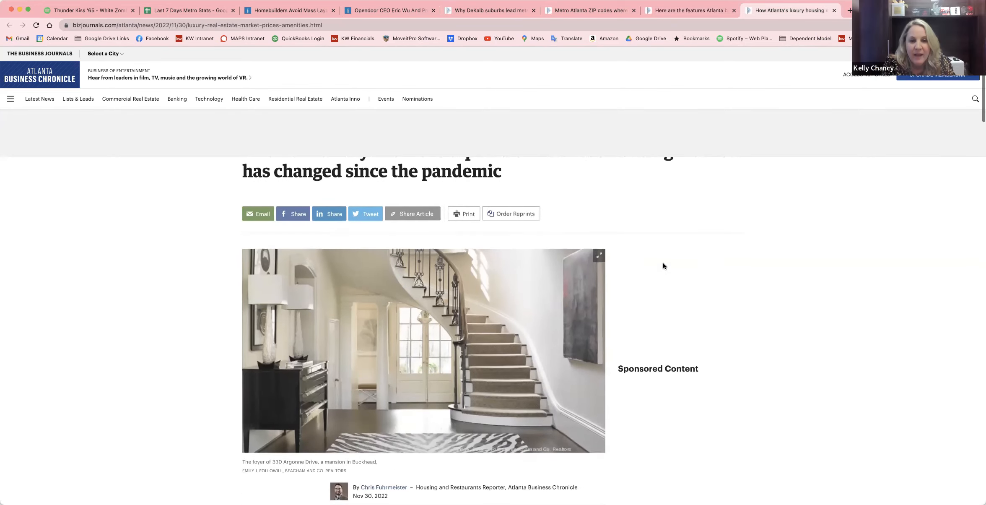
scroll("down", 3)
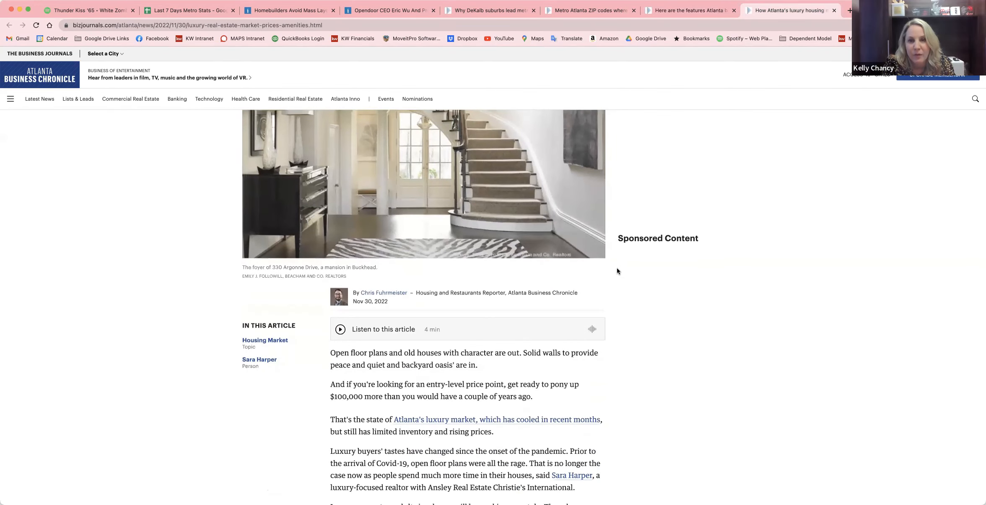
scroll("down", 3)
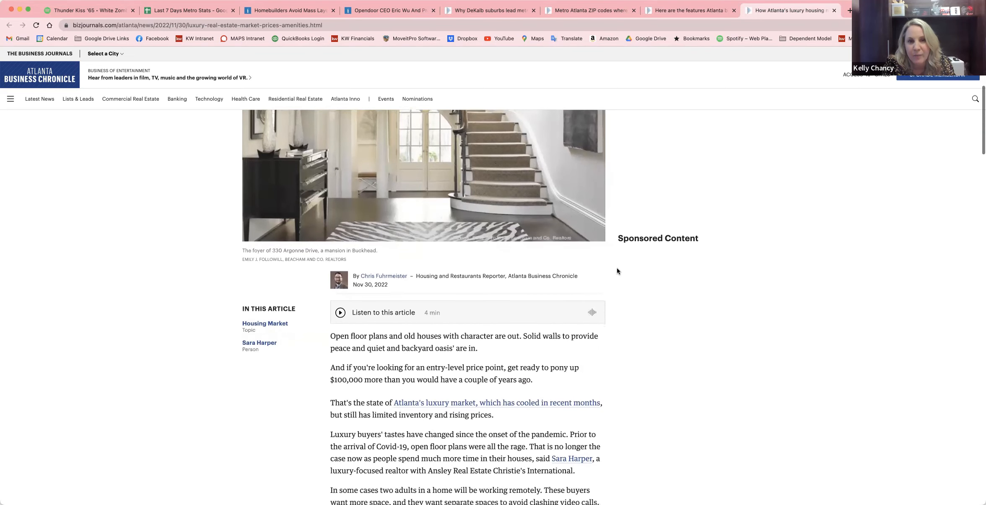
scroll("down", 3)
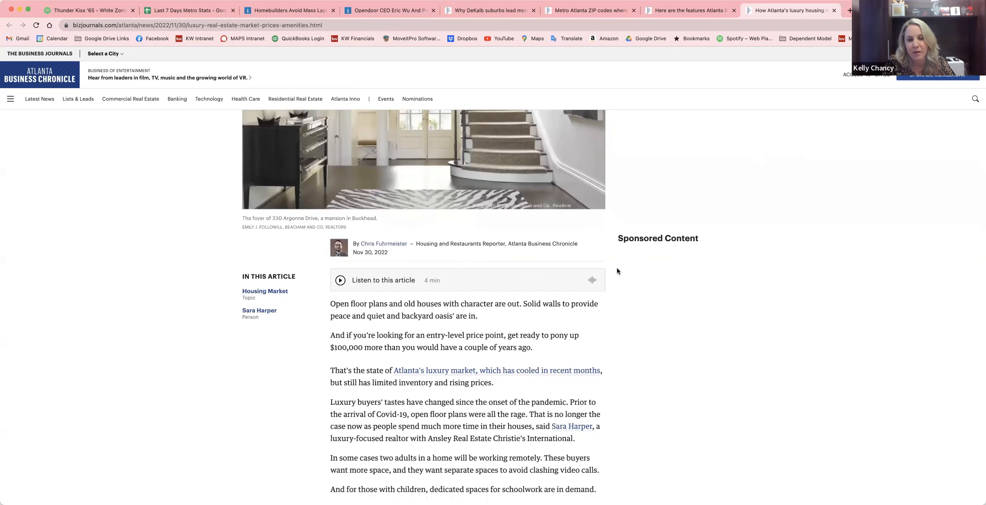
scroll("down", 3)
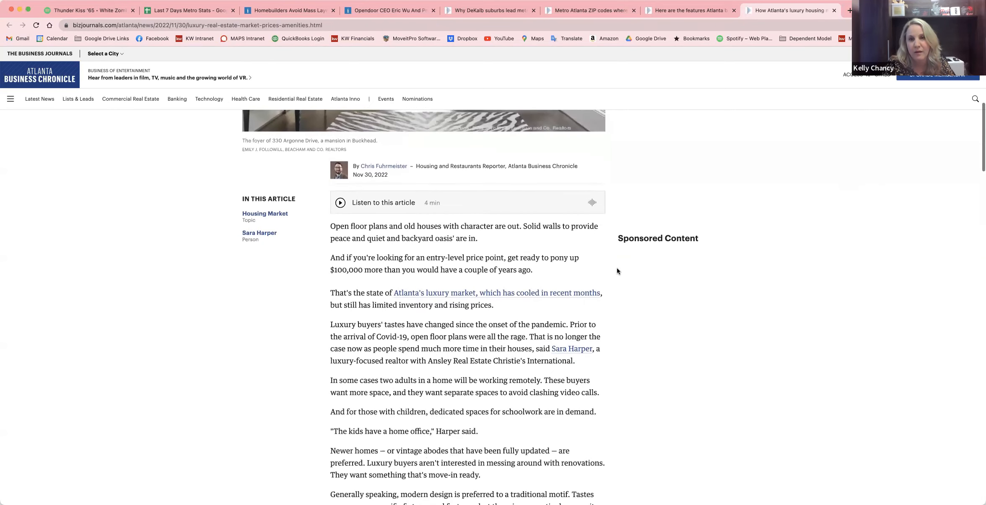
mouse_move(624, 272)
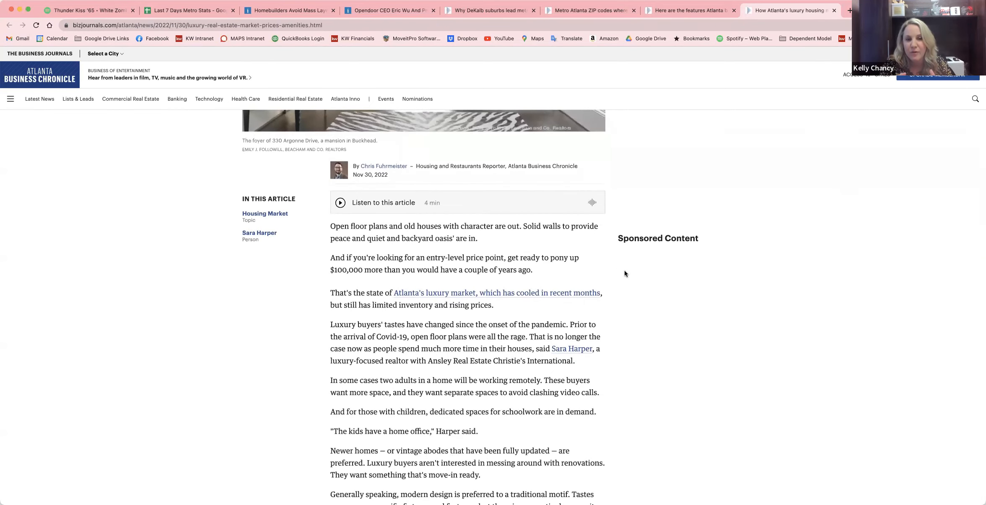
scroll("down", 3)
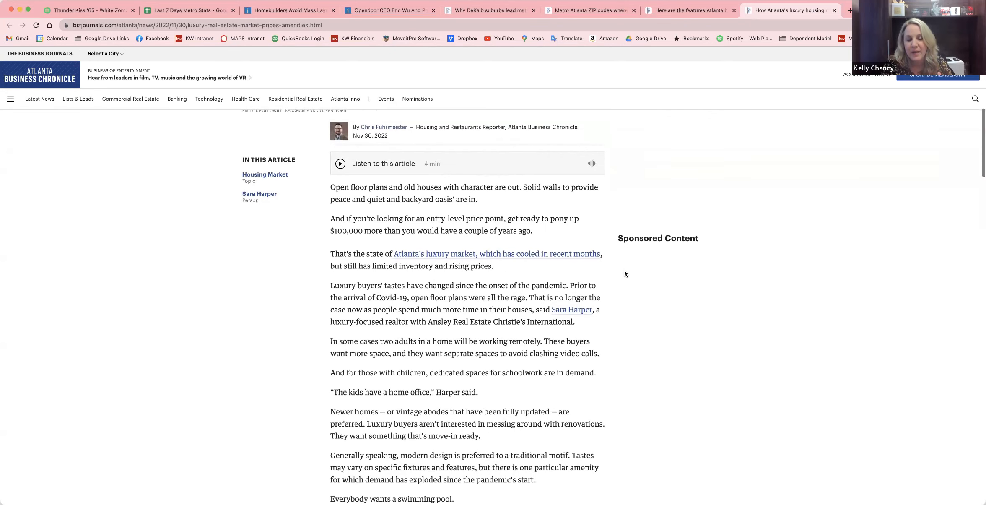
mouse_move(621, 273)
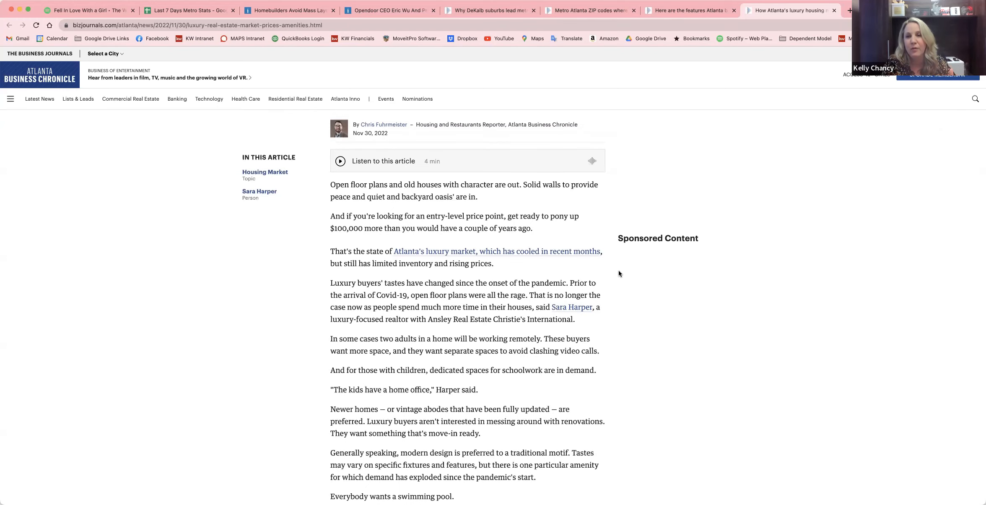
scroll("down", 3)
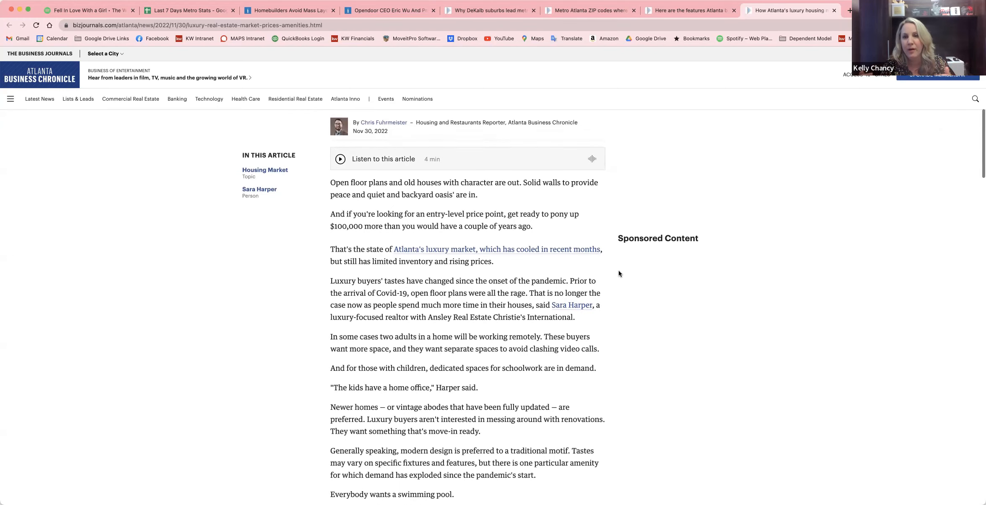
scroll("down", 3)
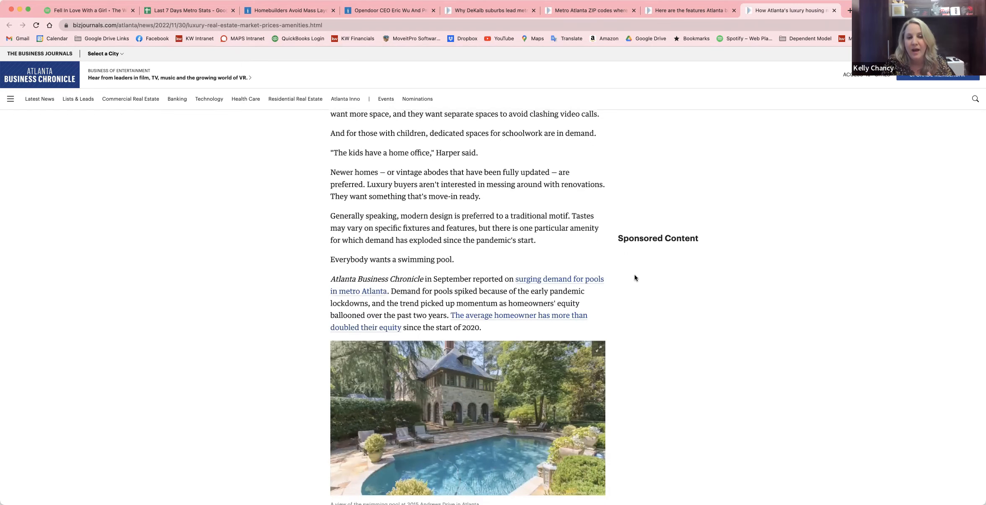
scroll("down", 3)
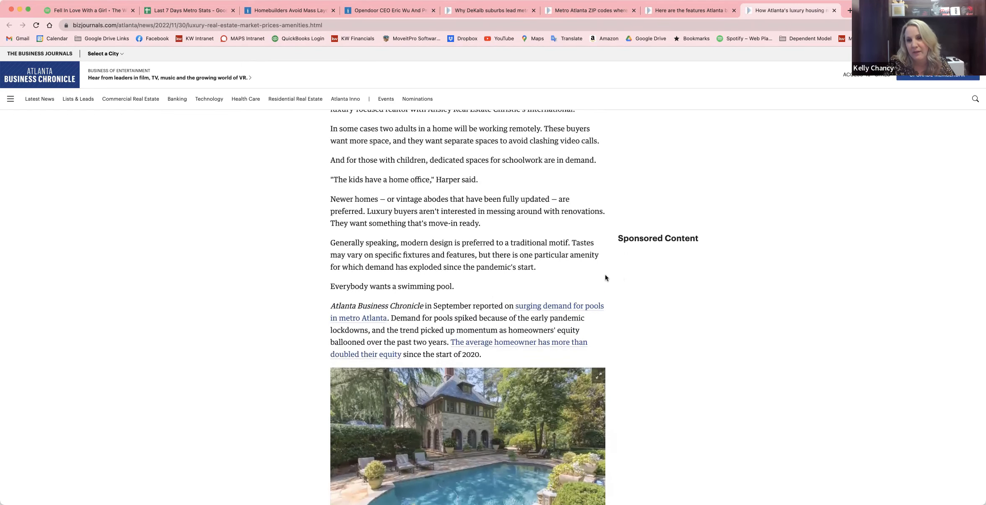
scroll("down", 3)
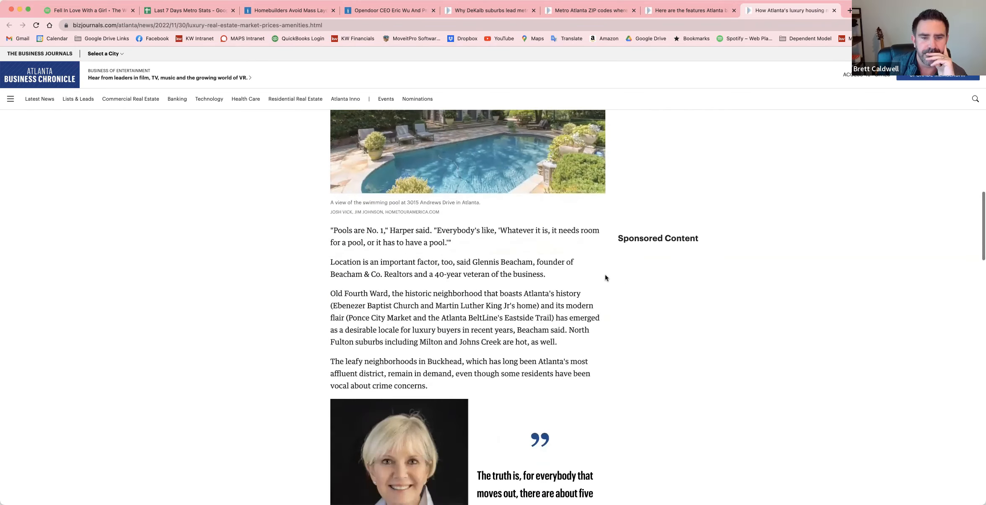
mouse_move(595, 278)
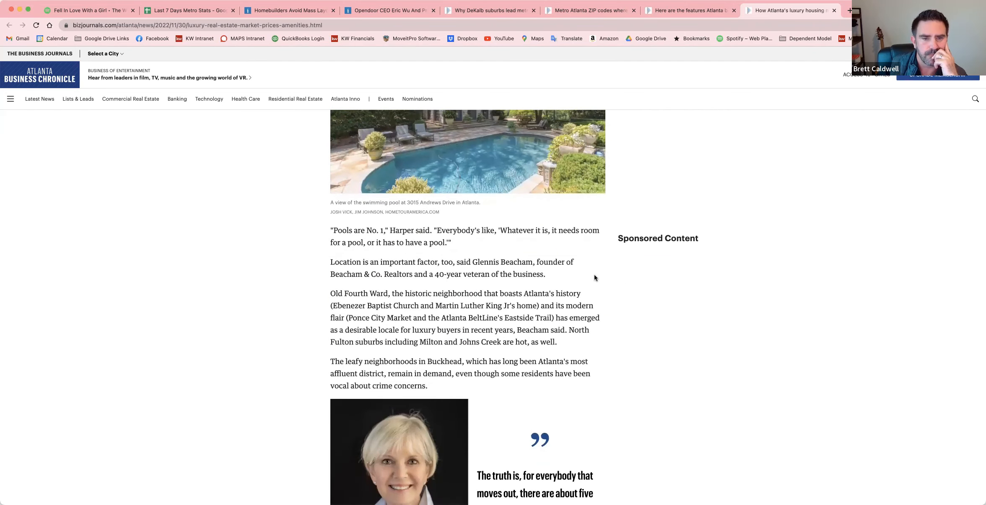
scroll("down", 3)
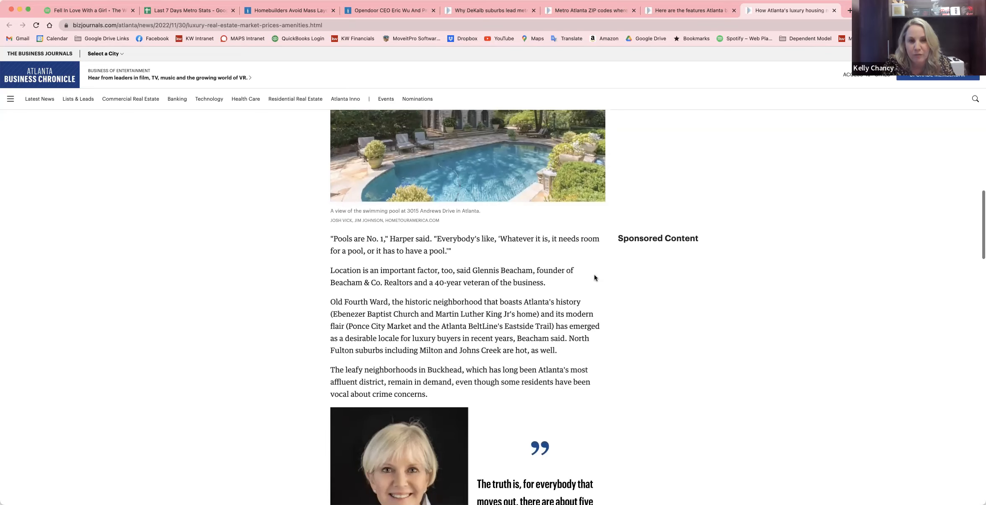
scroll("up", 3)
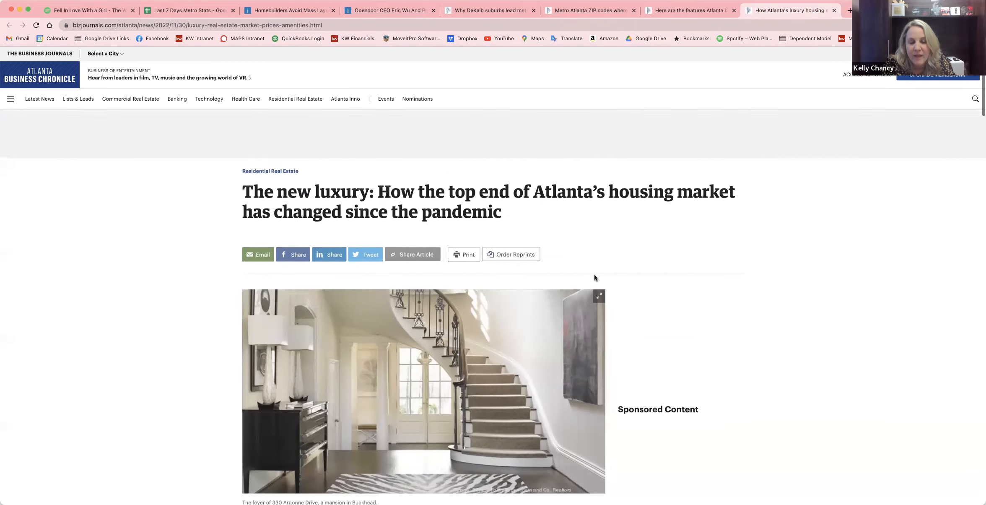